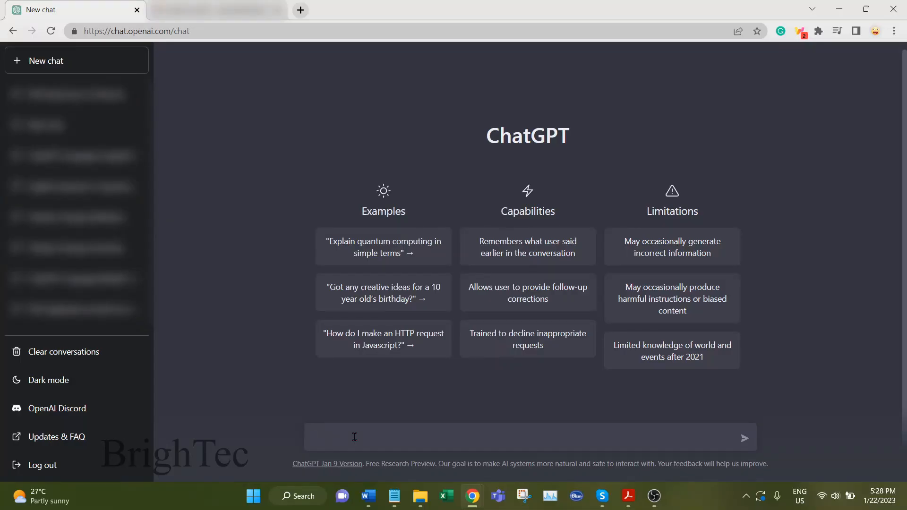
- Ask ChatGPT to 'Generate an email structure for a phd expression of interest' and read the template
click(355, 437)
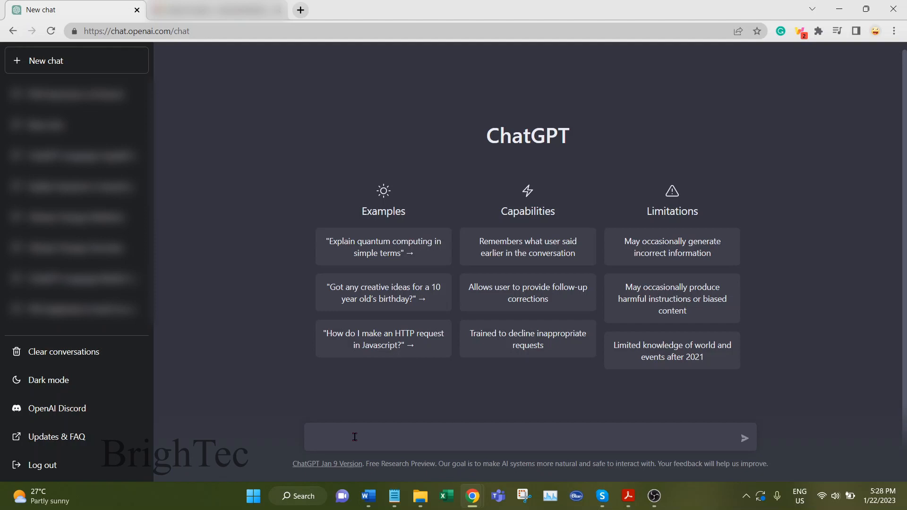
click(355, 436)
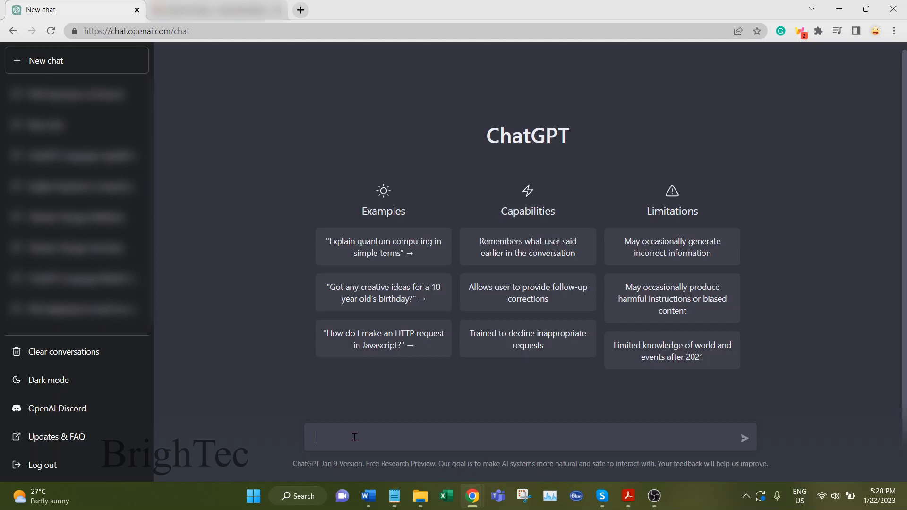
text(Gn)
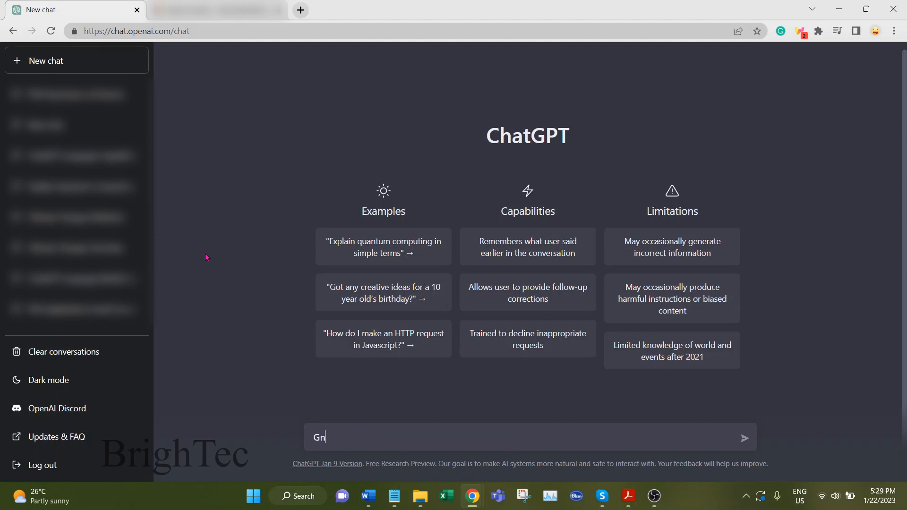
text(Generate an)
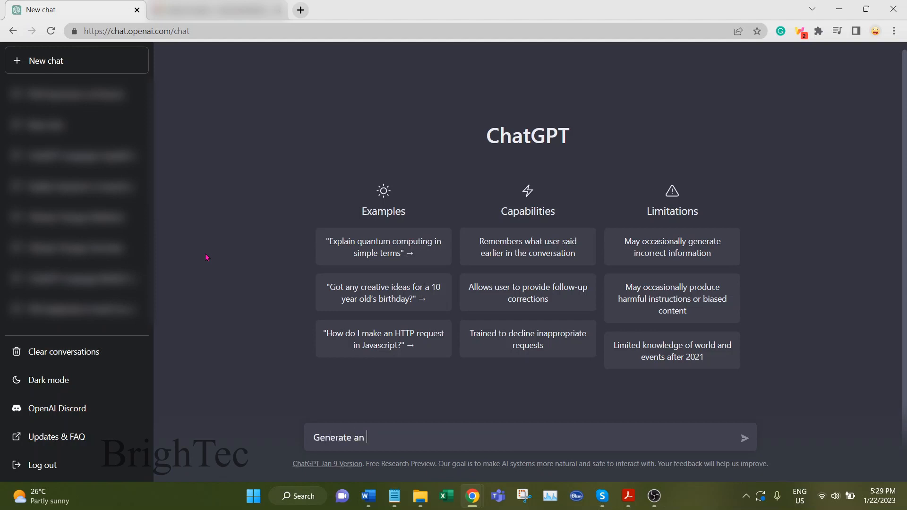
text(email structure for a phd e)
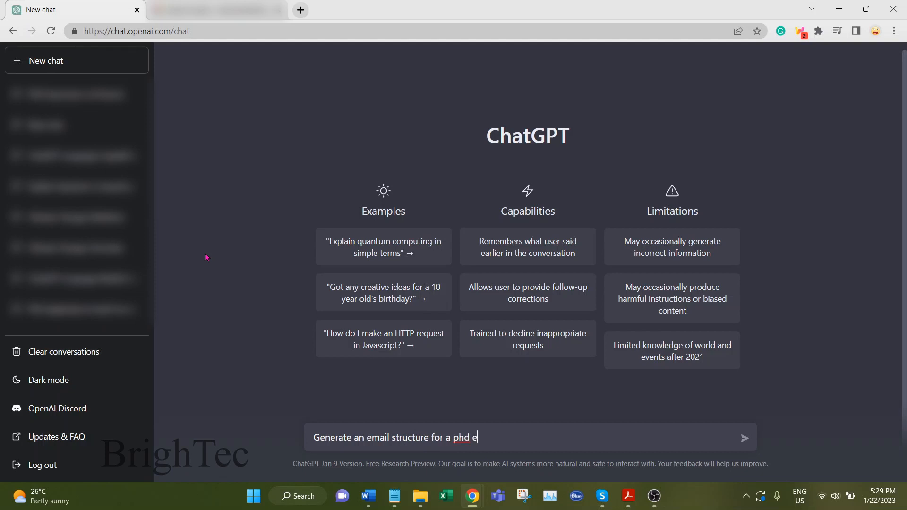
text(xpression of i)
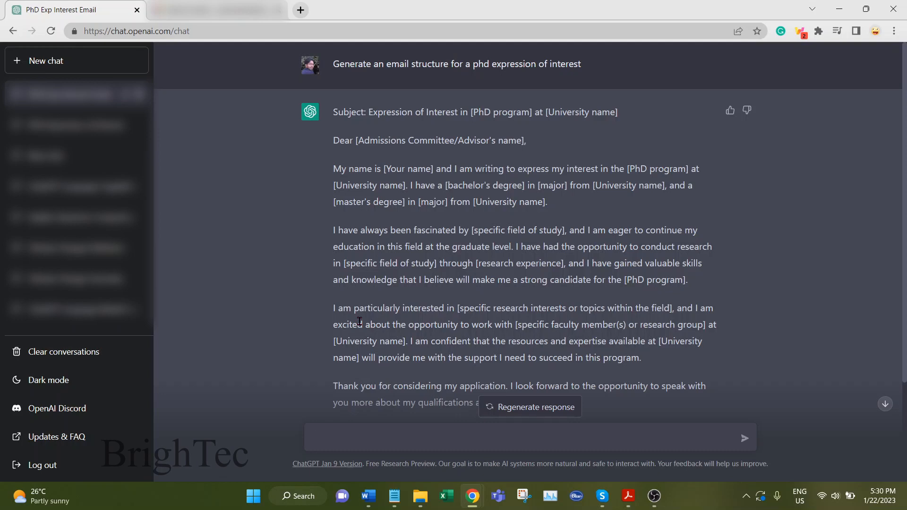
scroll(down, 3)
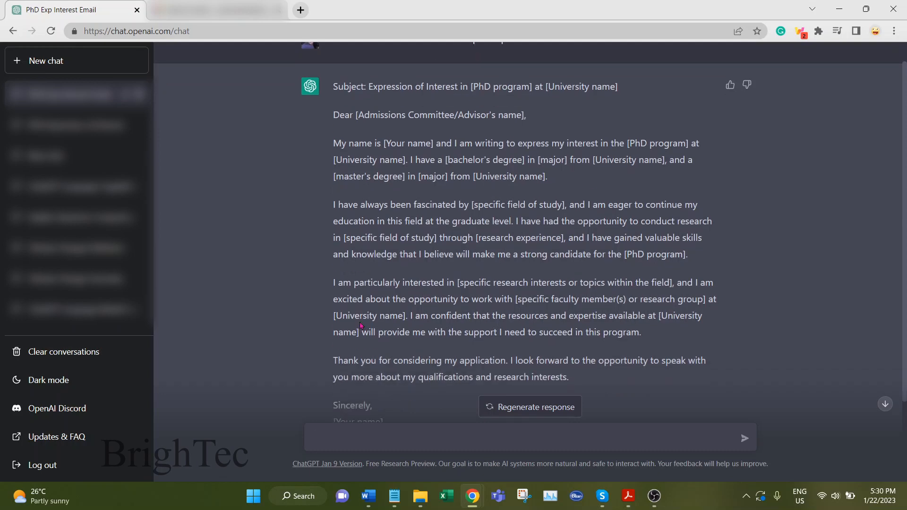
scroll(down, 3)
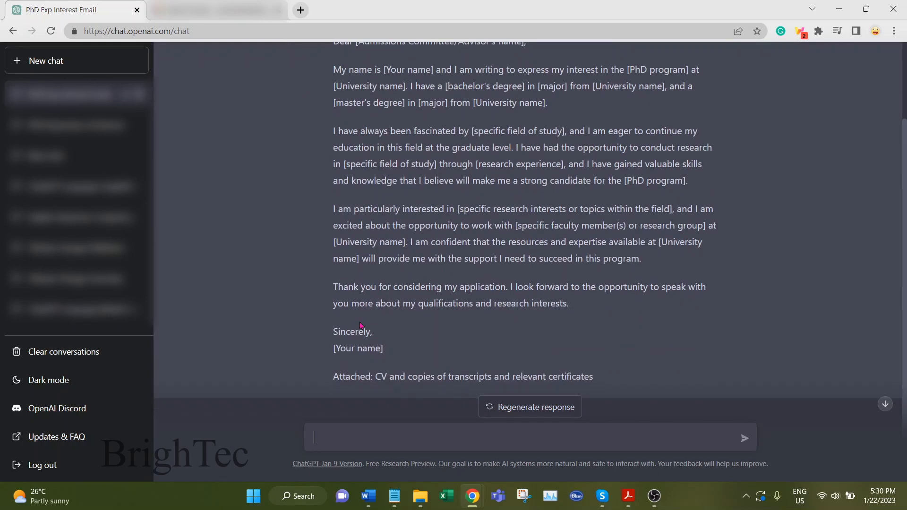
- Ask 'Write an email with expression of interest for a phd position in cancer research' and read the opening
text(Write an email with expression of interest for a phd position in cancer research)
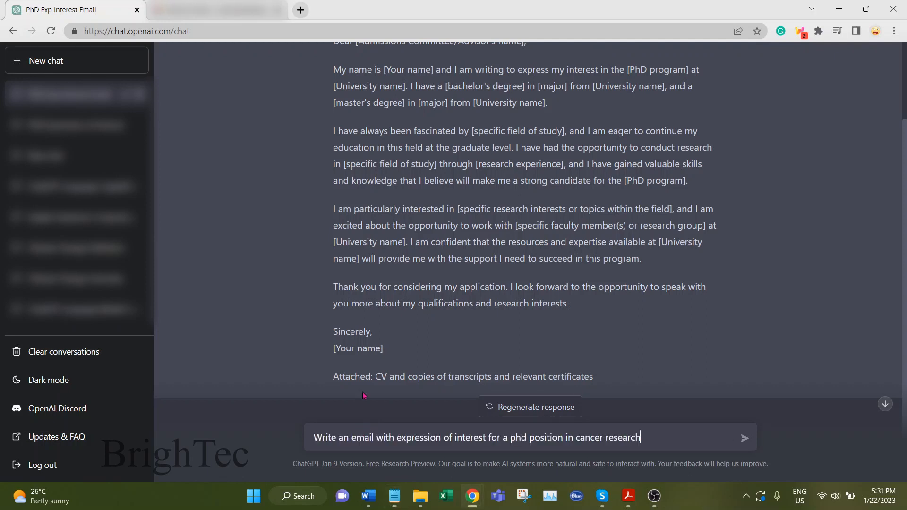
mouse_move(278, 249)
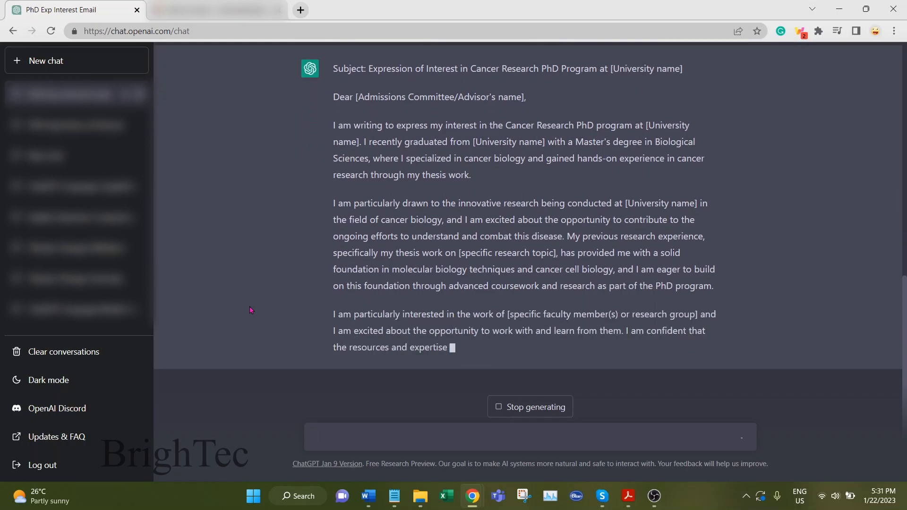
scroll(down, 3)
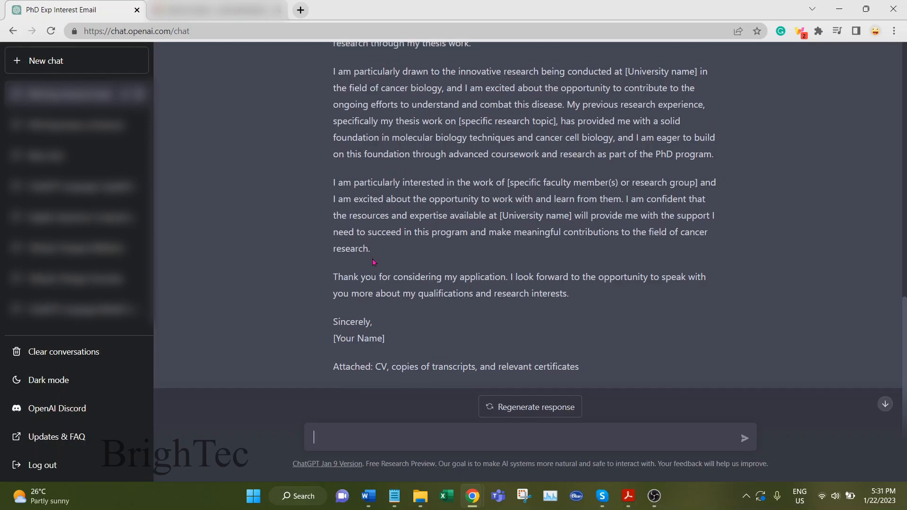
scroll(up, 3)
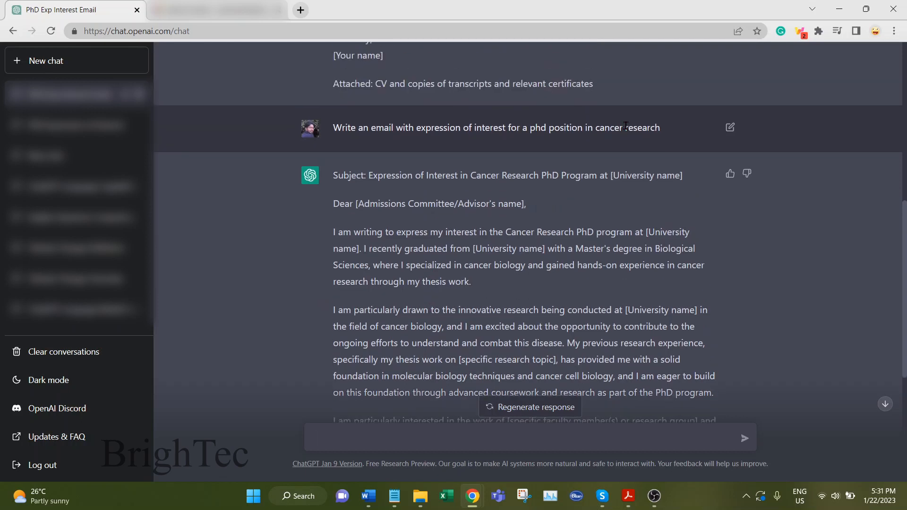
mouse_move(653, 159)
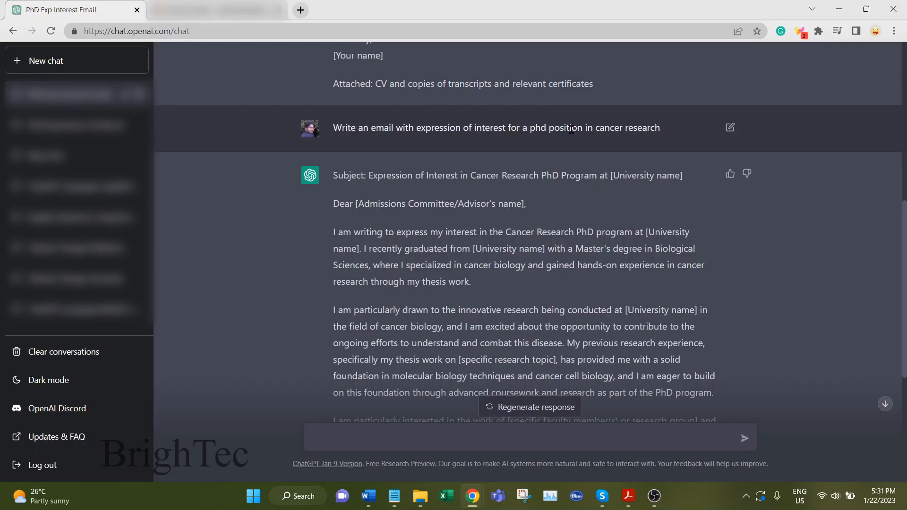
scroll(down, 3)
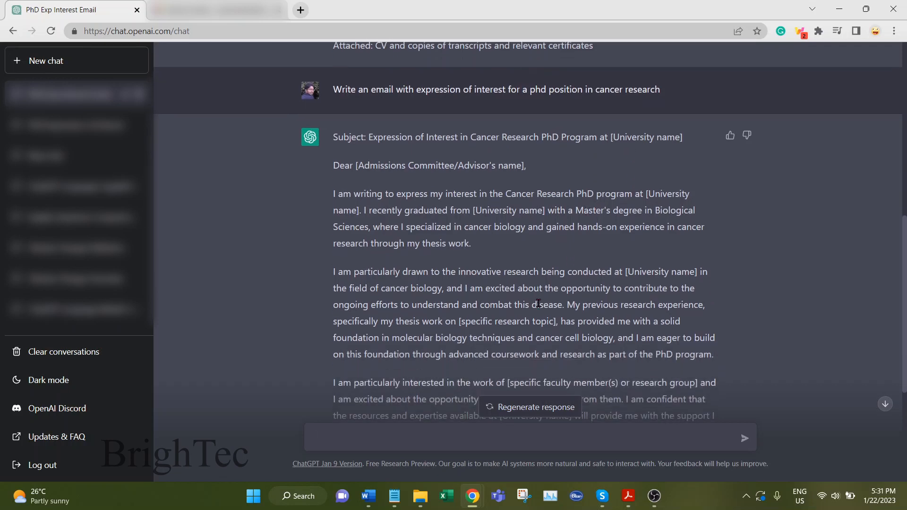
scroll(down, 3)
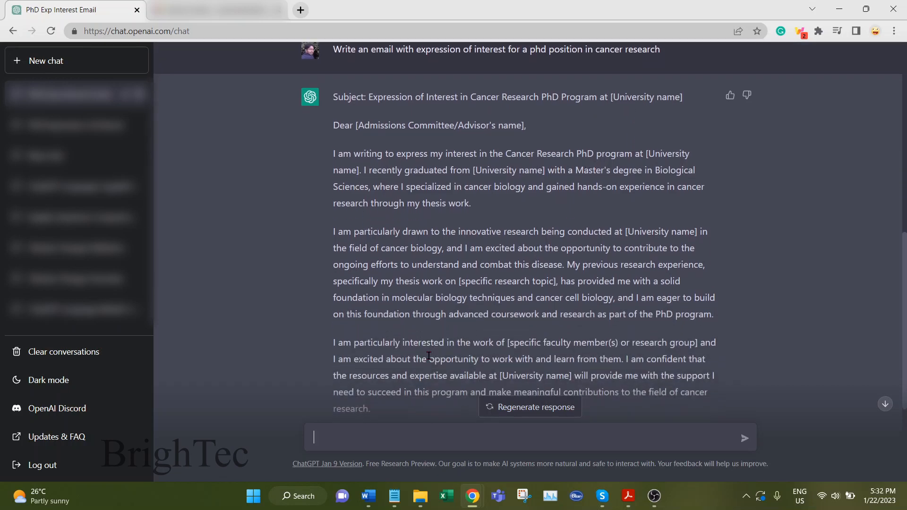
scroll(down, 3)
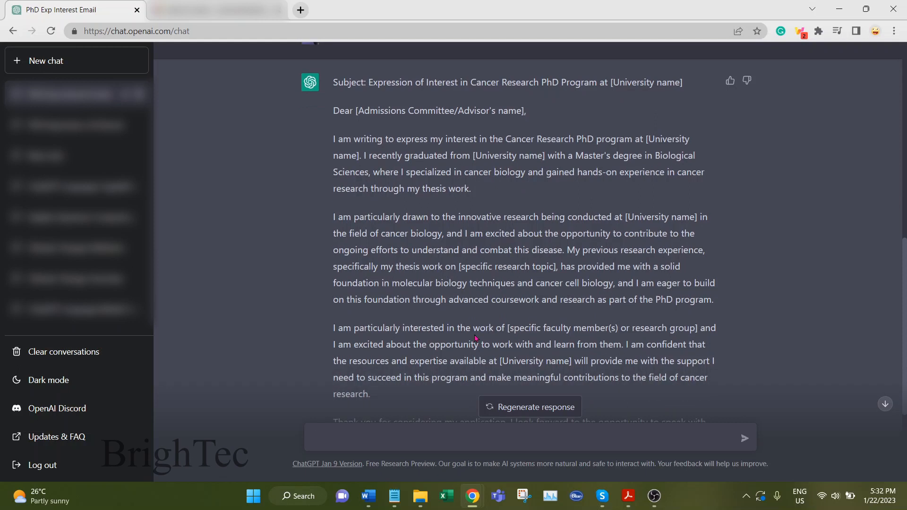
- Read the rest of the cancer-research email down to its sign-off and attachments line
scroll(down, 3)
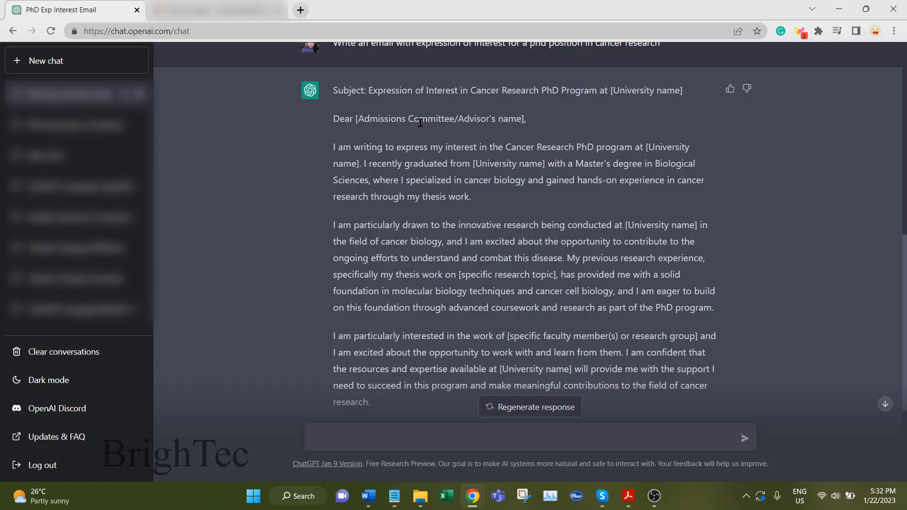
mouse_move(515, 241)
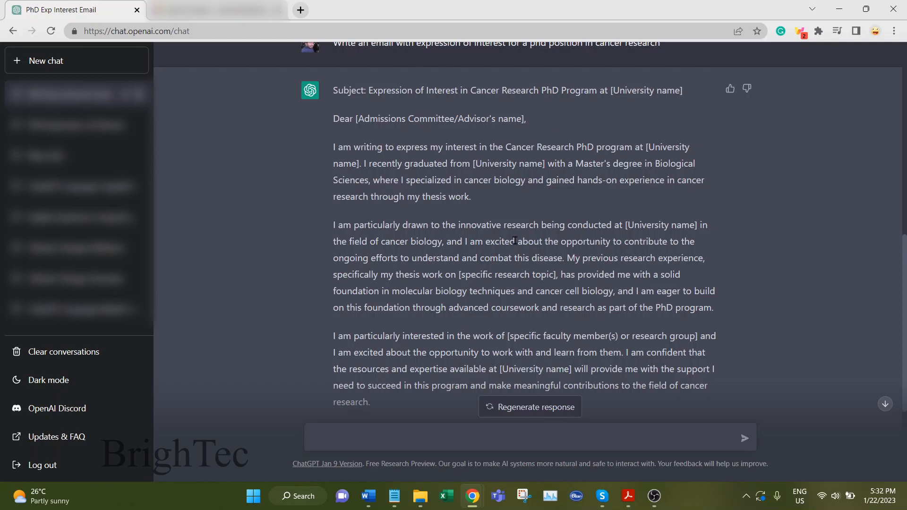
scroll(down, 3)
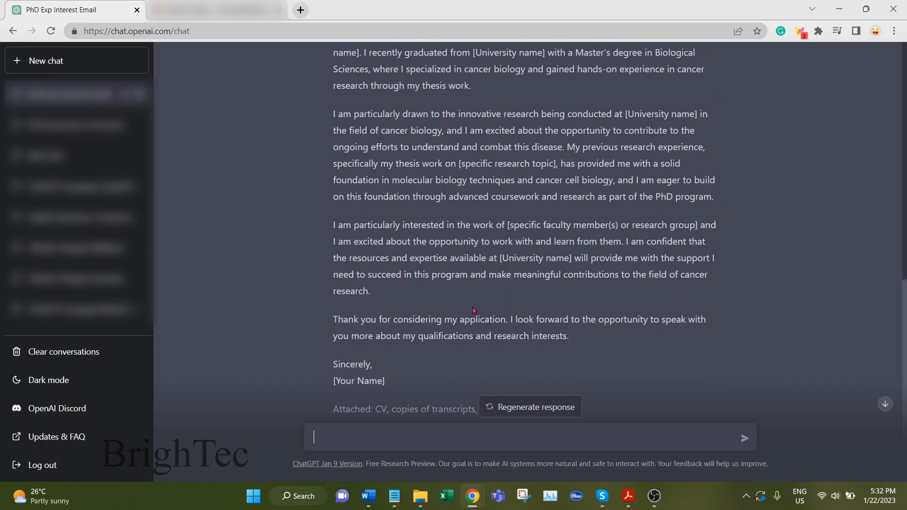
mouse_move(501, 304)
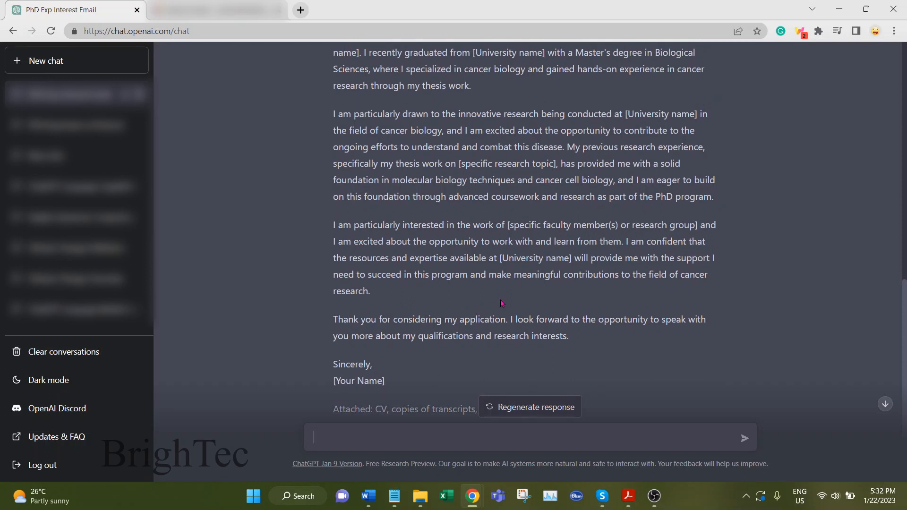
scroll(down, 3)
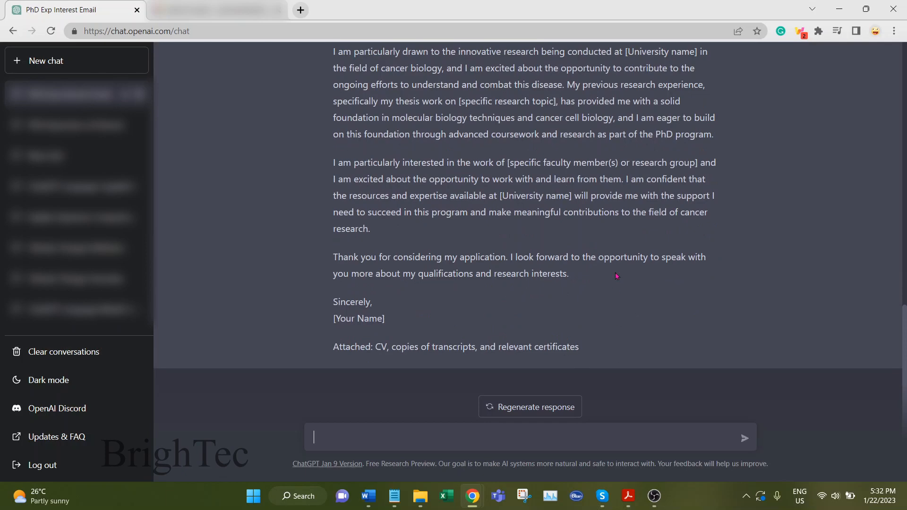
scroll(up, 3)
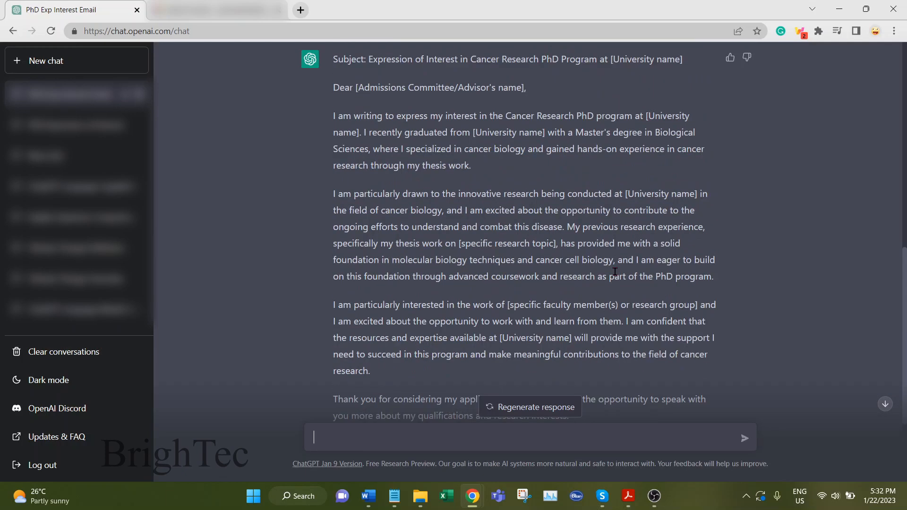
scroll(down, 3)
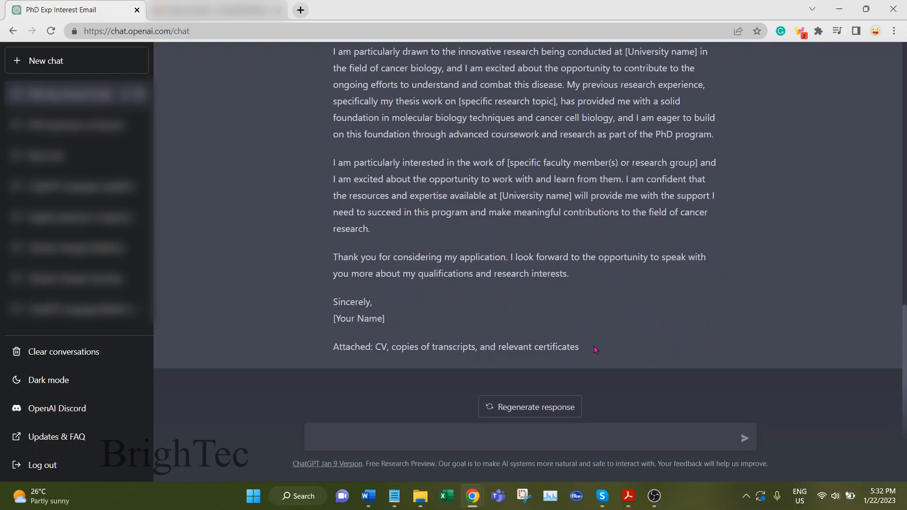
mouse_move(508, 411)
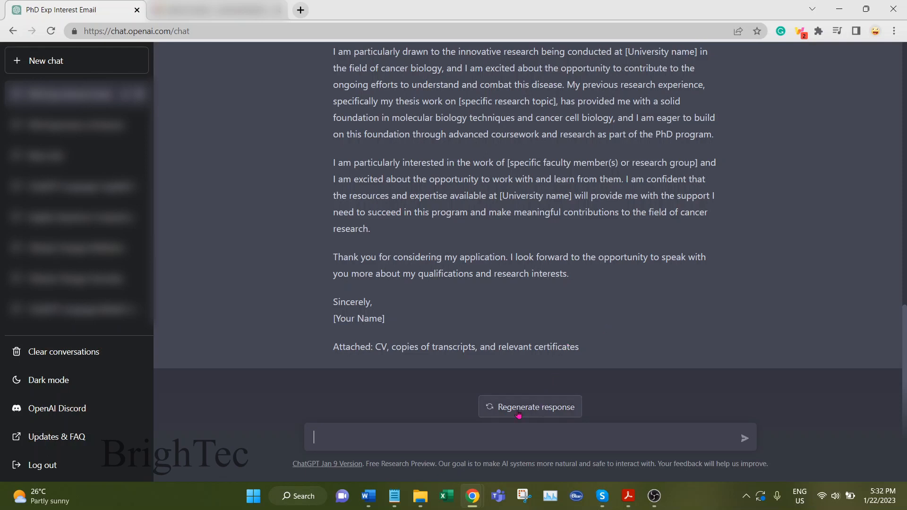
- Regenerate the cancer-research email, return to version 1 and read it through to the sign-off
click(530, 406)
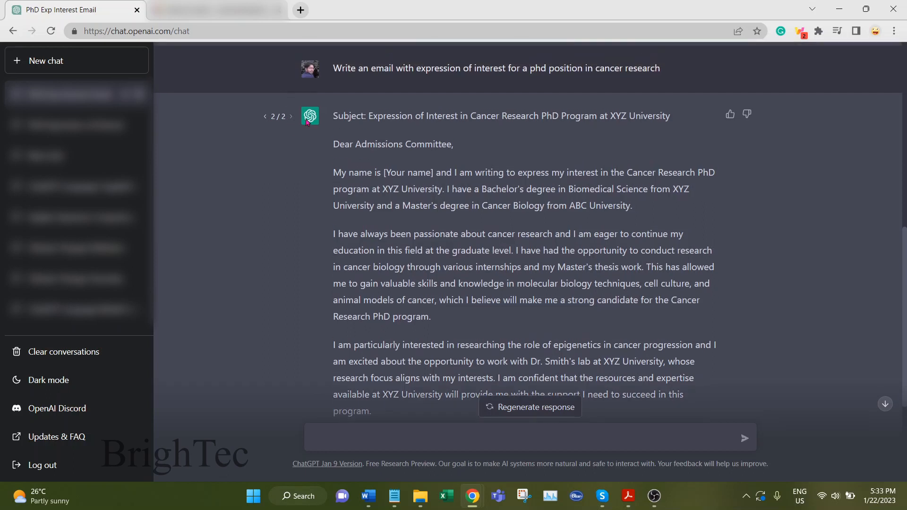
mouse_move(285, 135)
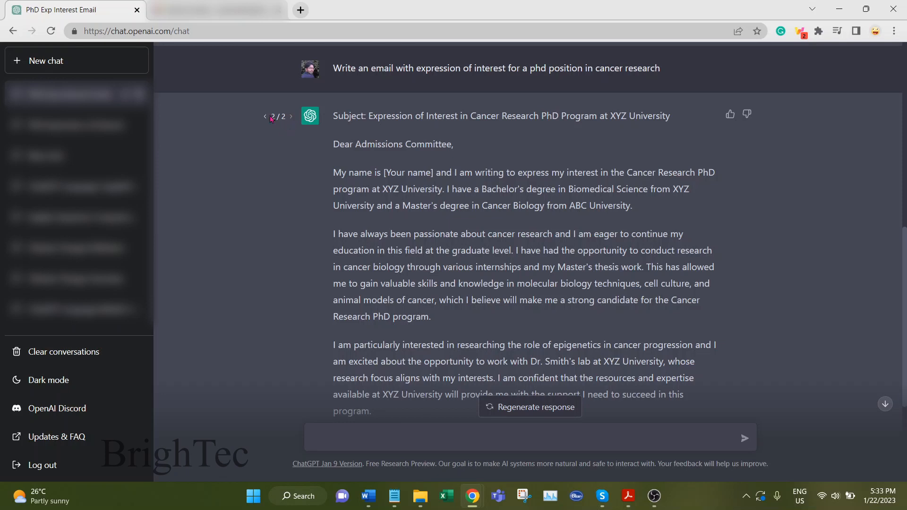
mouse_move(291, 100)
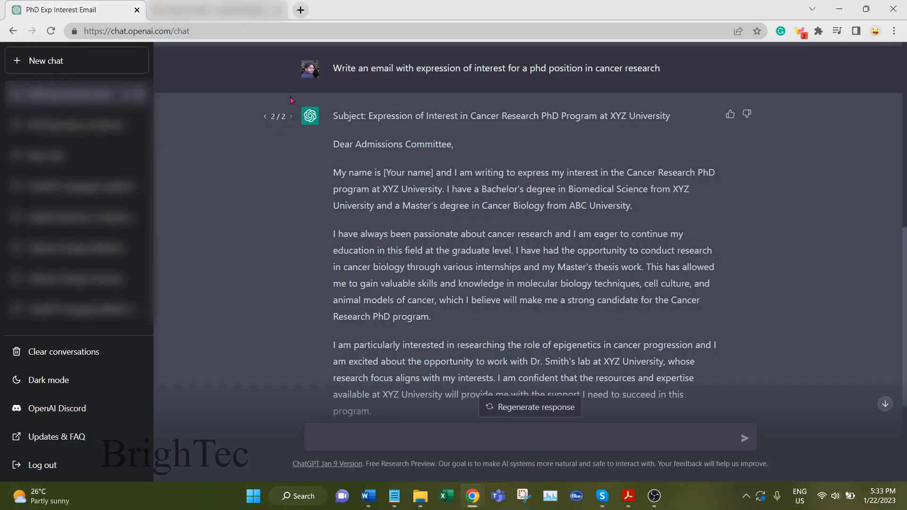
mouse_move(264, 121)
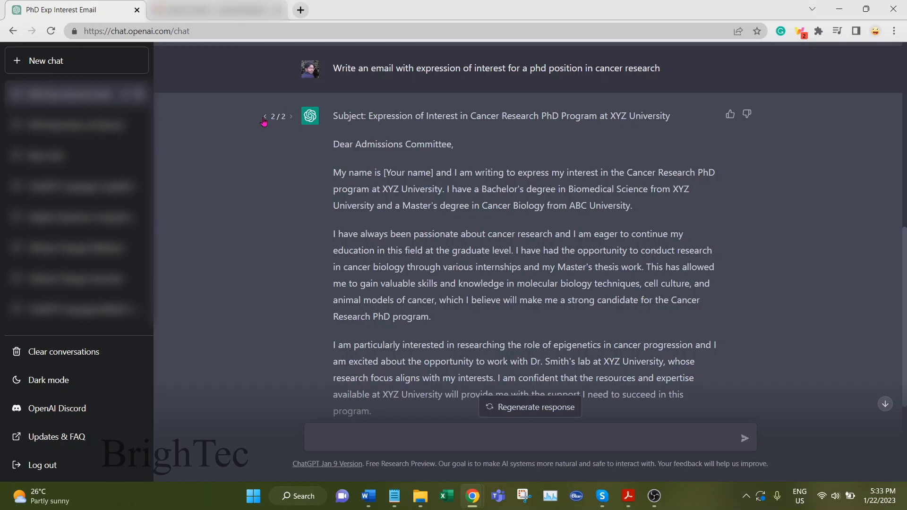
click(265, 117)
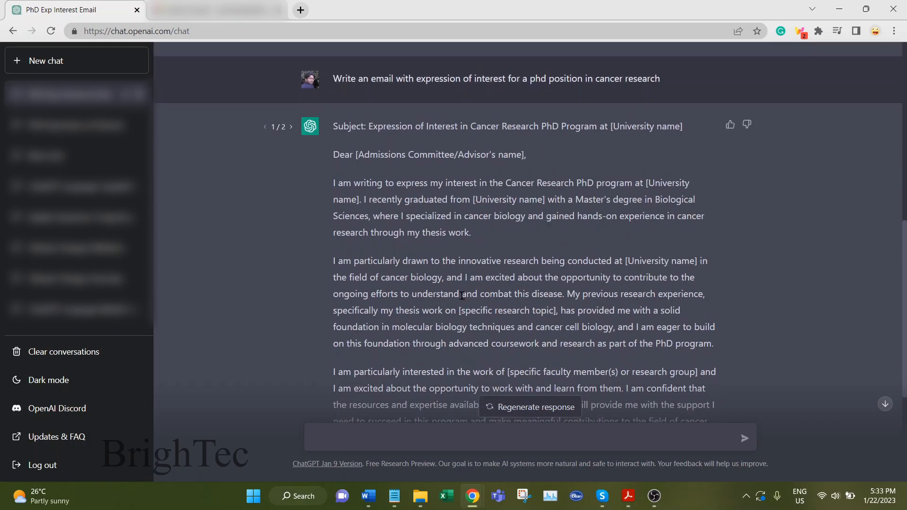
scroll(down, 3)
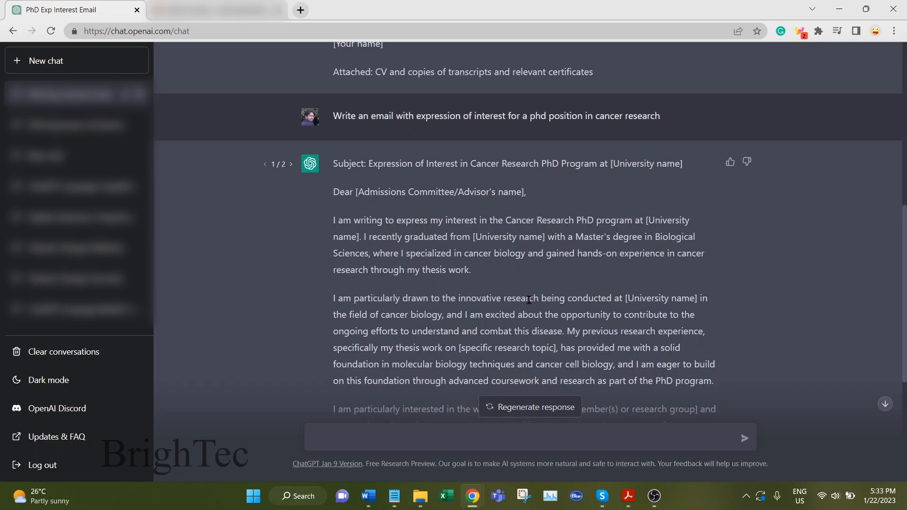
scroll(down, 3)
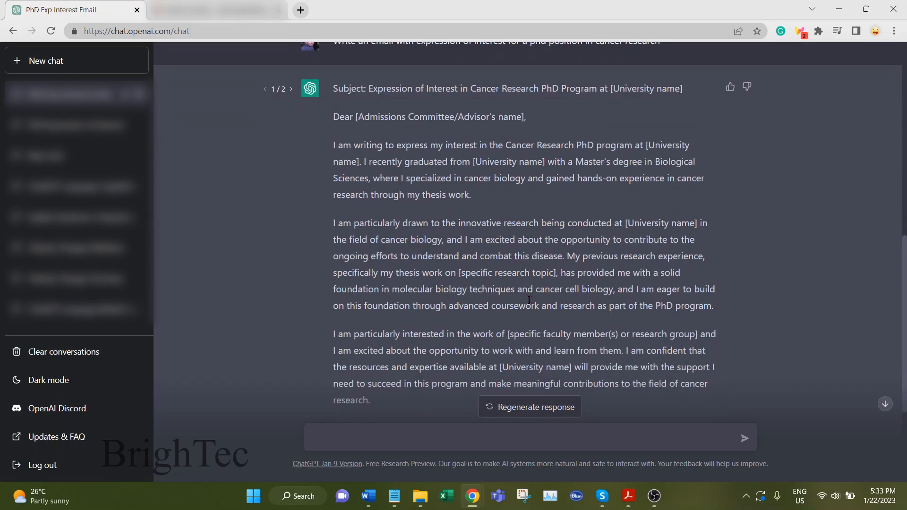
scroll(down, 3)
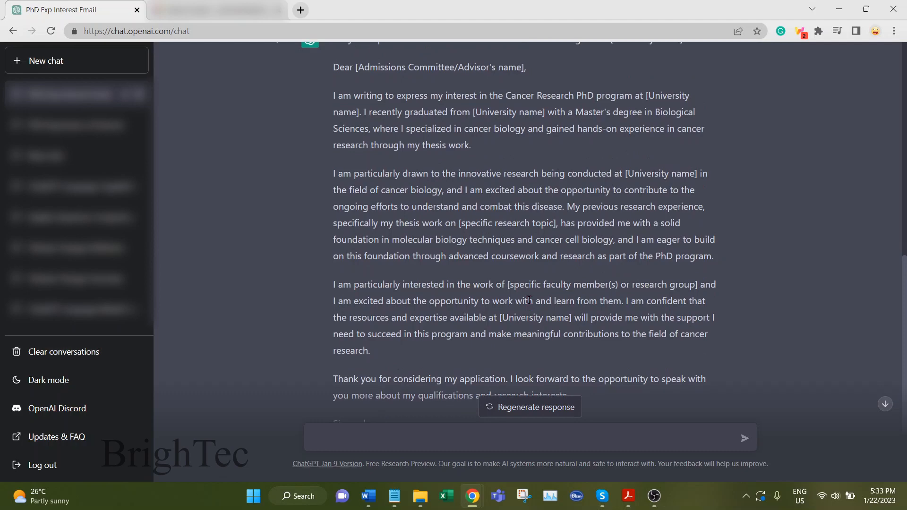
scroll(down, 3)
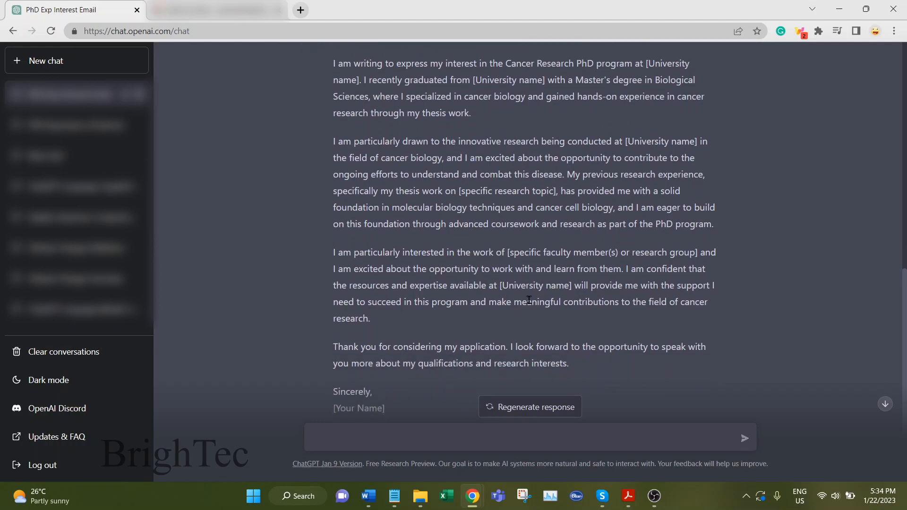
scroll(down, 3)
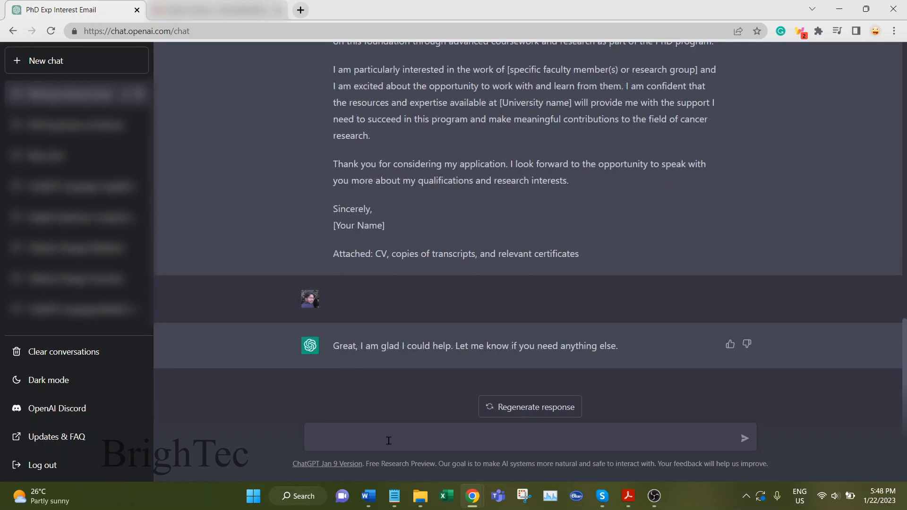
- Ask ChatGPT for an expression-of-interest email for an entry-level accounting job
click(389, 440)
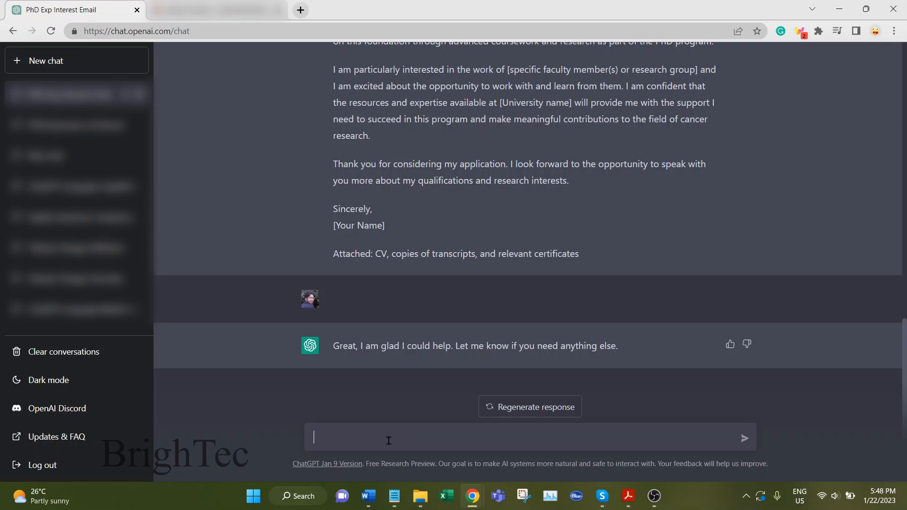
text(Write an email with expression of interest for a entry level job position in accounting)
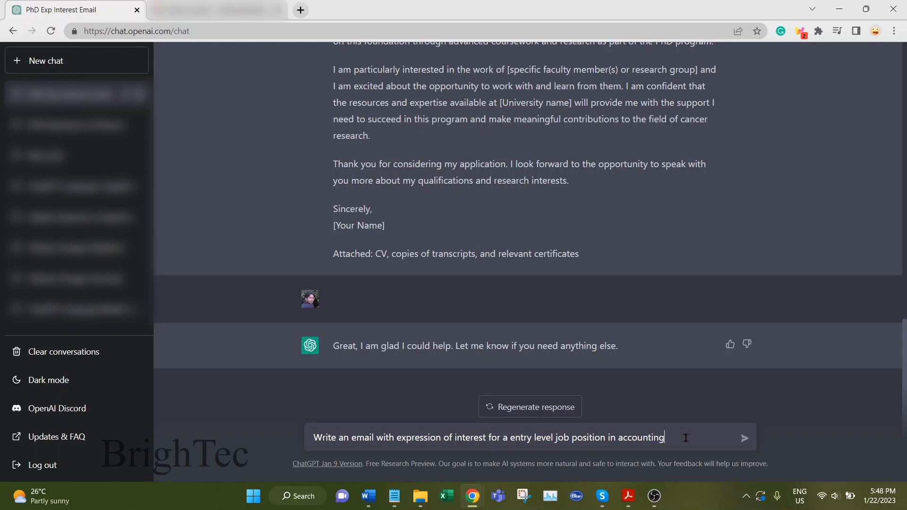
click(744, 438)
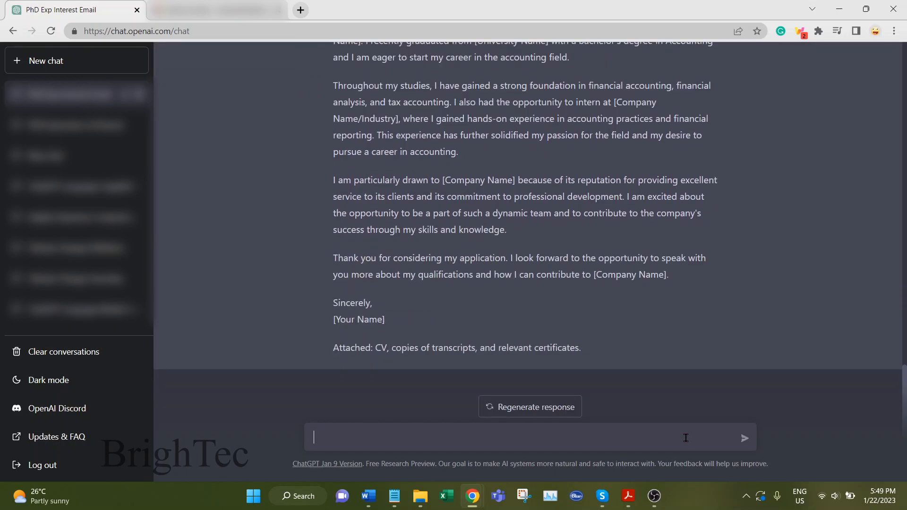
mouse_move(858, 412)
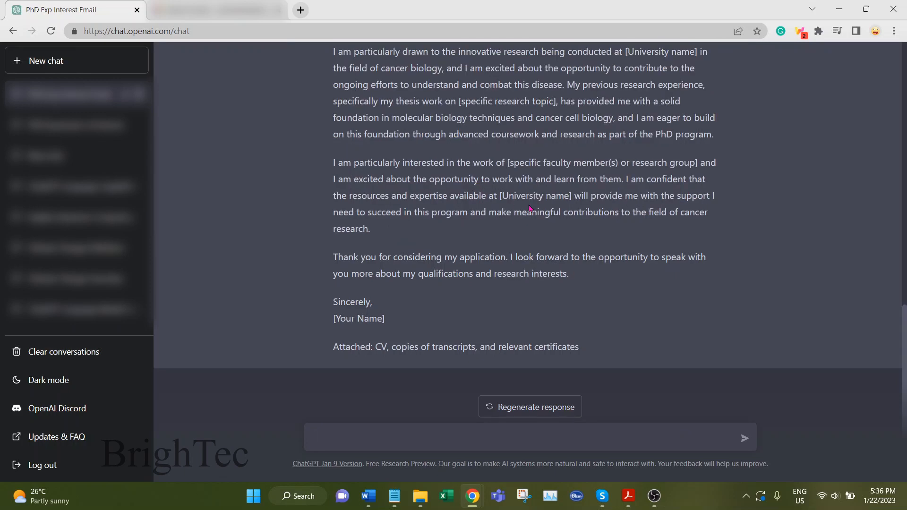
mouse_move(487, 183)
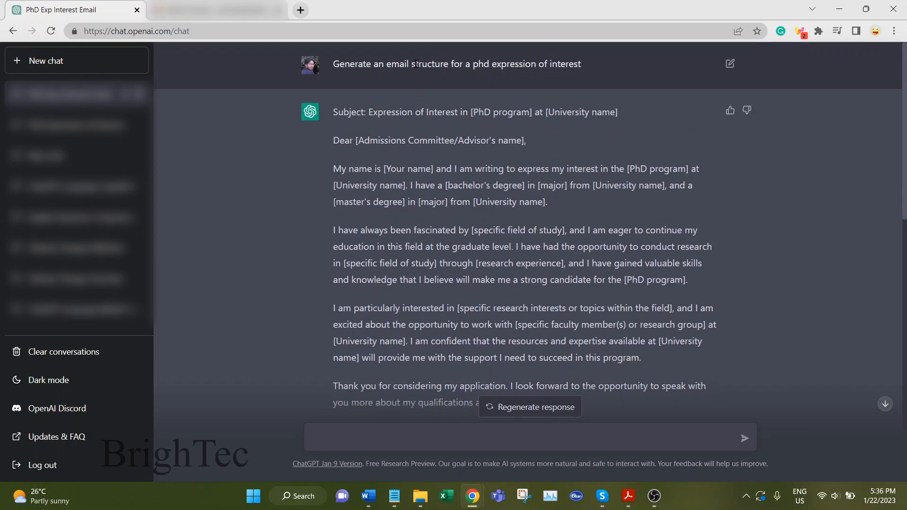
double_click(430, 63)
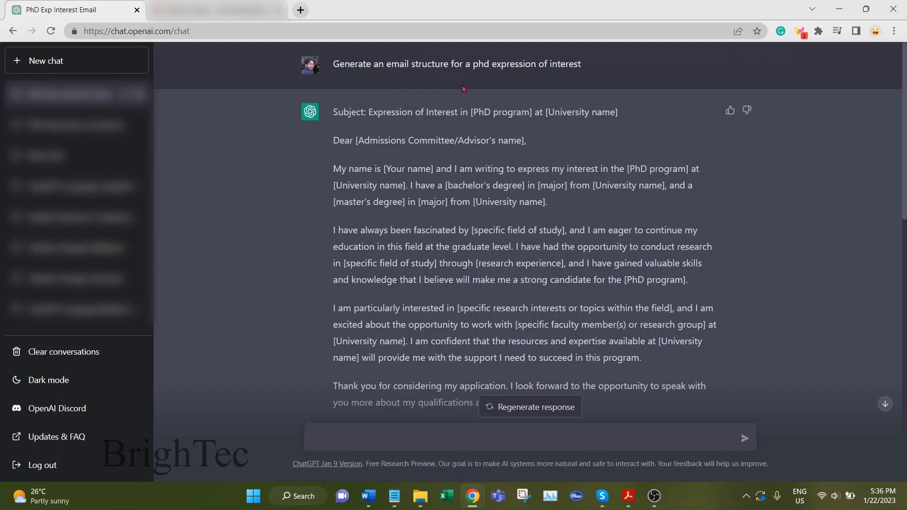
mouse_move(458, 104)
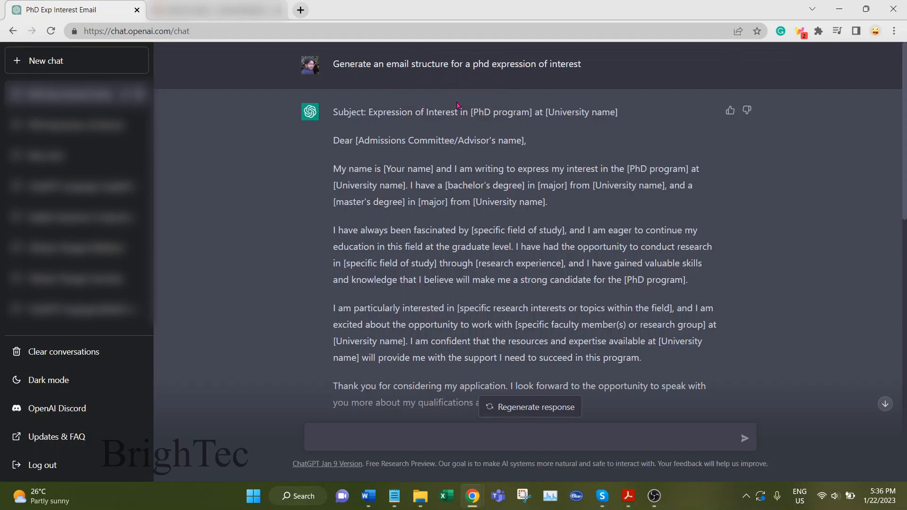
mouse_move(503, 165)
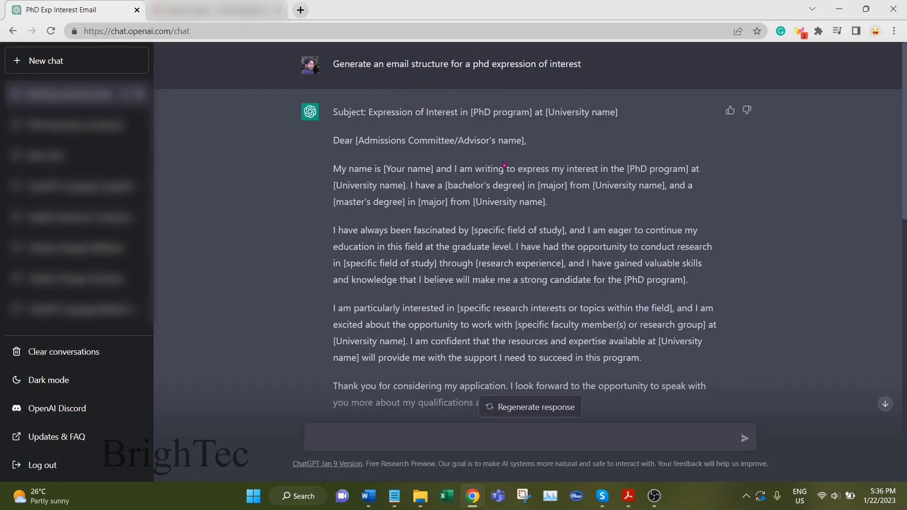
scroll(down, 3)
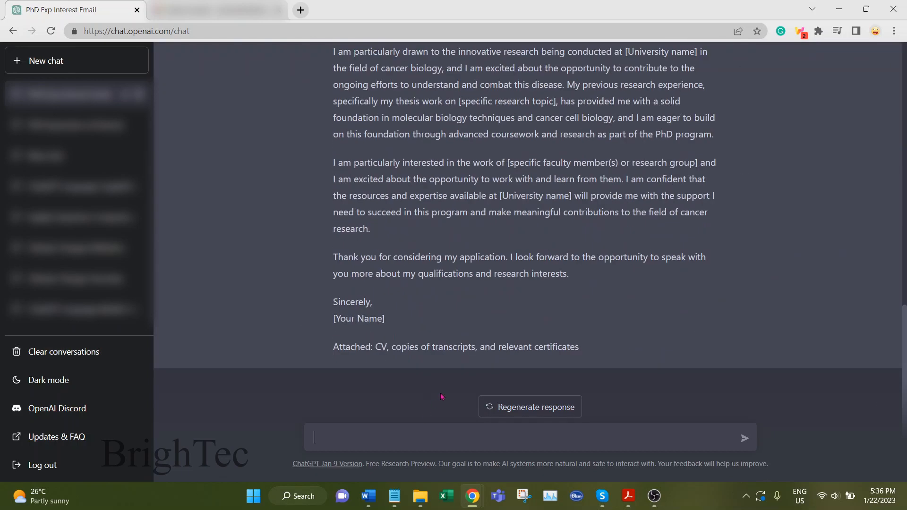
mouse_move(557, 249)
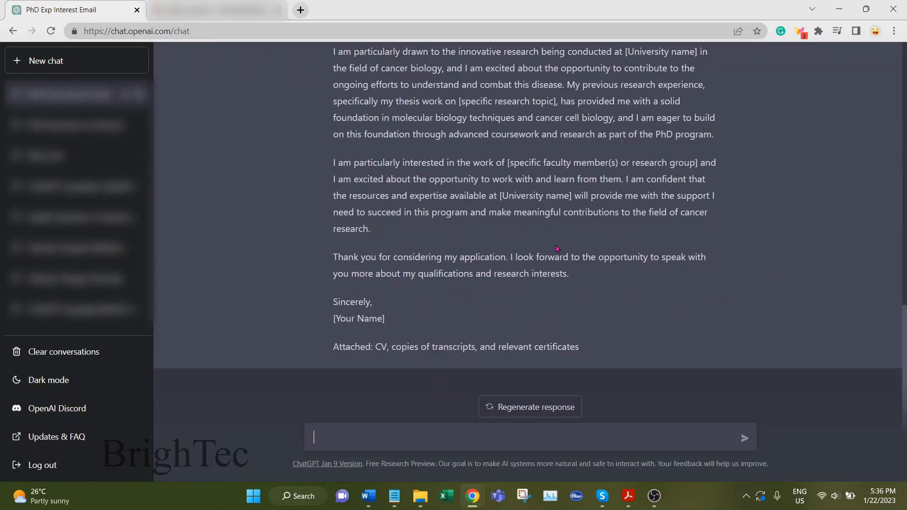
- Ask 'Give a structure for an essay on climate change' and read the outline from Introduction to Conclusion
text(Giv)
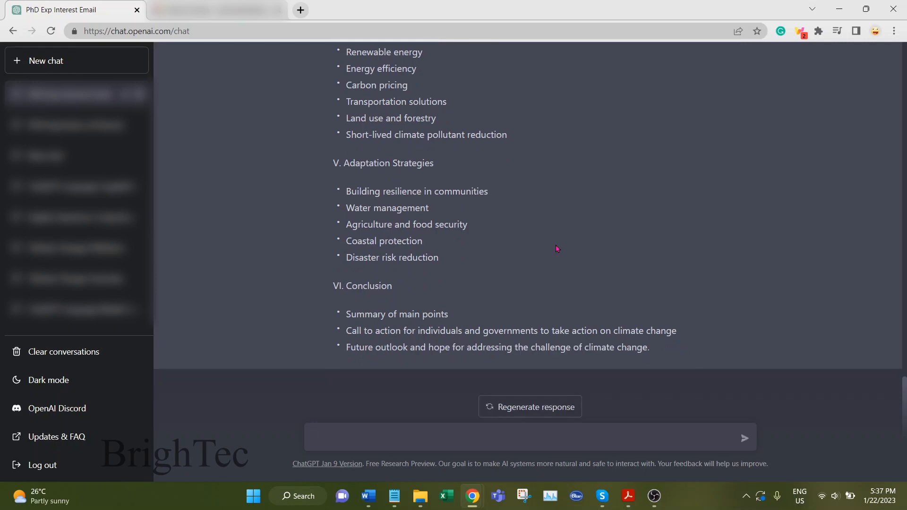
scroll(up, 3)
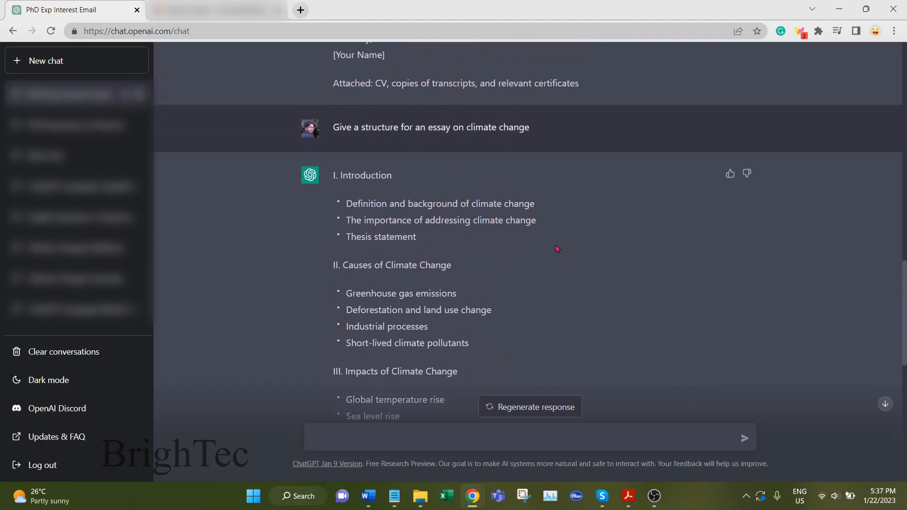
scroll(down, 3)
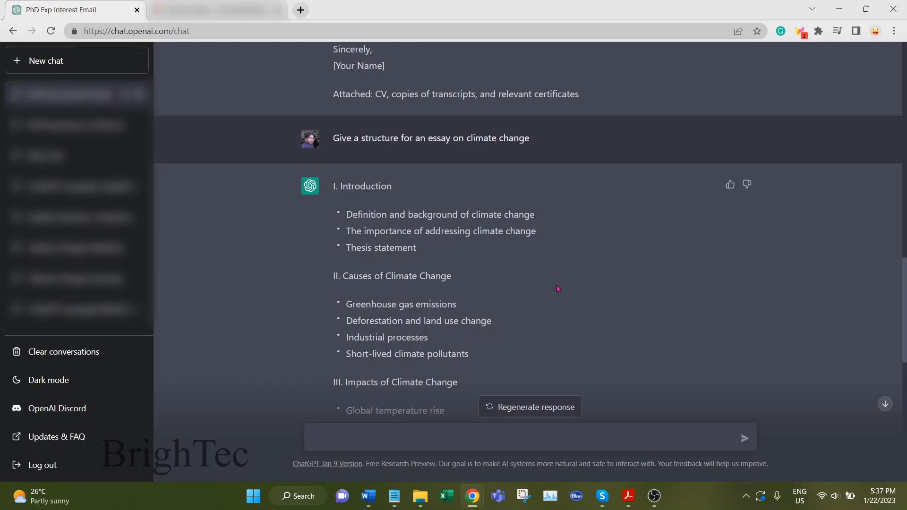
mouse_move(525, 343)
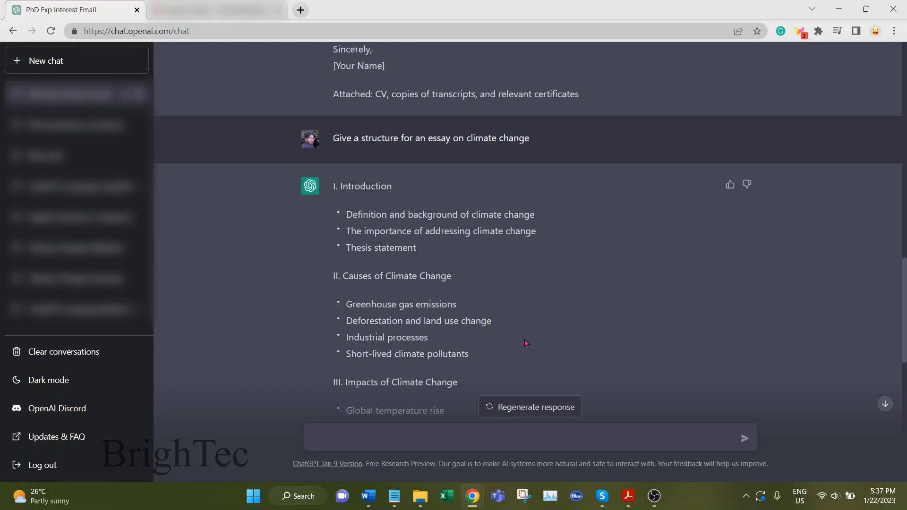
scroll(down, 3)
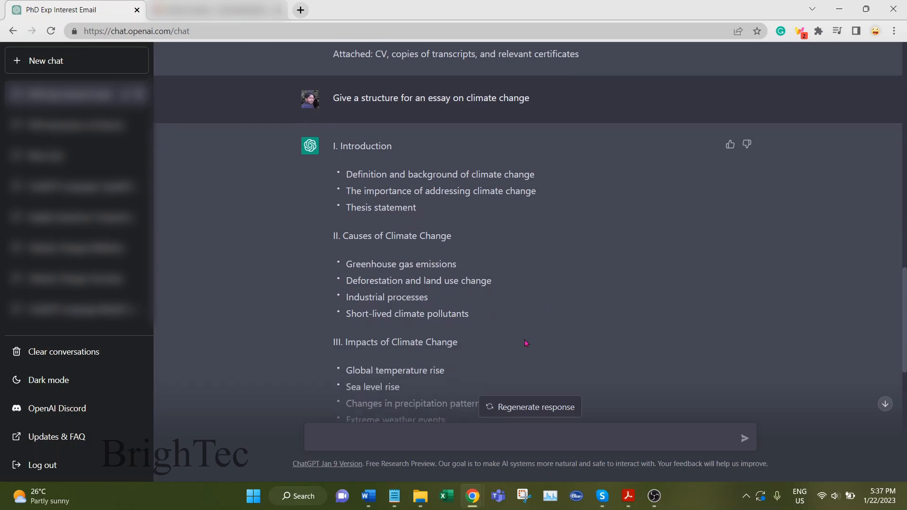
scroll(down, 3)
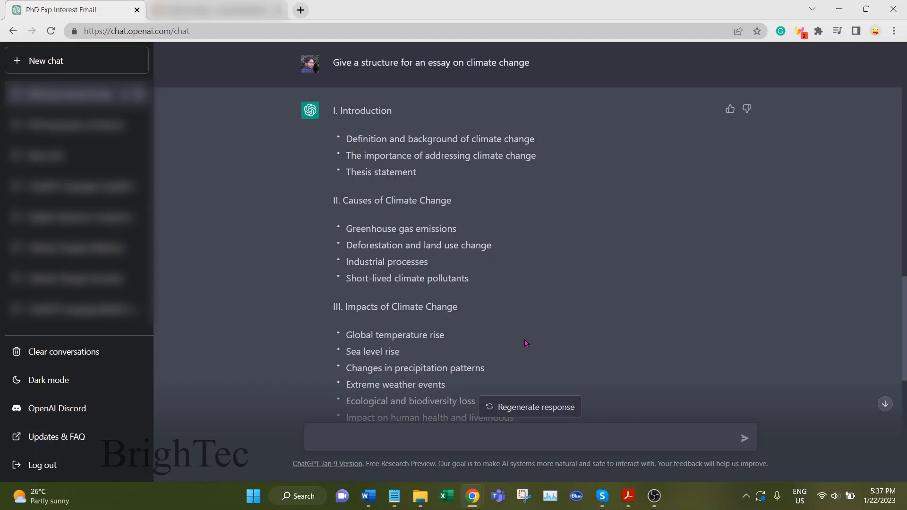
scroll(down, 3)
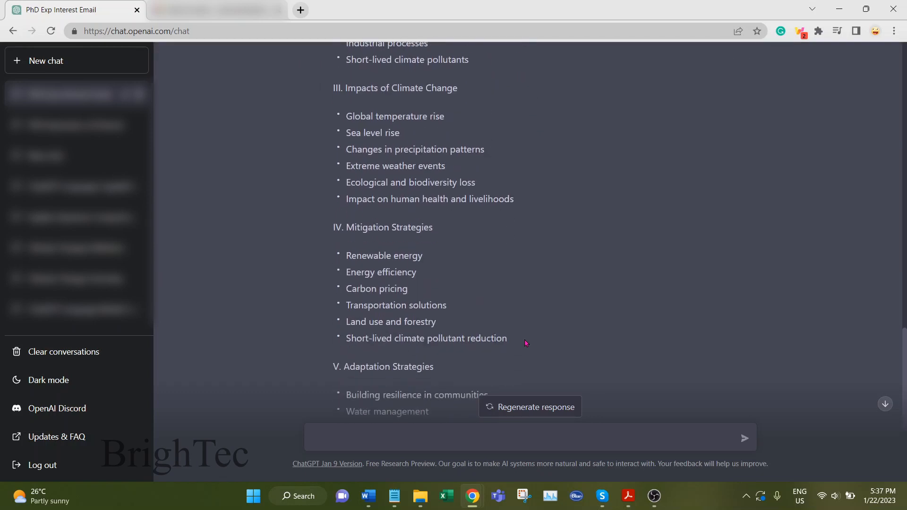
scroll(down, 3)
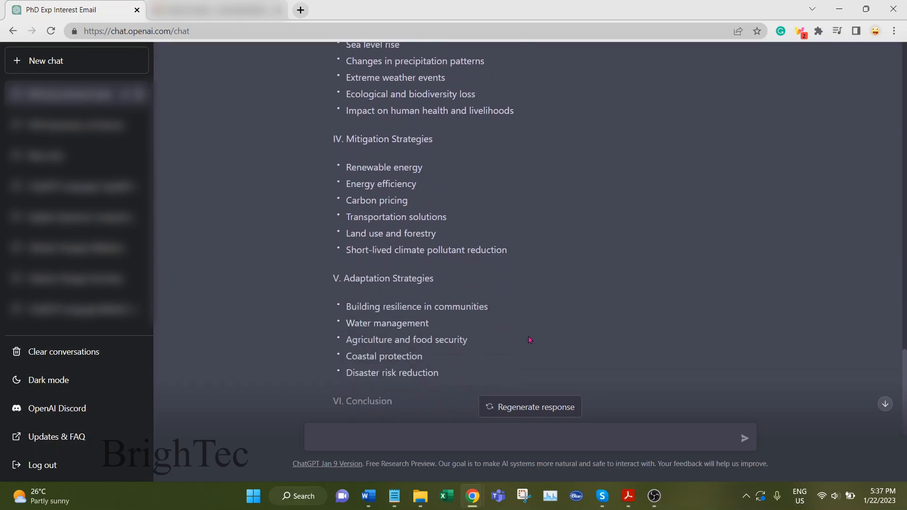
mouse_move(535, 416)
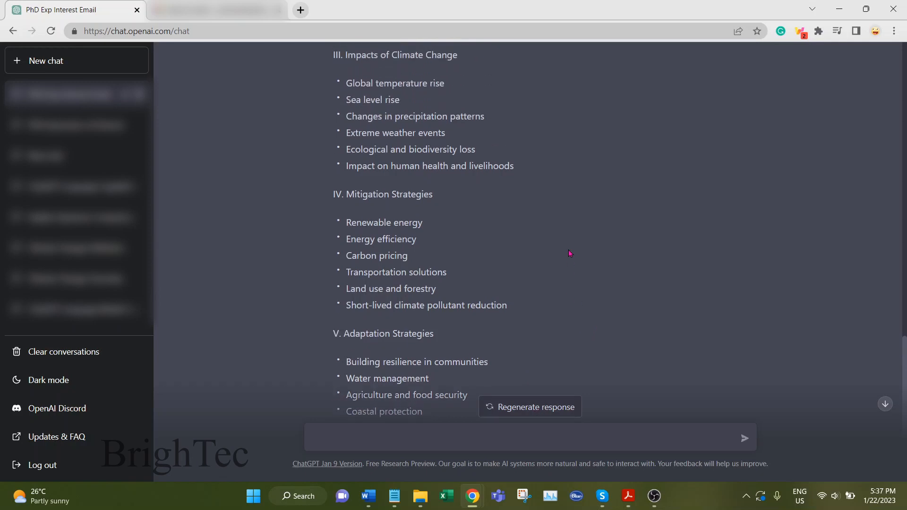
scroll(up, 3)
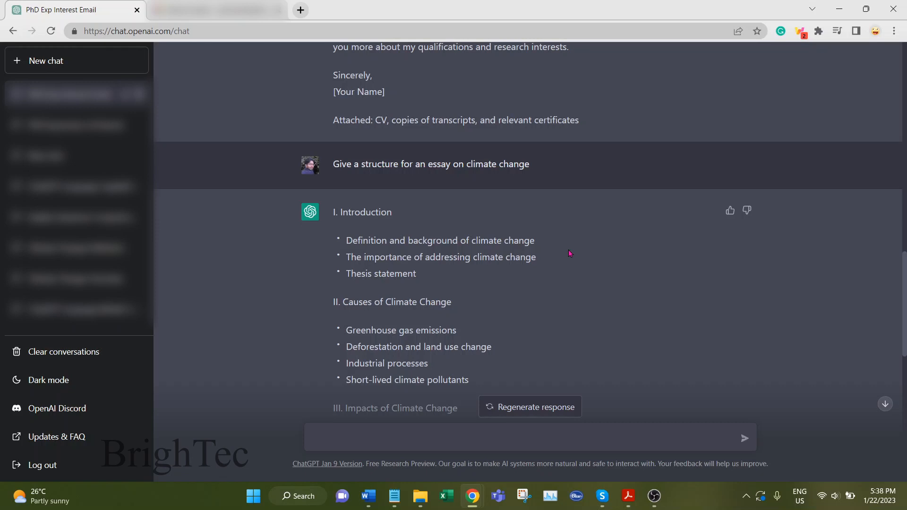
mouse_move(539, 295)
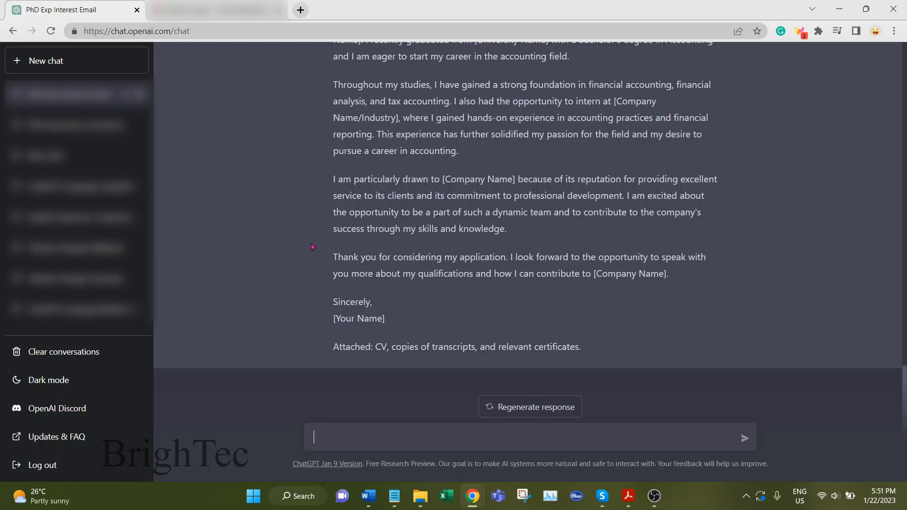
- Ask ChatGPT to 'Rephrase' the accounting email's closing thank-you paragraph pasted into the prompt
drag(333, 257, 573, 274)
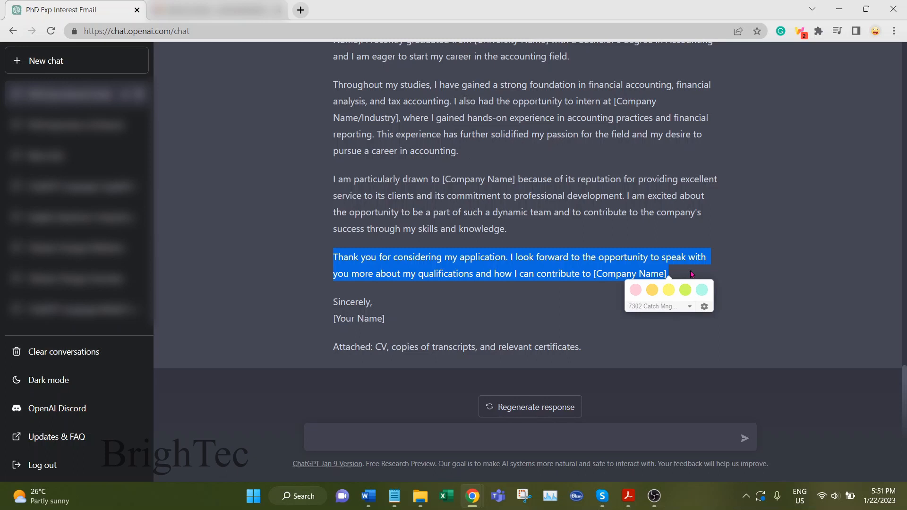
click(426, 436)
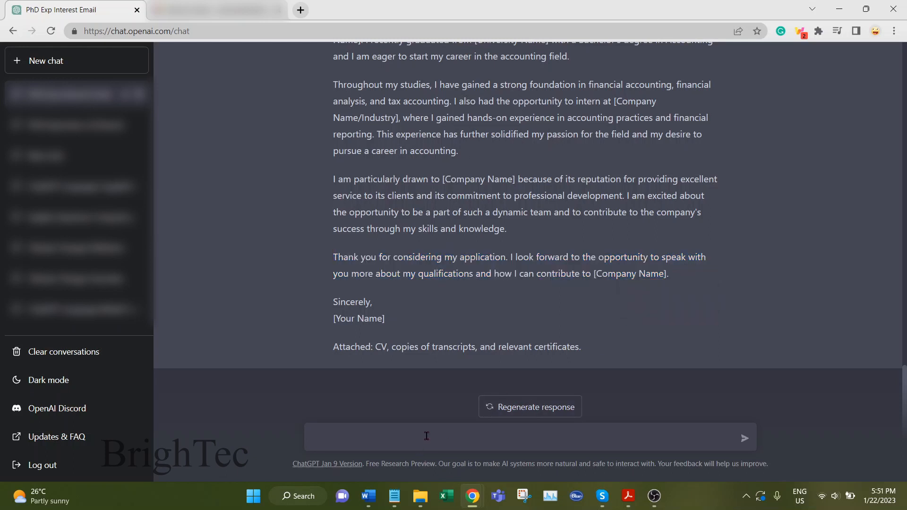
text(RE)
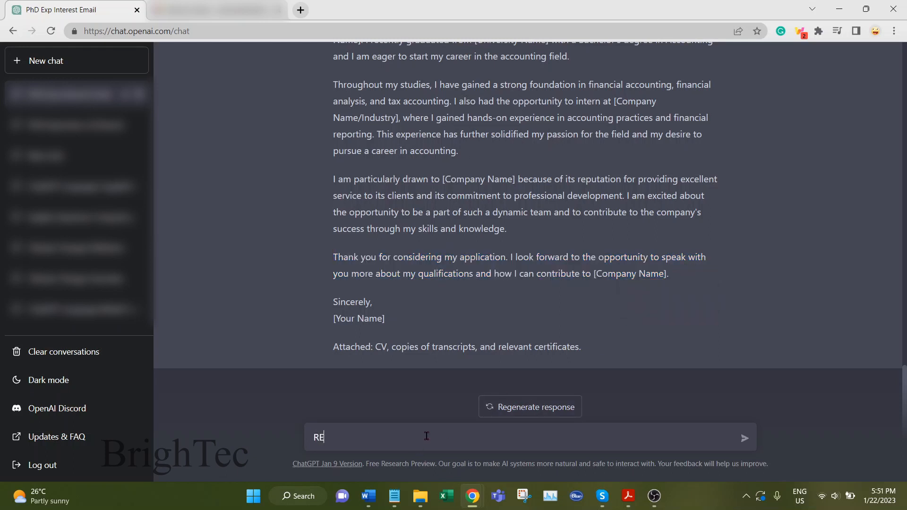
text(Rephrase)
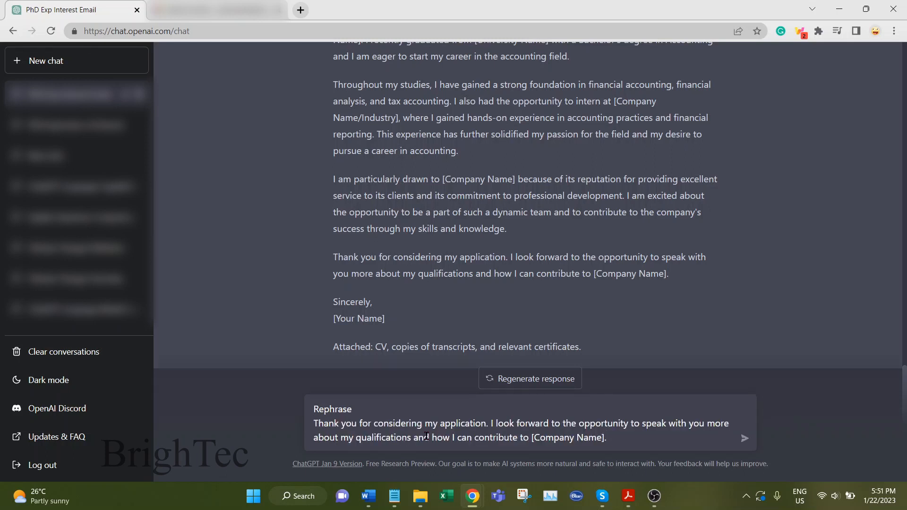
mouse_move(531, 450)
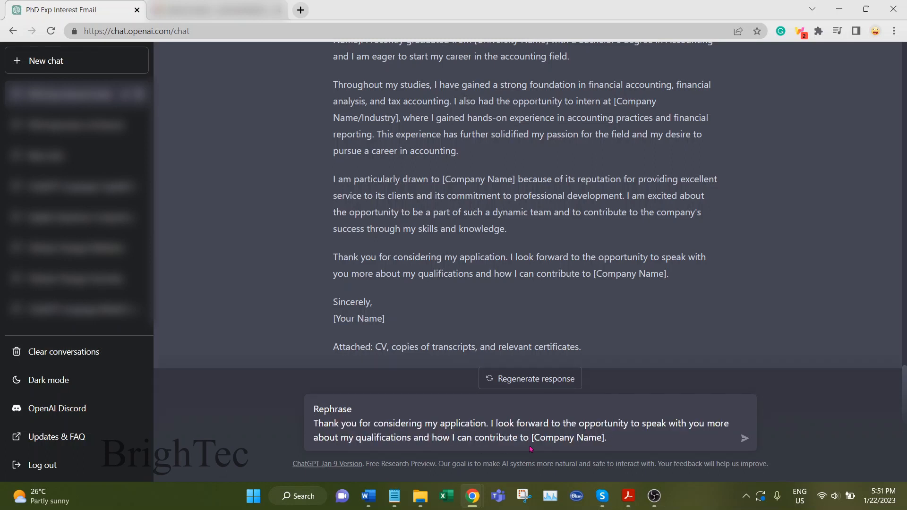
drag(350, 437, 606, 437)
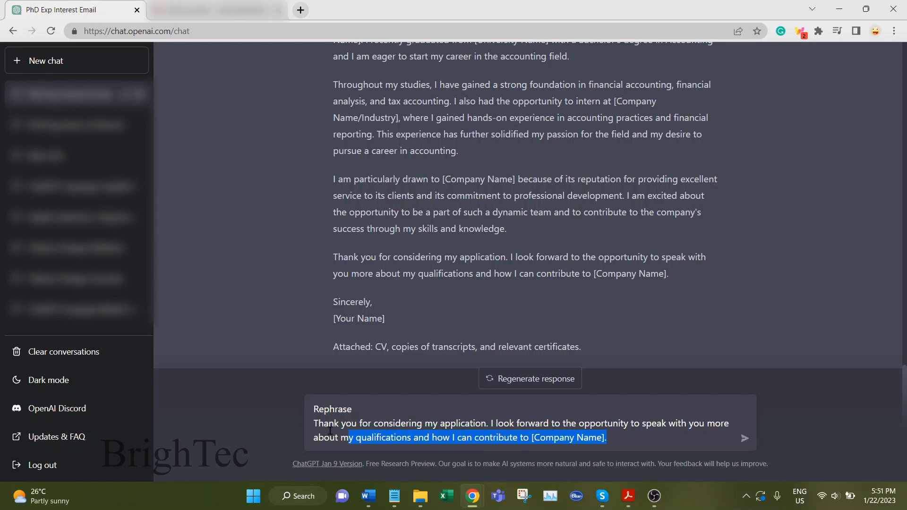
click(403, 409)
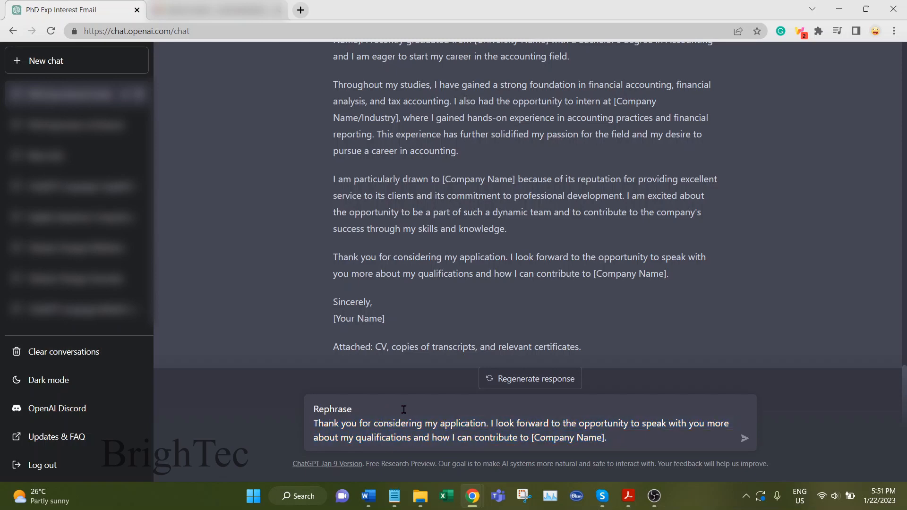
click(744, 438)
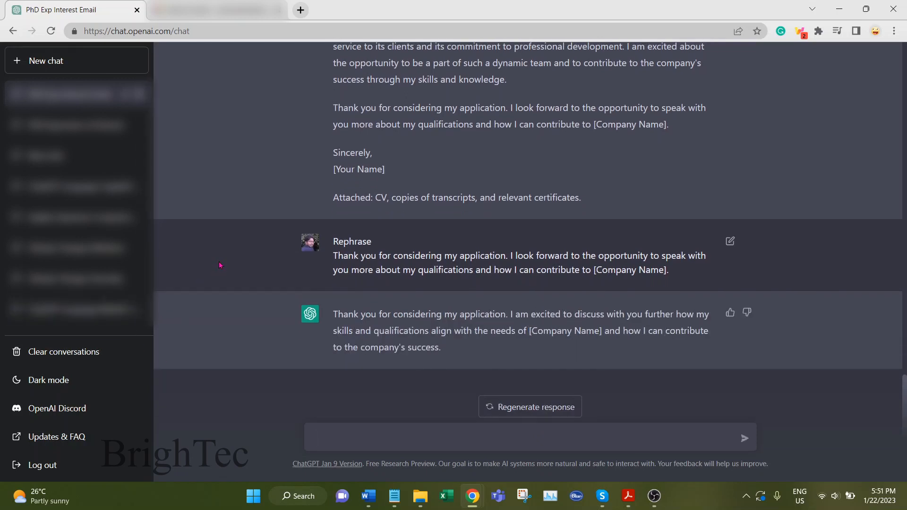
mouse_move(539, 423)
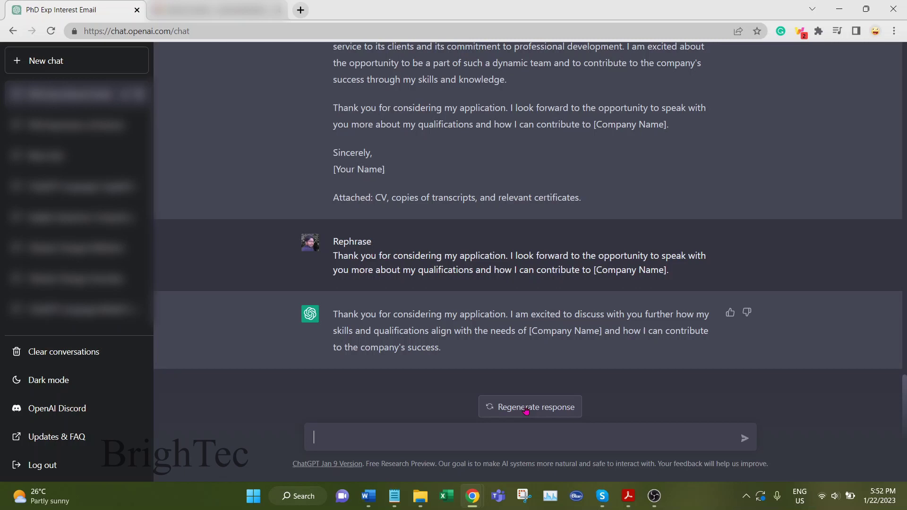
- Regenerate the rephrasing and switch between versions 1/2 and 2/2 to compare them
click(529, 406)
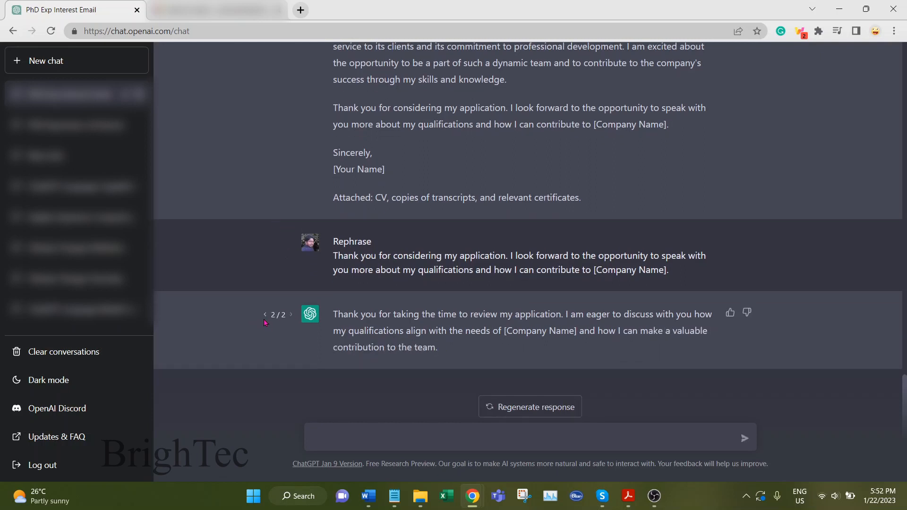
click(265, 314)
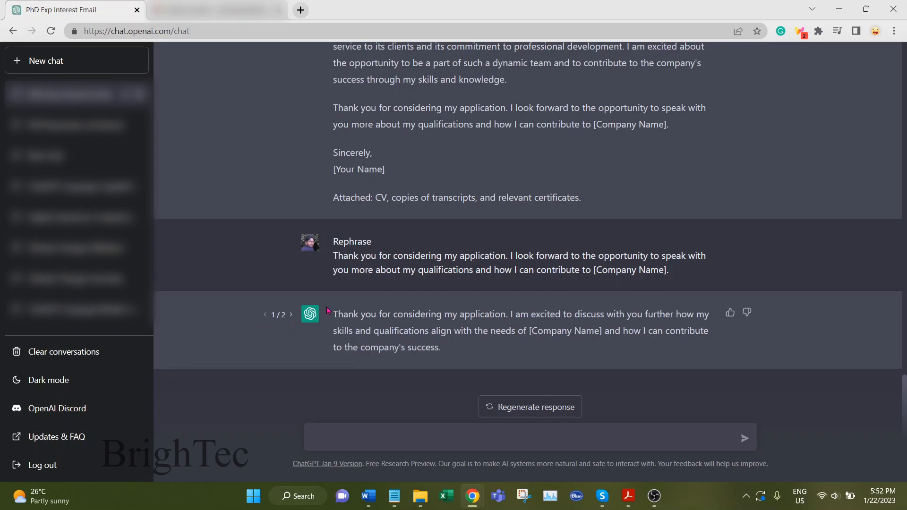
mouse_move(497, 349)
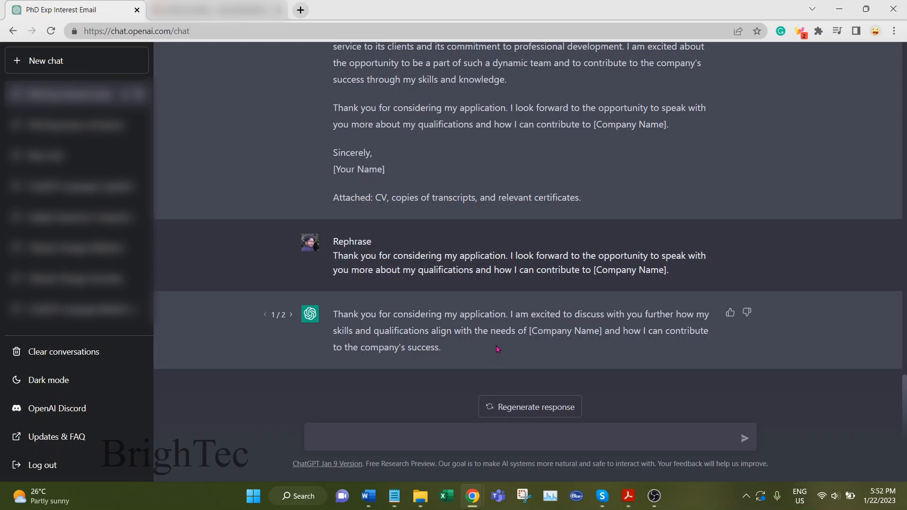
mouse_move(469, 358)
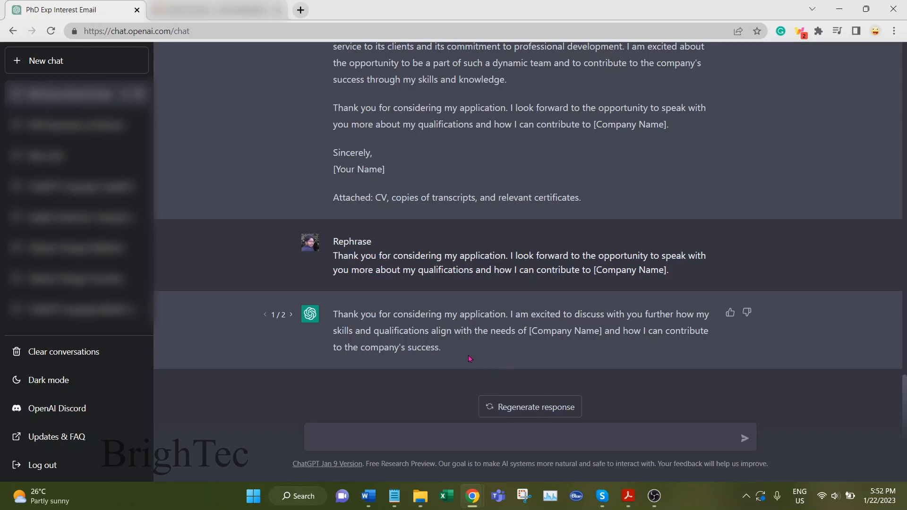
click(530, 406)
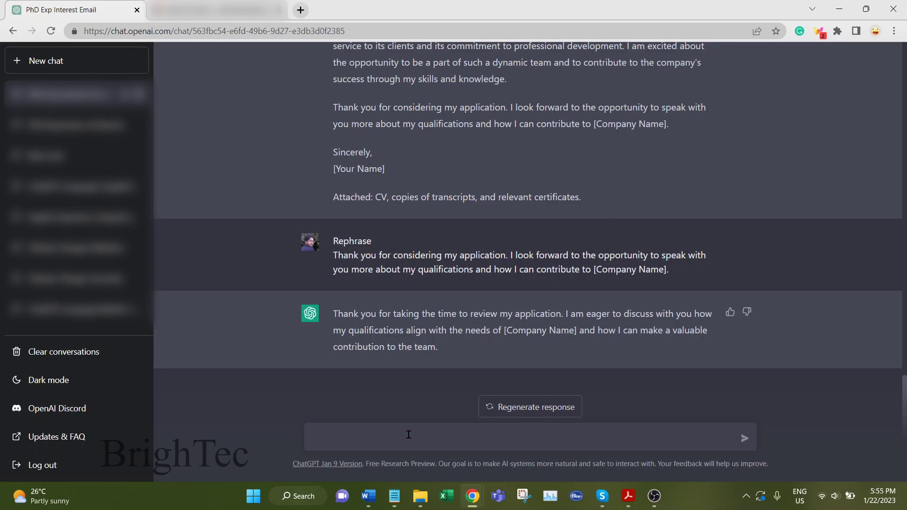
- Ask 'Write a cover letter for a research assistant position in biotechnology lab.' and read the letter
text(Write a cover letter for a research assistant position in biotechnology lab.)
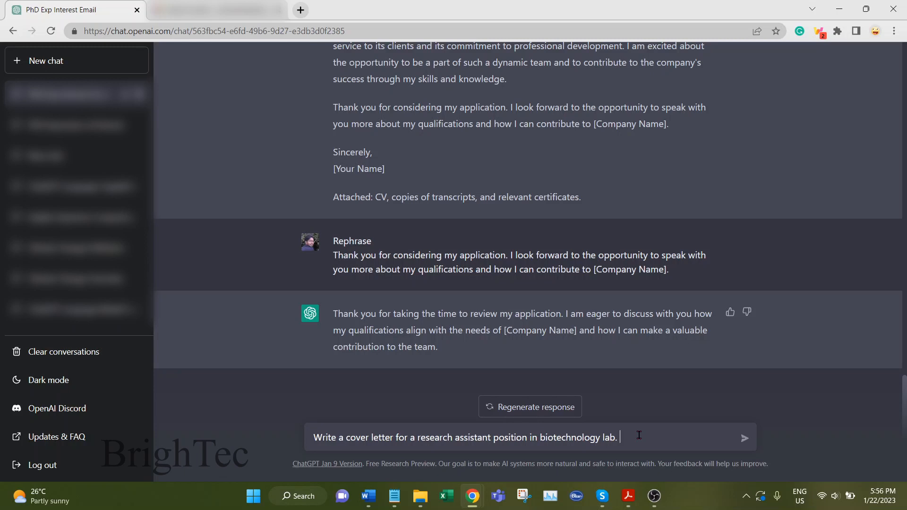
click(744, 438)
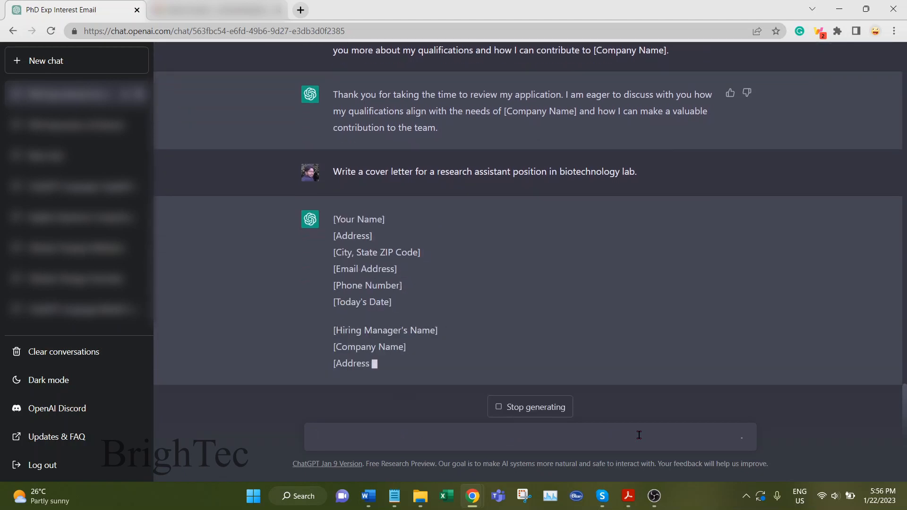
scroll(down, 3)
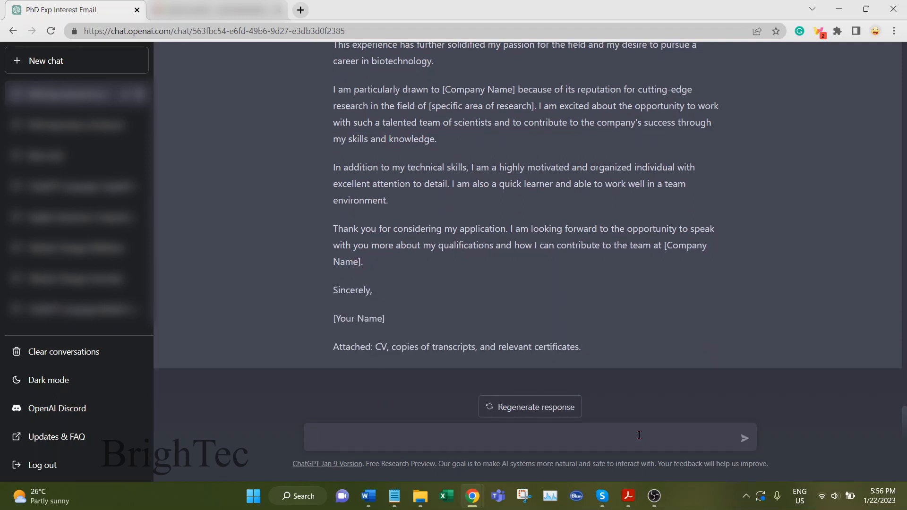
mouse_move(626, 239)
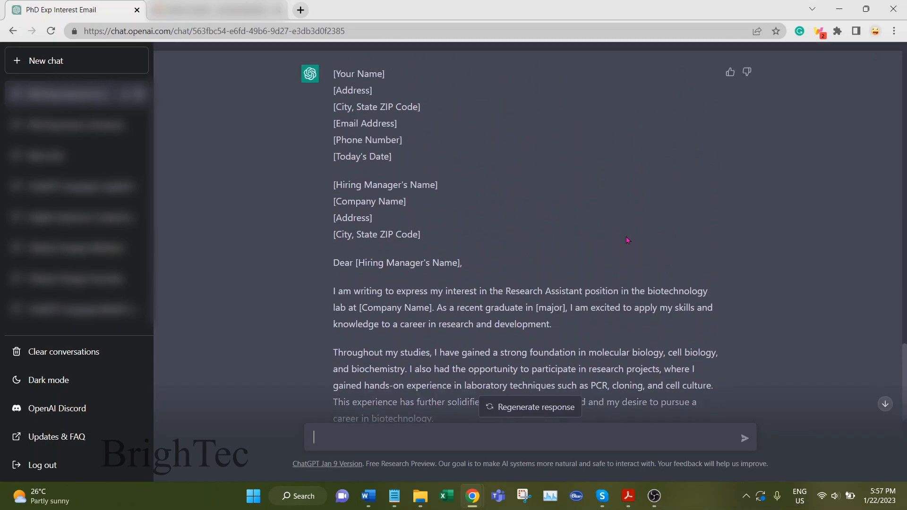
scroll(down, 3)
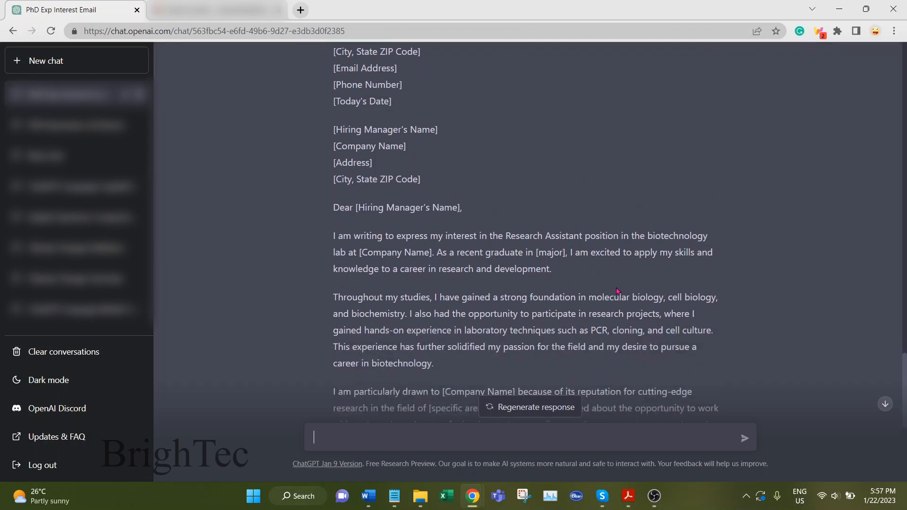
scroll(down, 3)
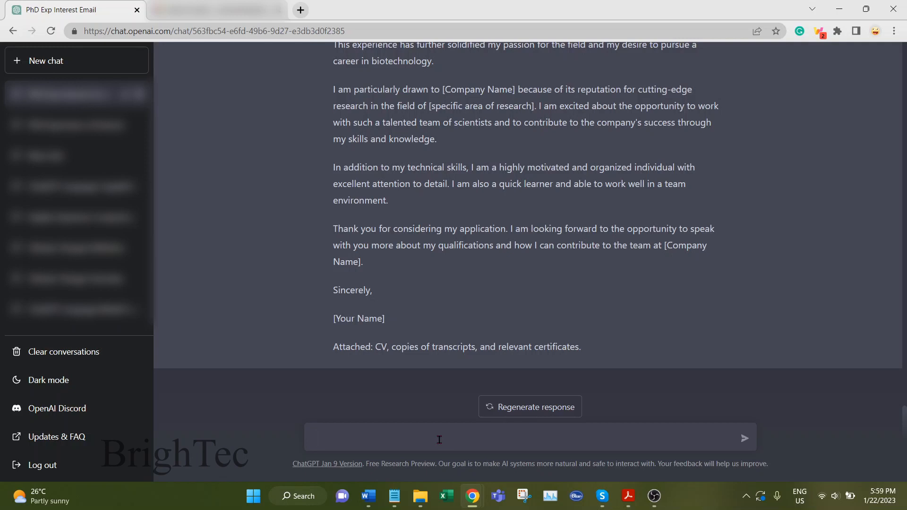
- Ask ChatGPT to 'Make the letter a bit shorter' and read the start of the new version
text(Make)
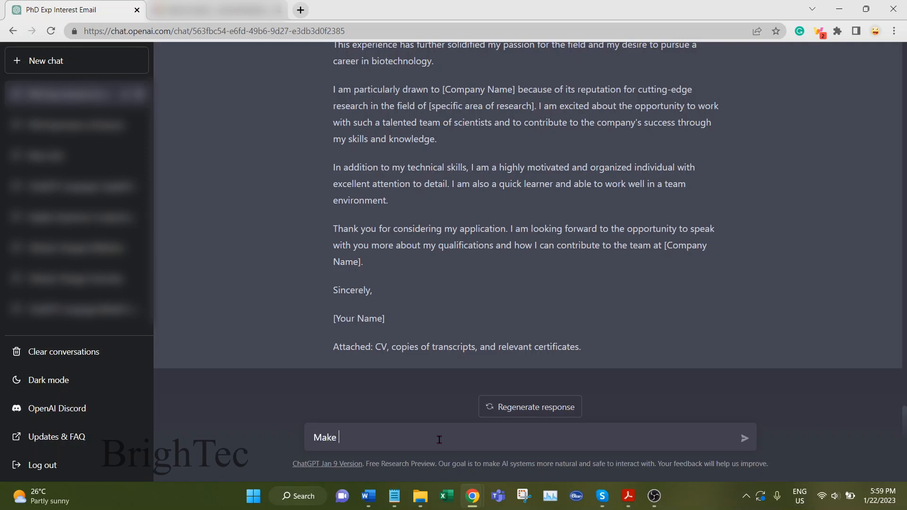
text(the letter a bit s)
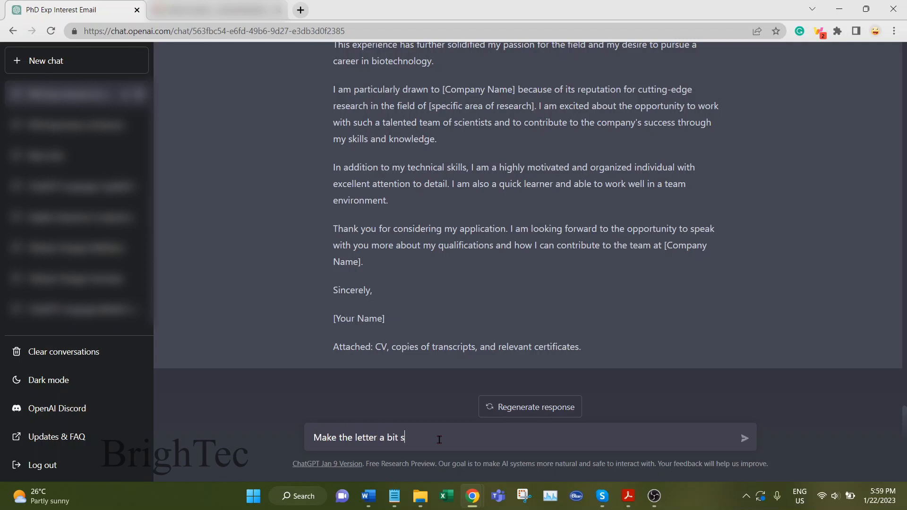
key(Enter)
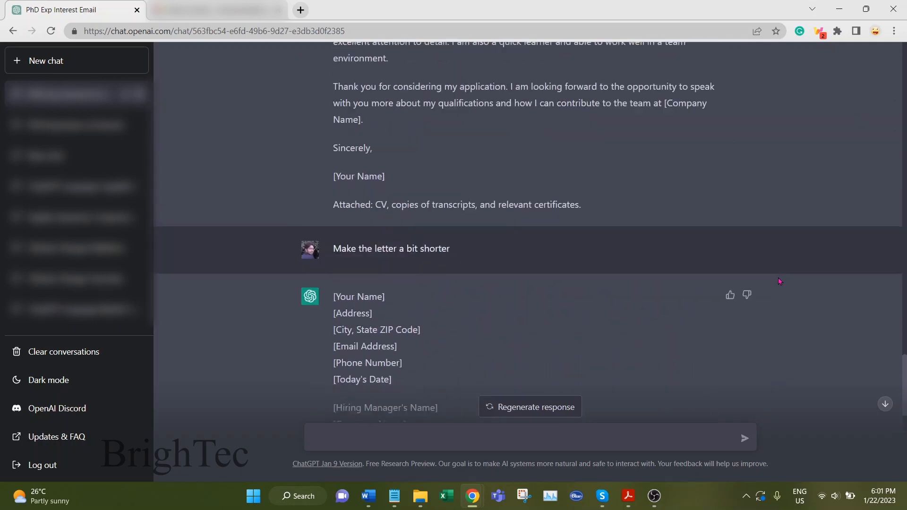
scroll(down, 3)
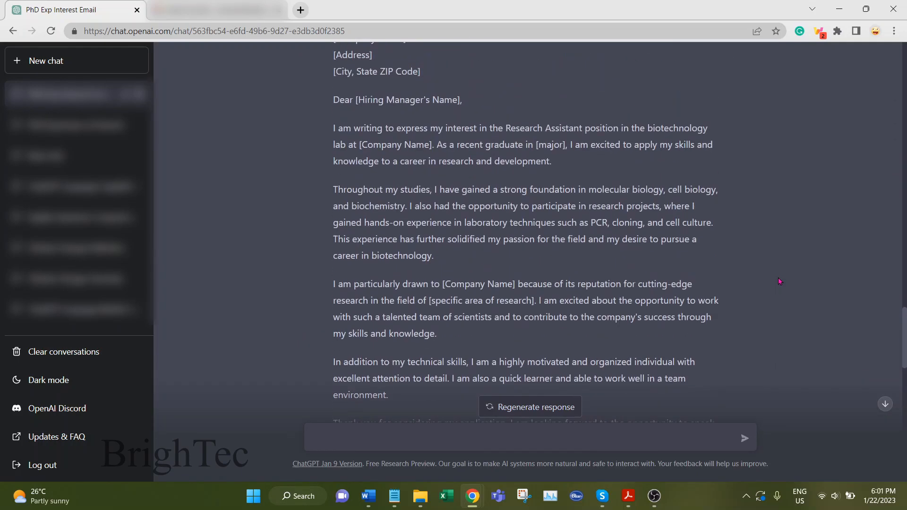
scroll(down, 3)
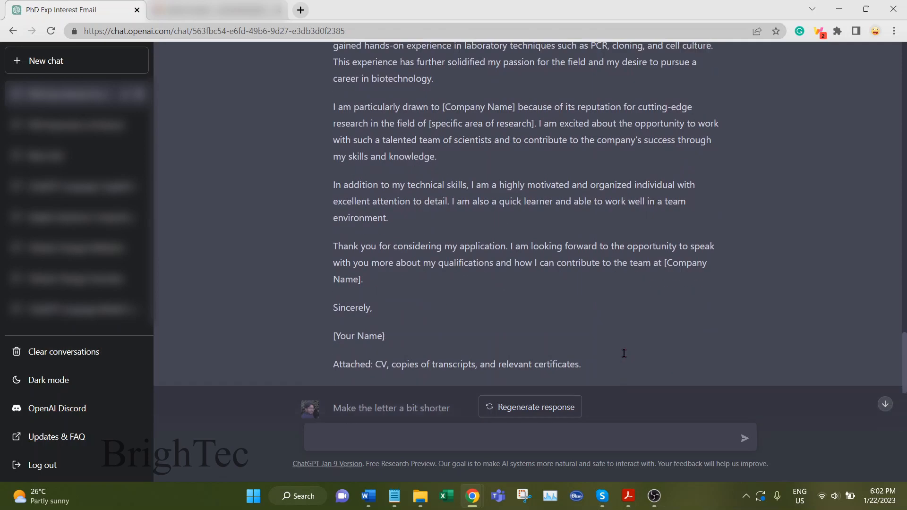
scroll(up, 3)
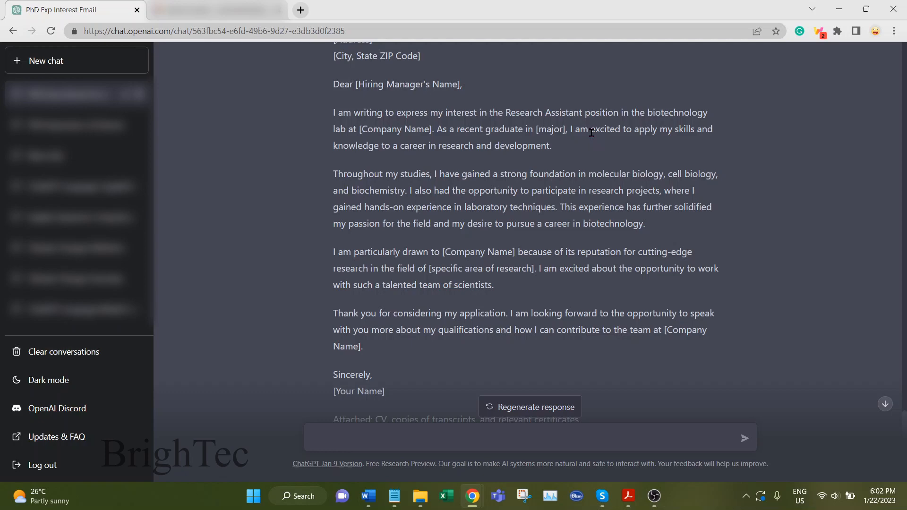
- Read the shortened cover letter through to its sign-off and attachments line
scroll(down, 3)
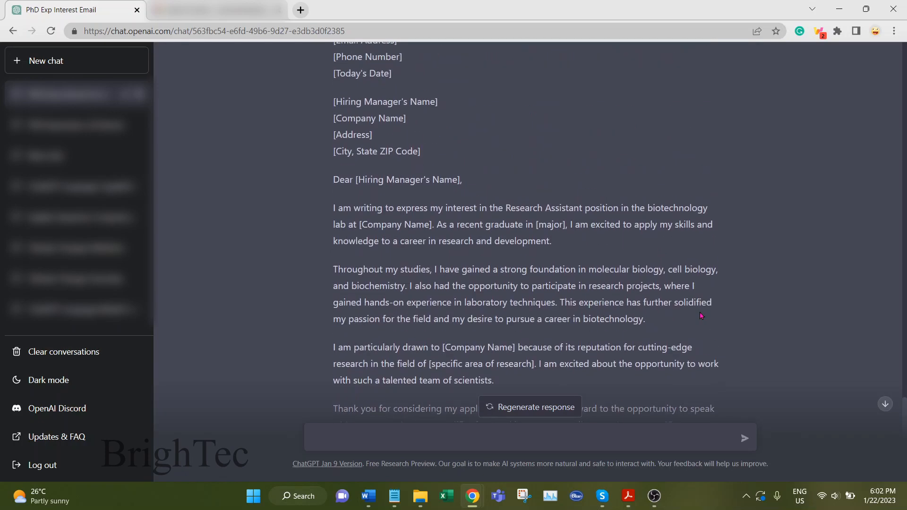
scroll(down, 3)
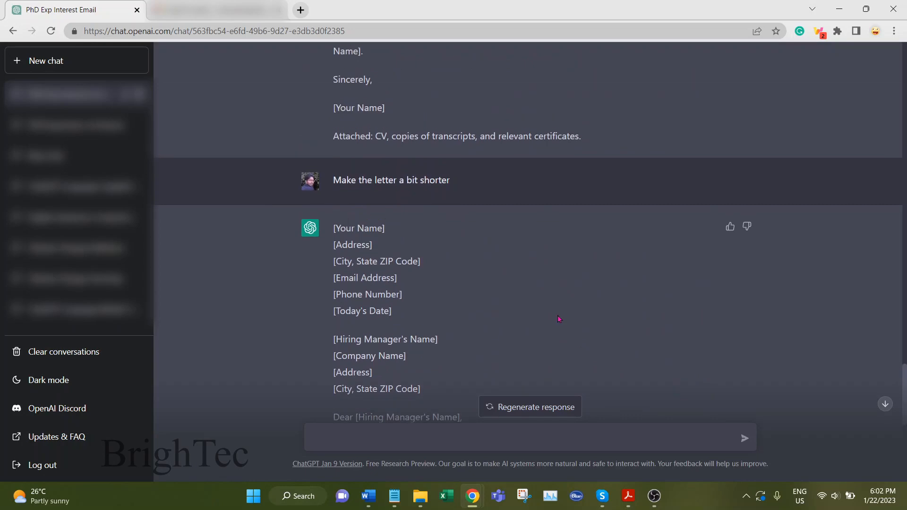
scroll(down, 3)
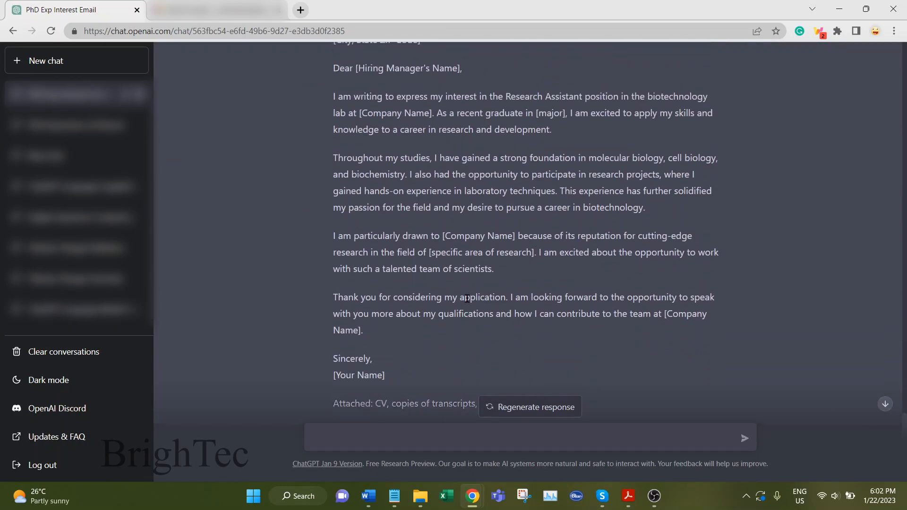
scroll(down, 3)
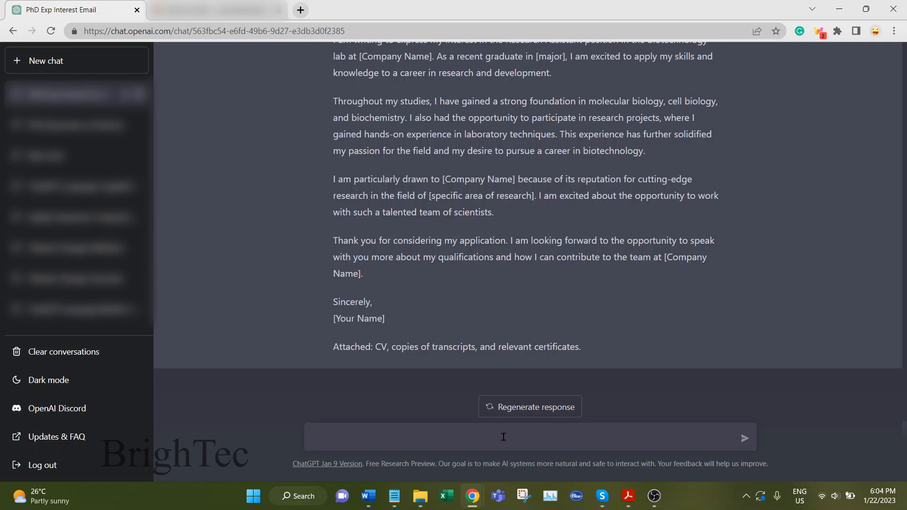
- Ask ChatGPT to 'Generate a resume structure for a research assistant position'
click(502, 437)
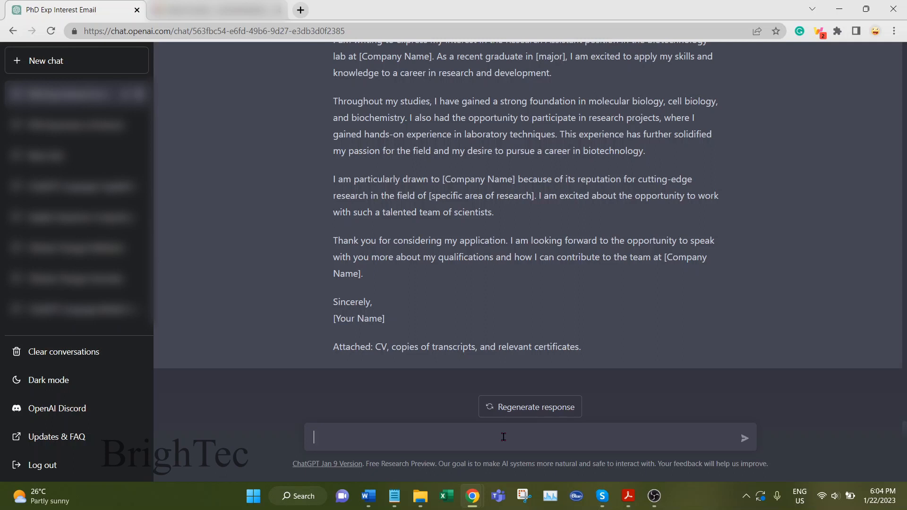
text(Generate a)
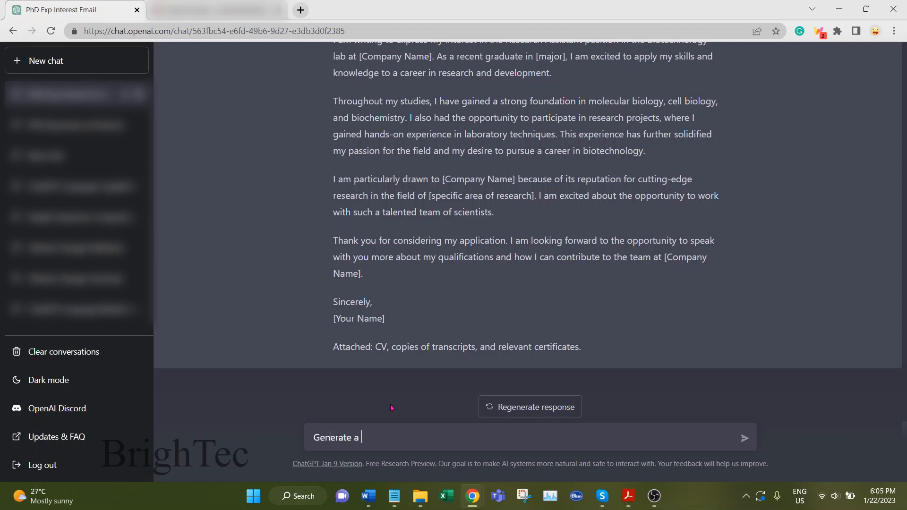
text(resume stu)
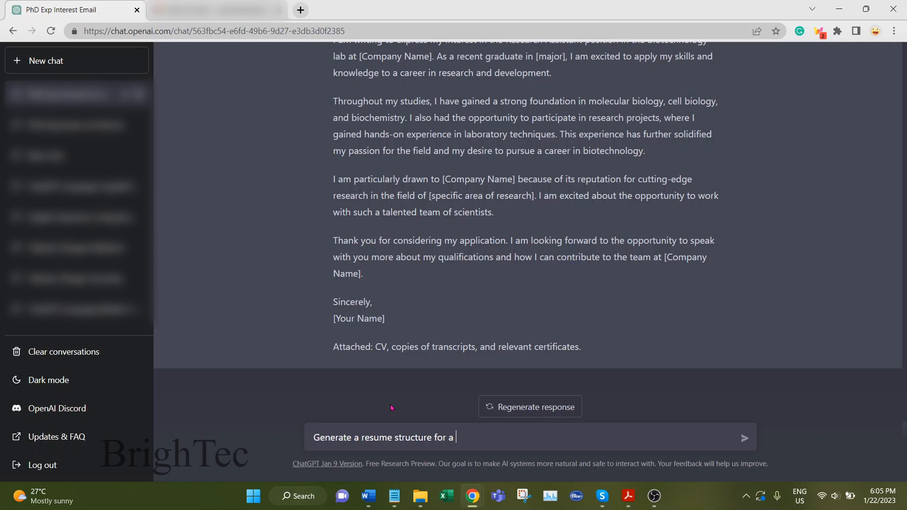
text(research assitan)
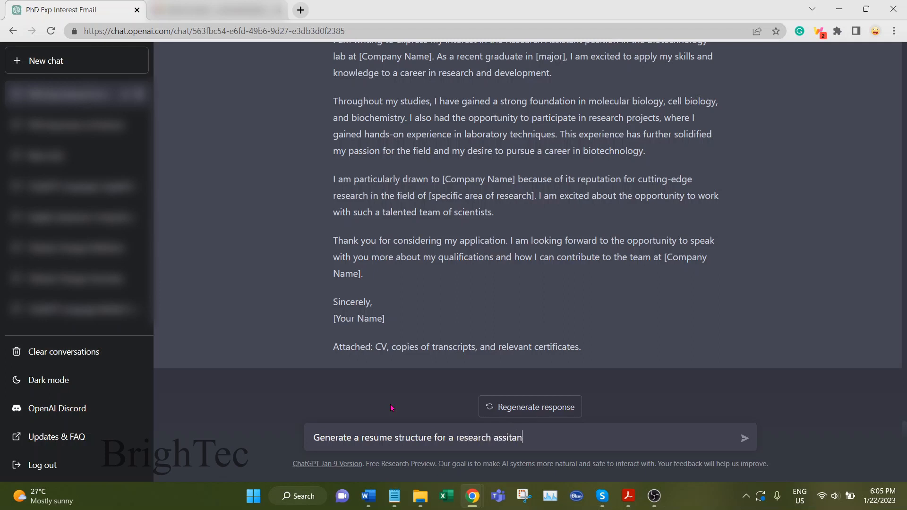
key(Backspace)
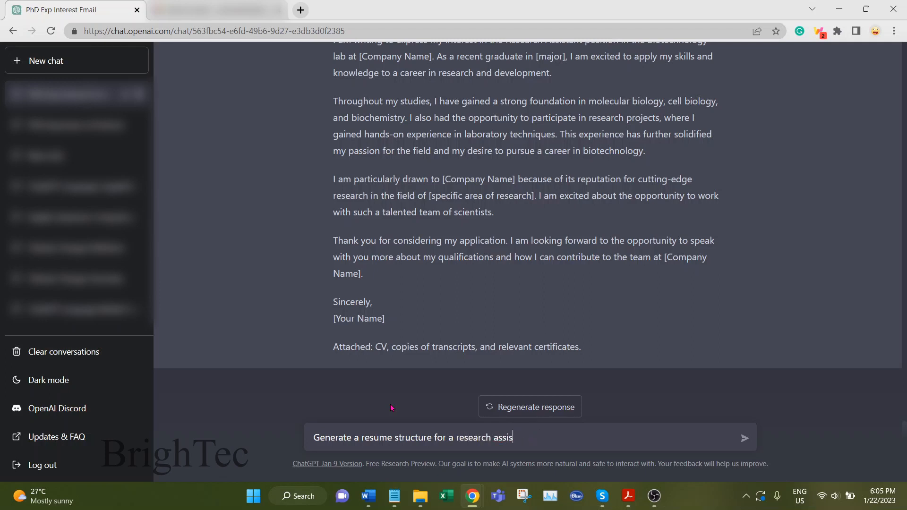
text(tant position)
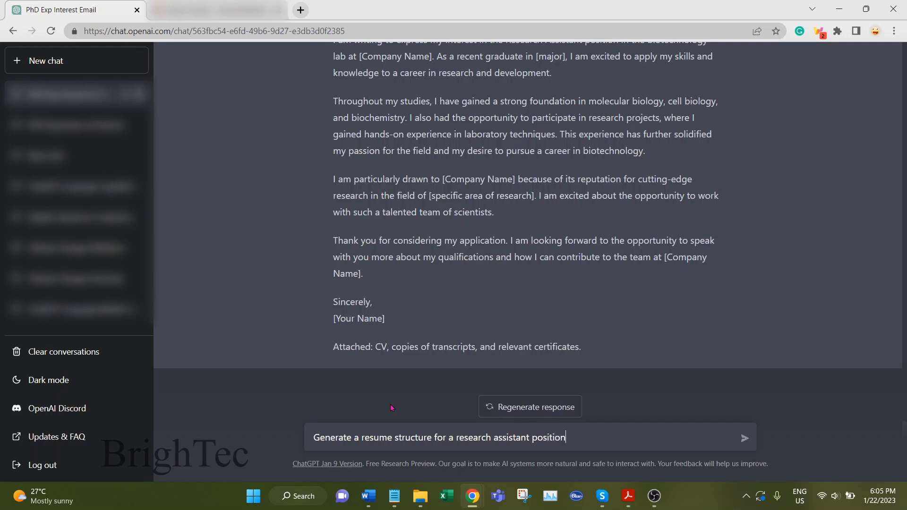
click(744, 438)
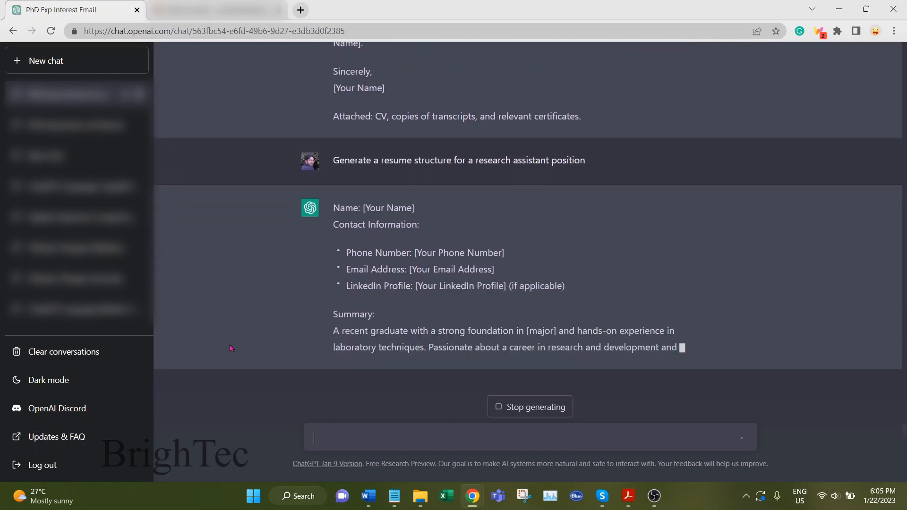
- Read the resume template through references, briefly highlighting part of the closing note
scroll(down, 3)
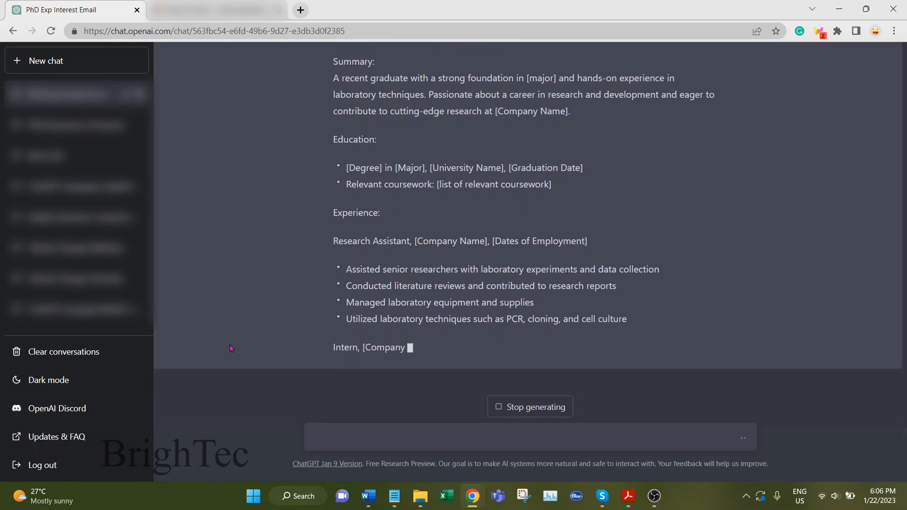
scroll(down, 3)
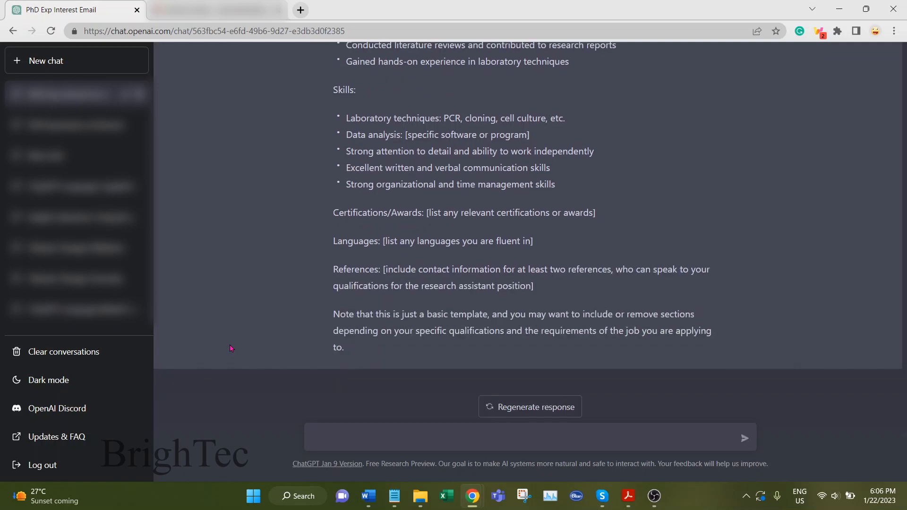
mouse_move(234, 345)
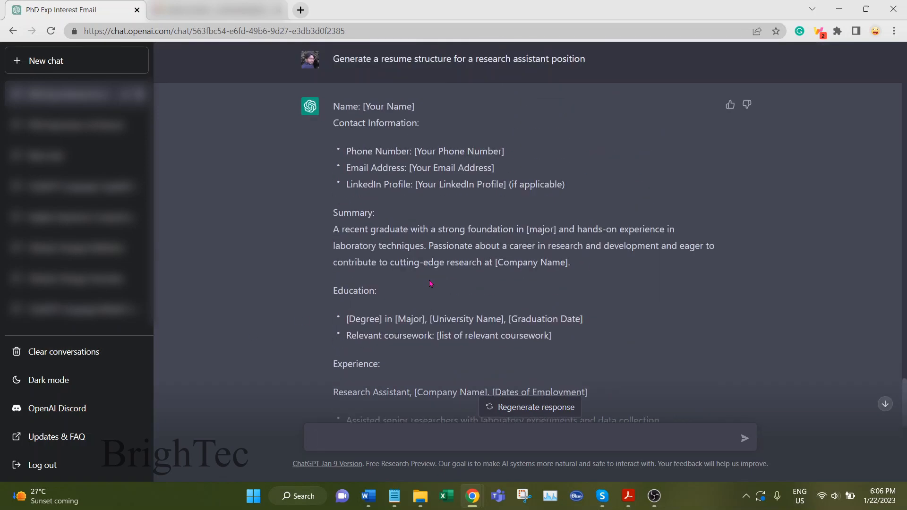
scroll(down, 3)
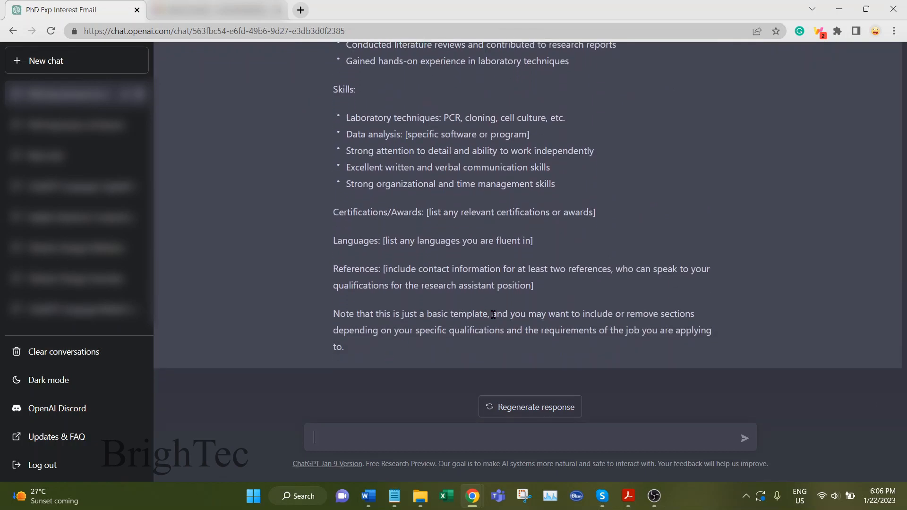
drag(547, 313, 684, 314)
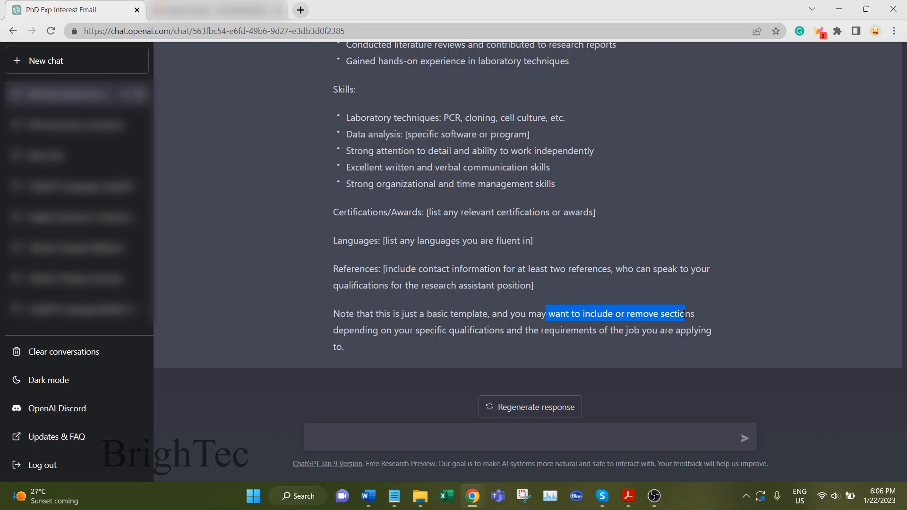
click(551, 348)
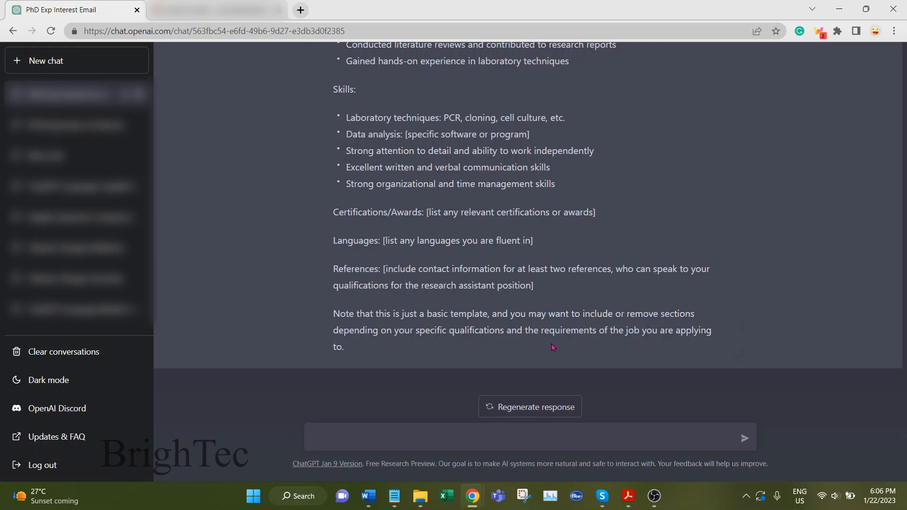
click(359, 436)
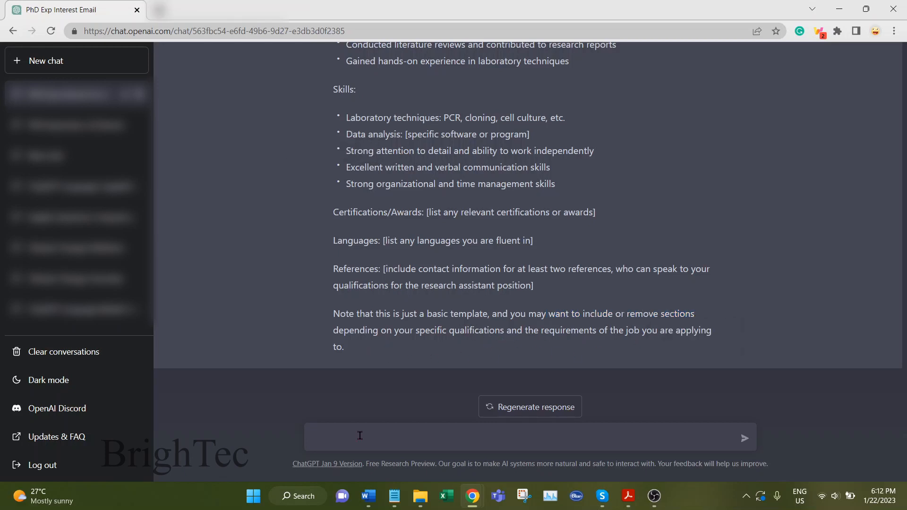
- Begin a new chat with the prompt 'Evaluate the following paragraph' and the pasted land-use paragraph
click(360, 436)
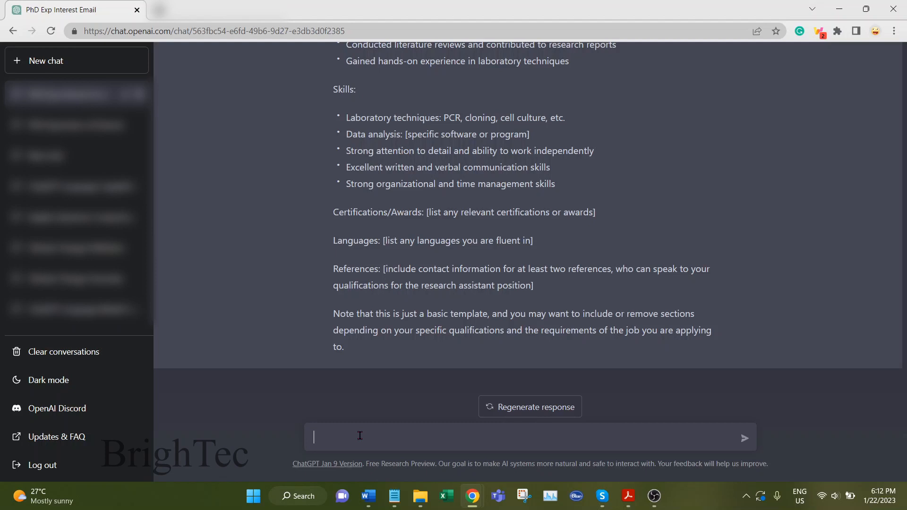
mouse_move(283, 384)
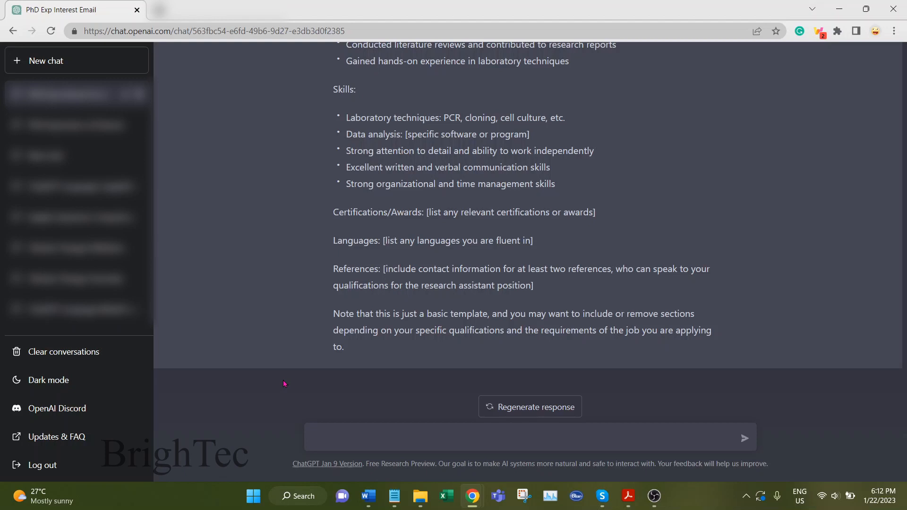
click(77, 61)
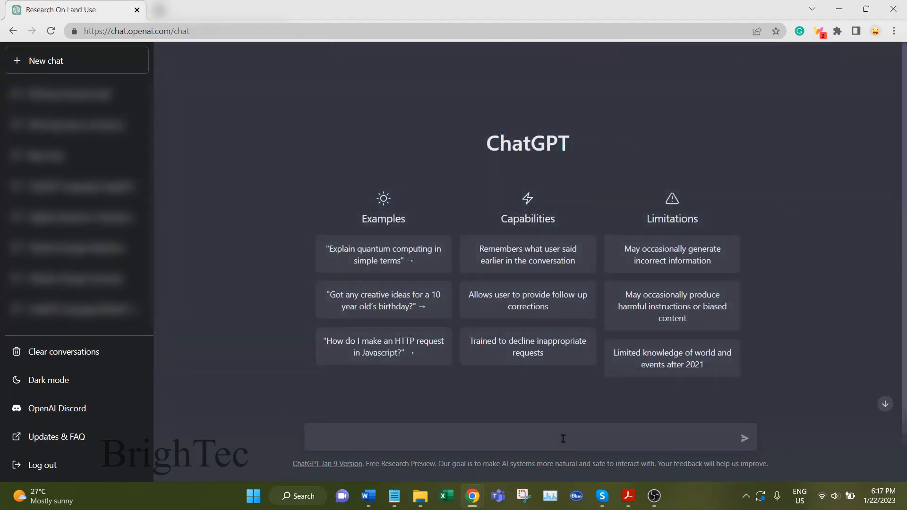
text(Evaluate t)
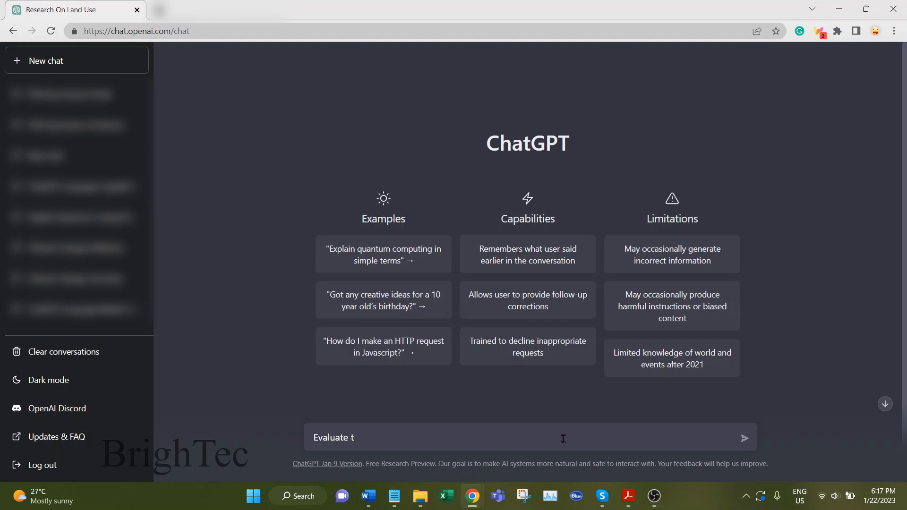
text(he)
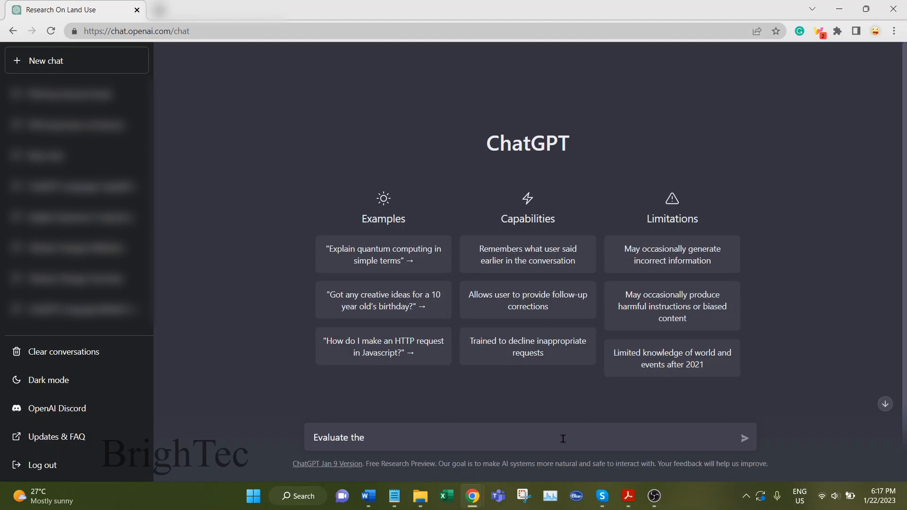
text(fo)
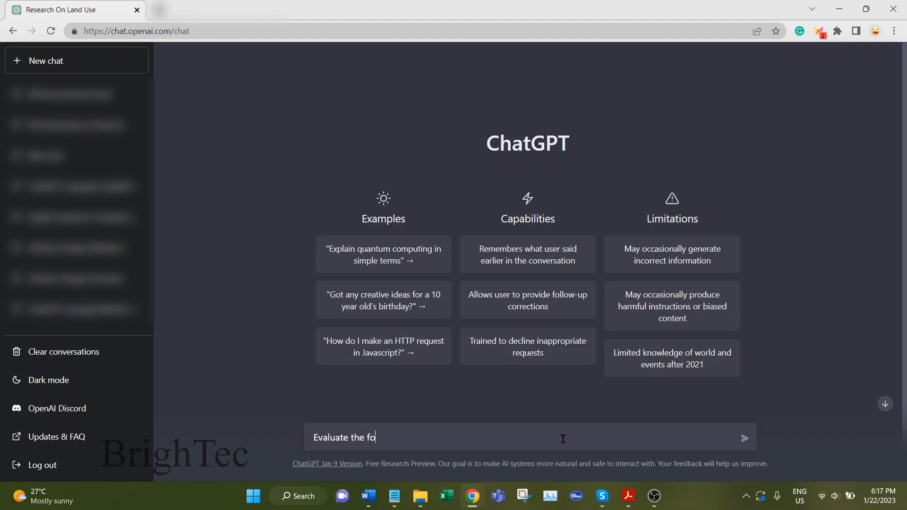
text(llowing pa)
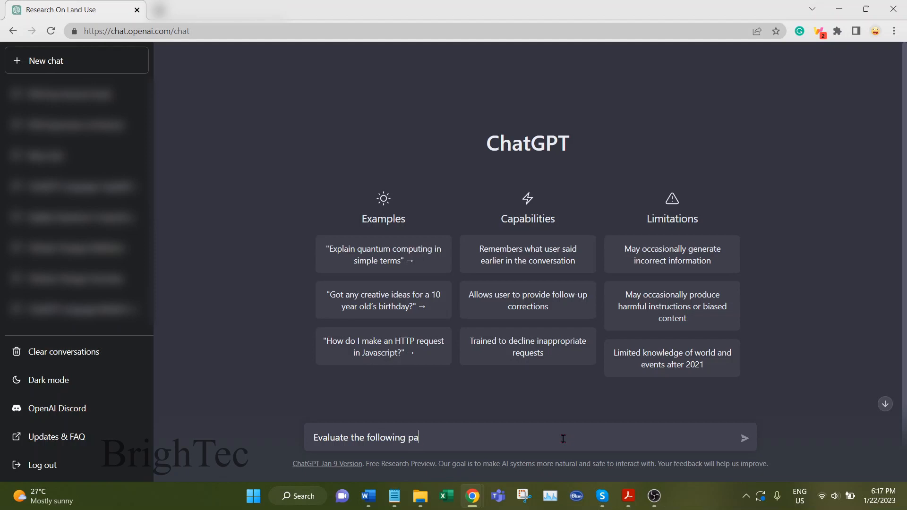
text(ragraph)
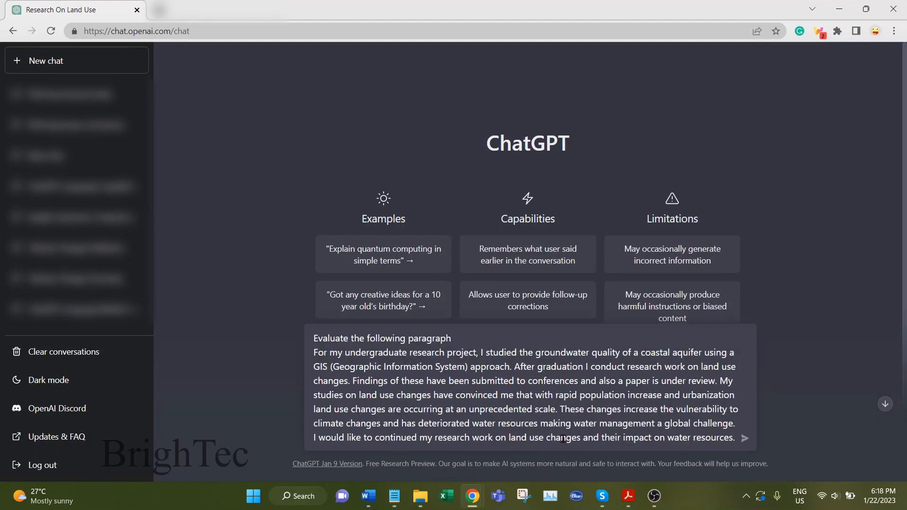
- Send the evaluation request and read ChatGPT's assessment that the paragraph is clear and well-organized
click(744, 438)
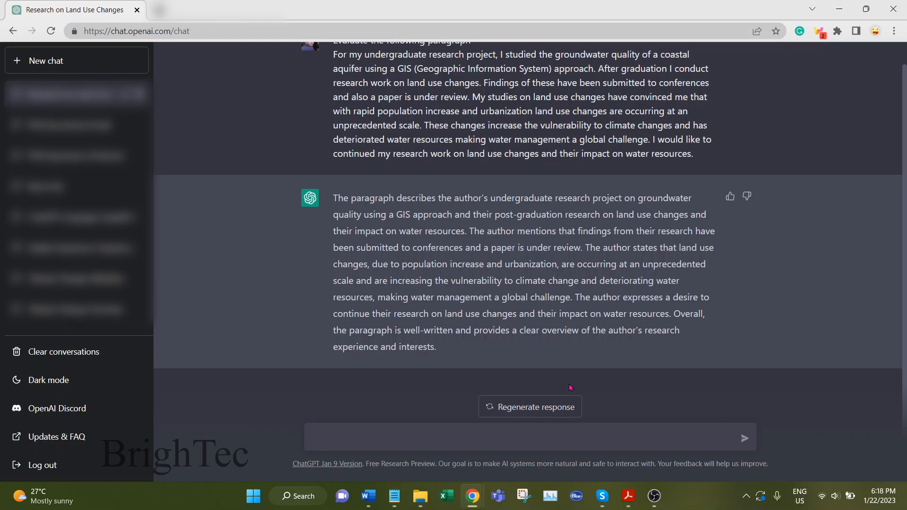
mouse_move(428, 266)
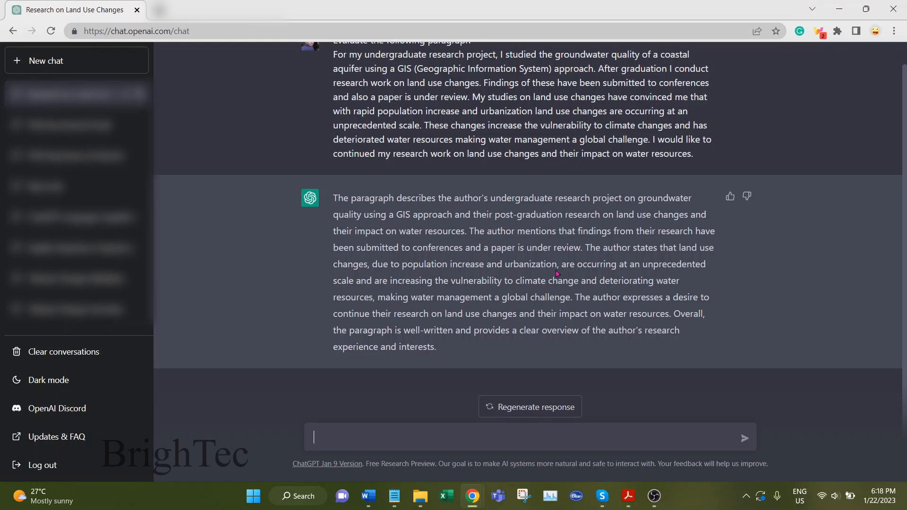
mouse_move(527, 310)
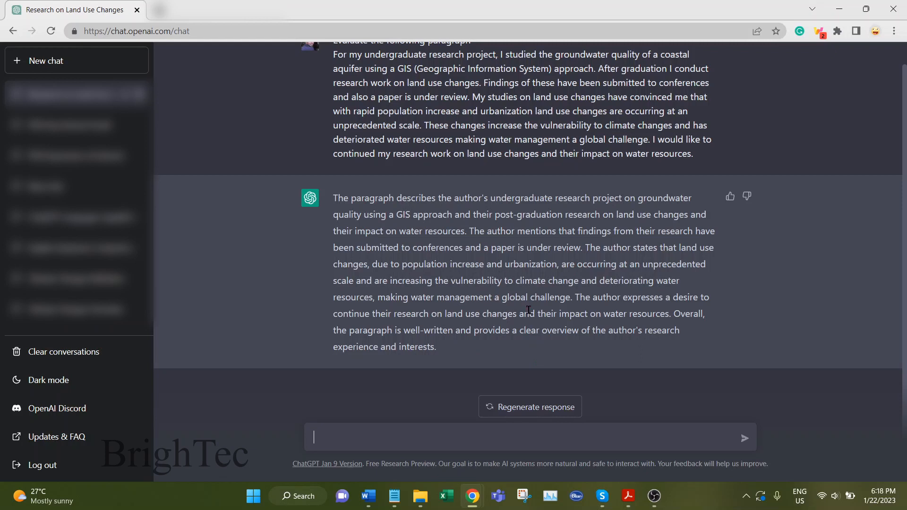
mouse_move(550, 308)
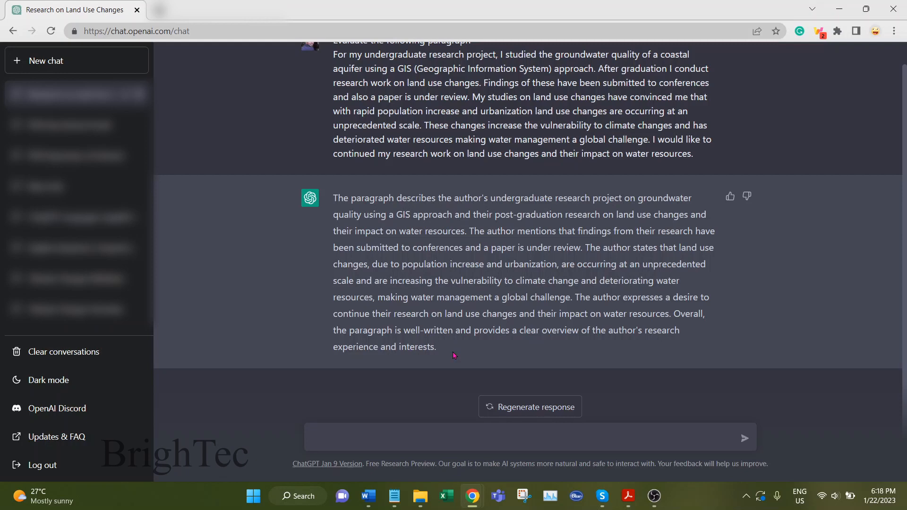
mouse_move(457, 353)
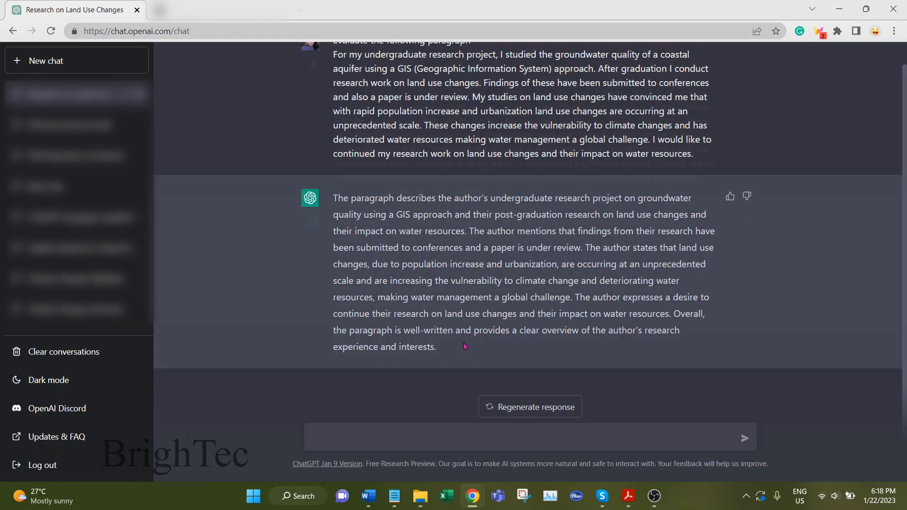
click(530, 406)
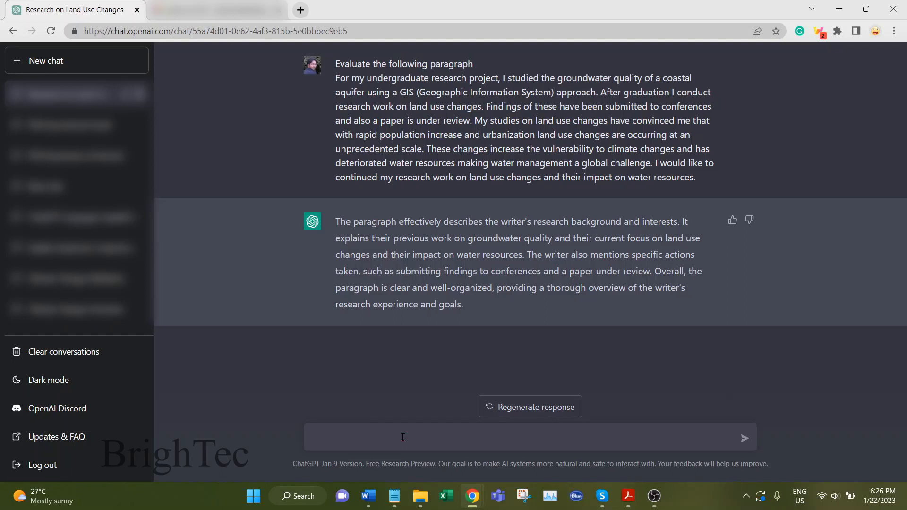
- Send 'Write the paragraph in advance english' and review the rewritten research paragraph
click(402, 436)
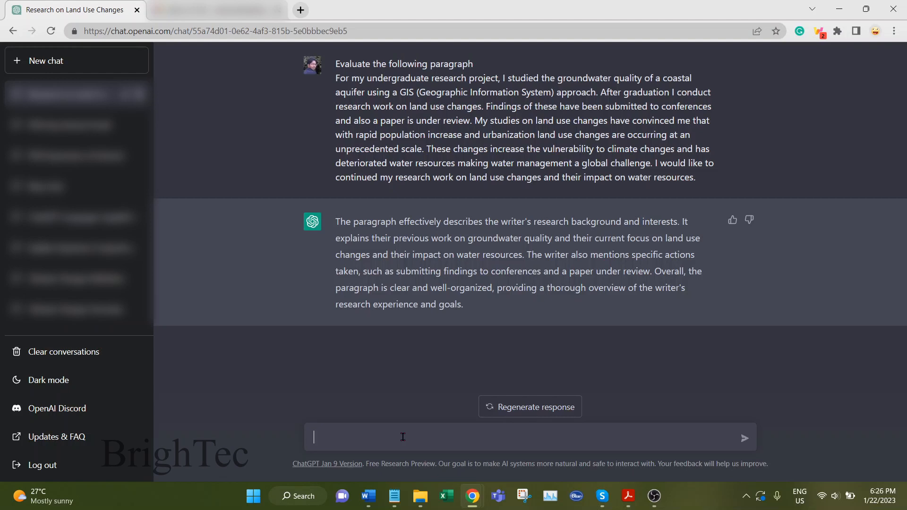
text(Write the paragraph in d)
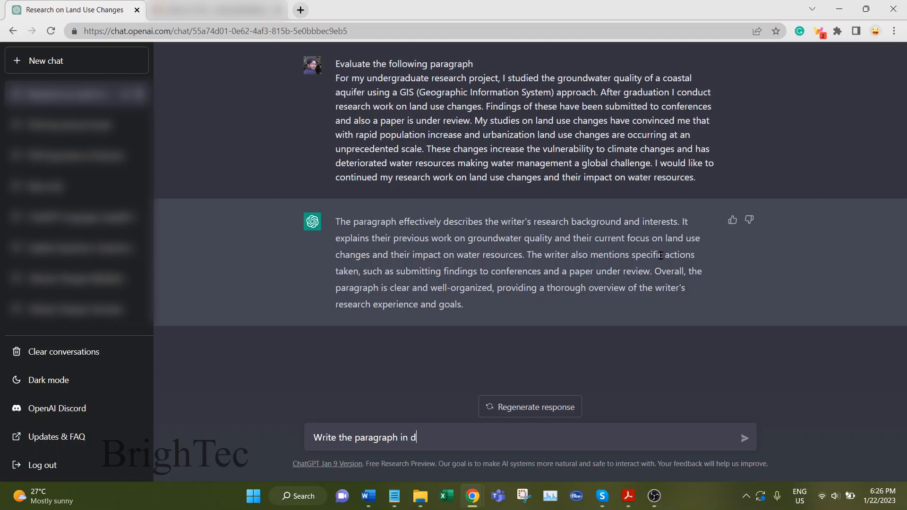
text(advance en)
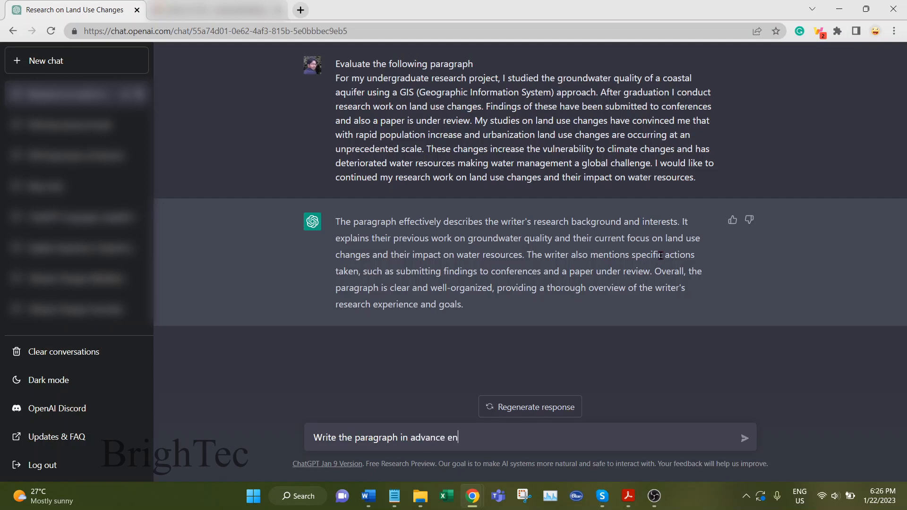
click(744, 437)
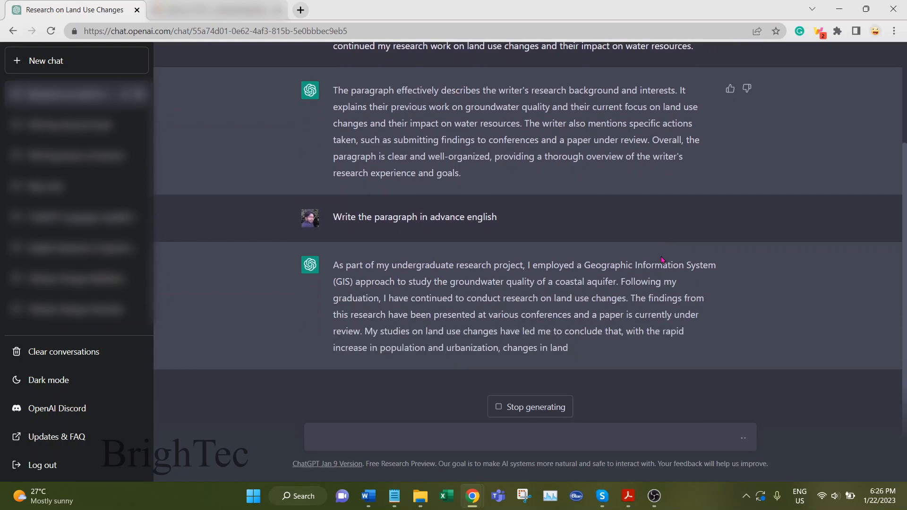
scroll(down, 3)
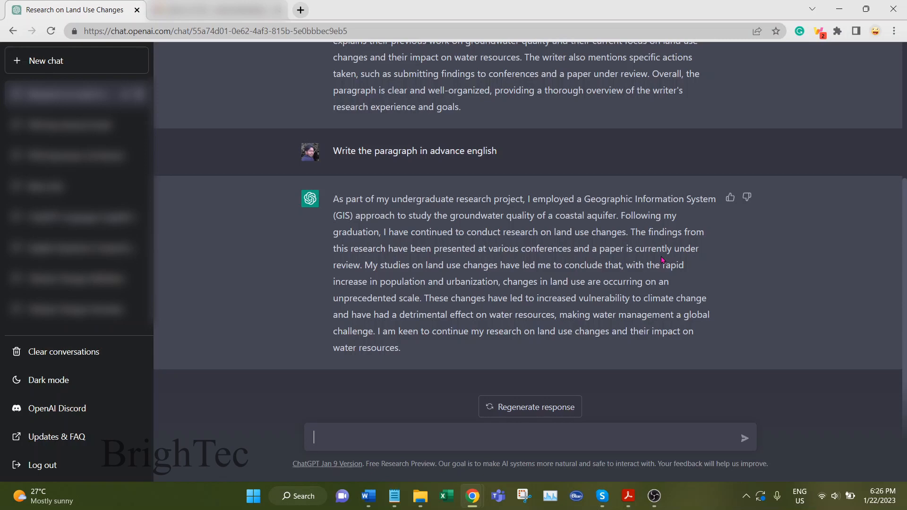
scroll(up, 3)
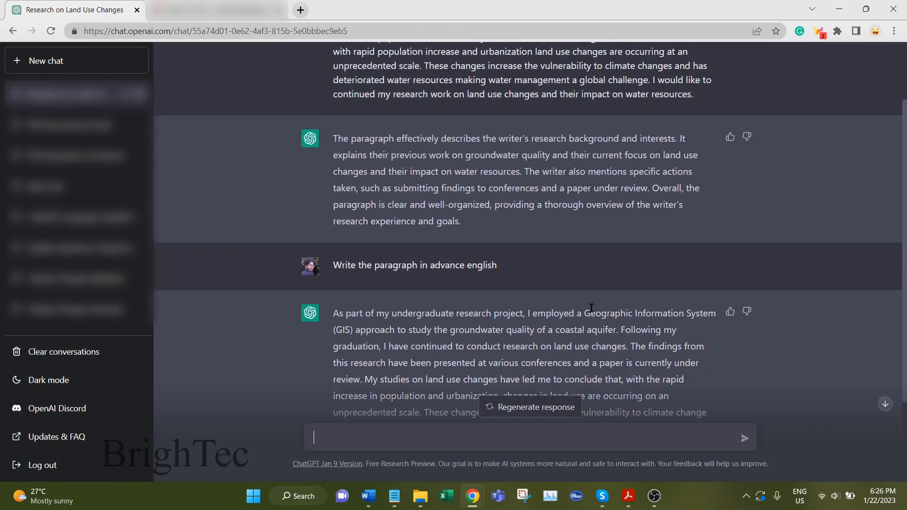
scroll(up, 3)
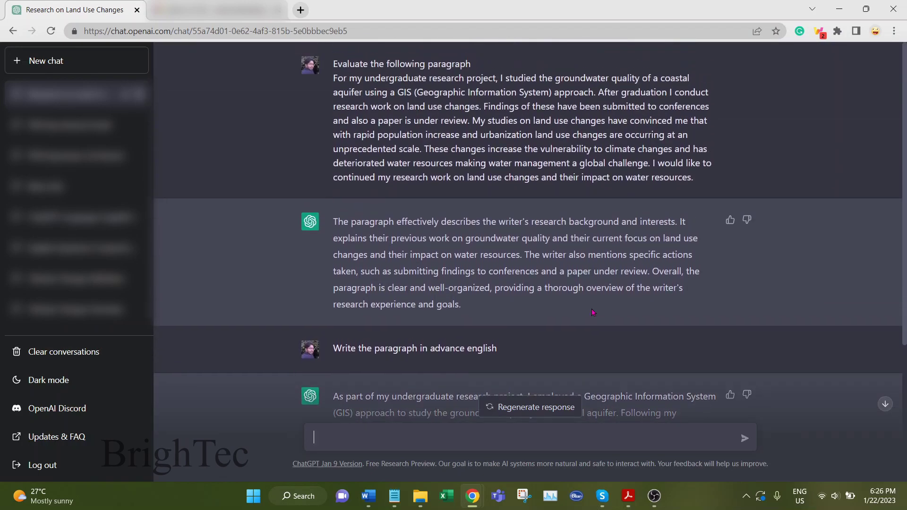
scroll(down, 3)
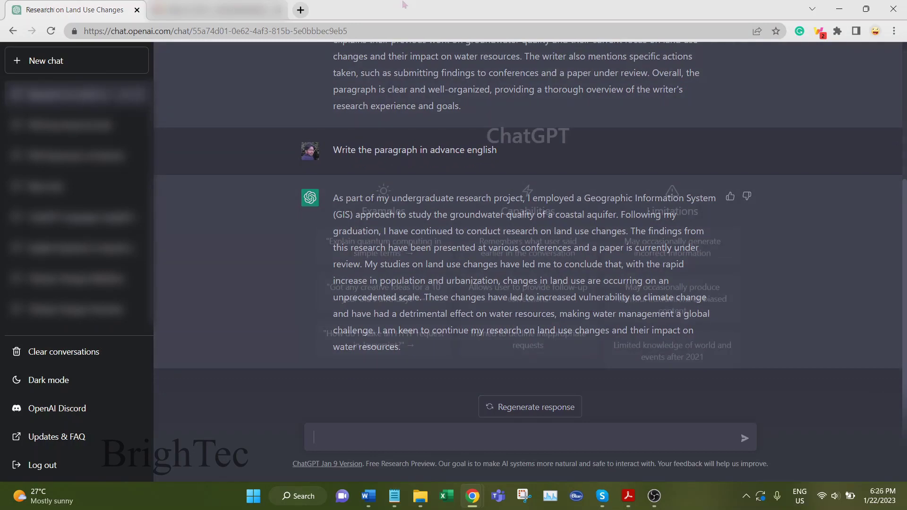
- Start a new, empty ChatGPT chat from the sidebar
click(45, 60)
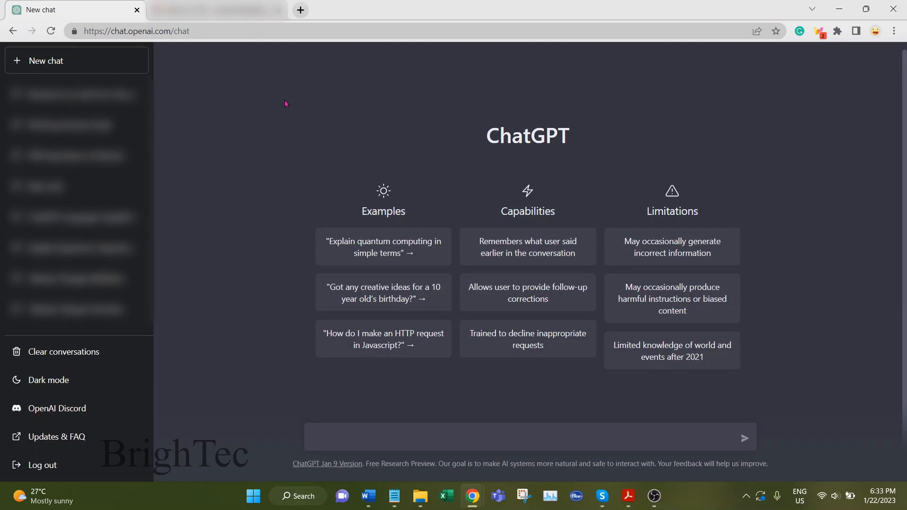
mouse_move(665, 351)
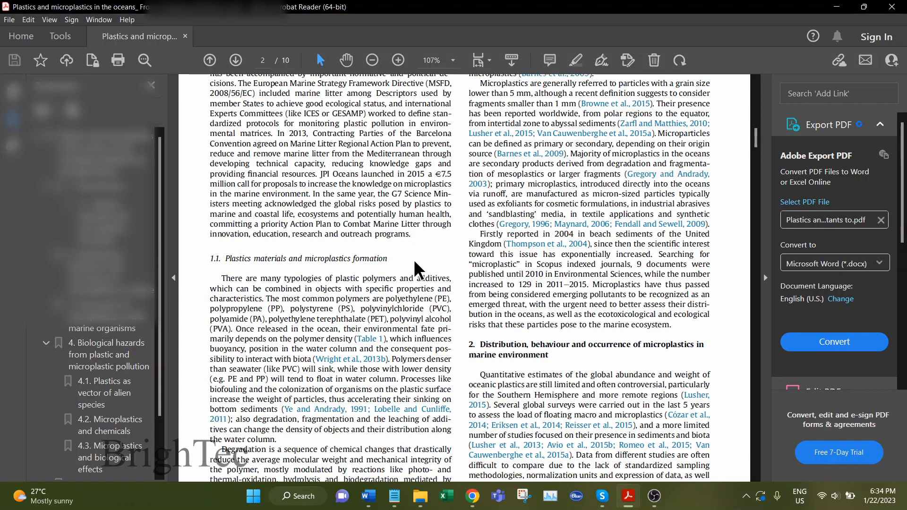
- Select and copy the plastics materials and microplastics passage on page 2 of the PDF
scroll(down, 3)
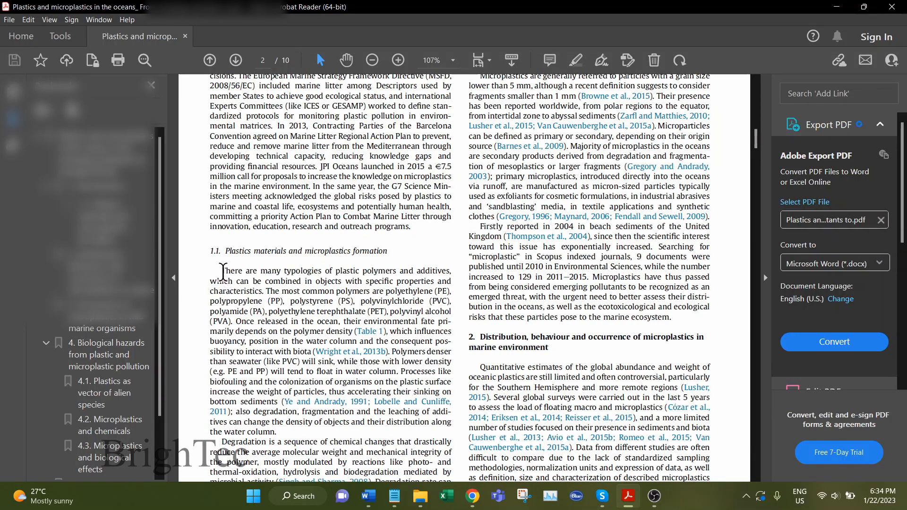
drag(221, 270, 546, 306)
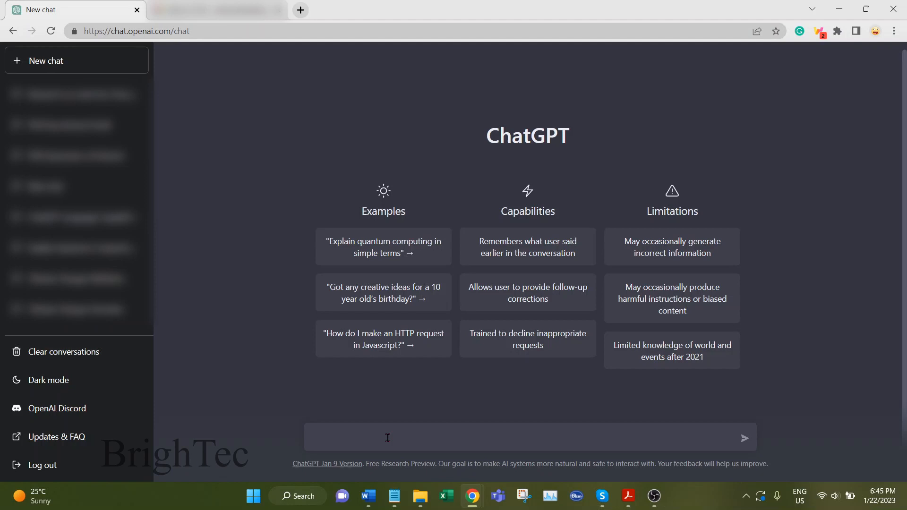
- Send 'Summarize the following paragraph' with the pasted microplastics passage
text(Summar)
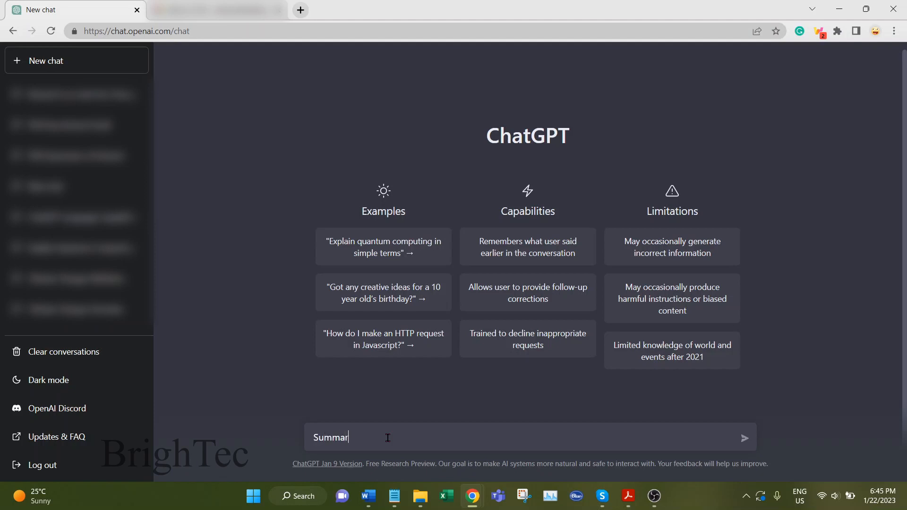
text(ize the)
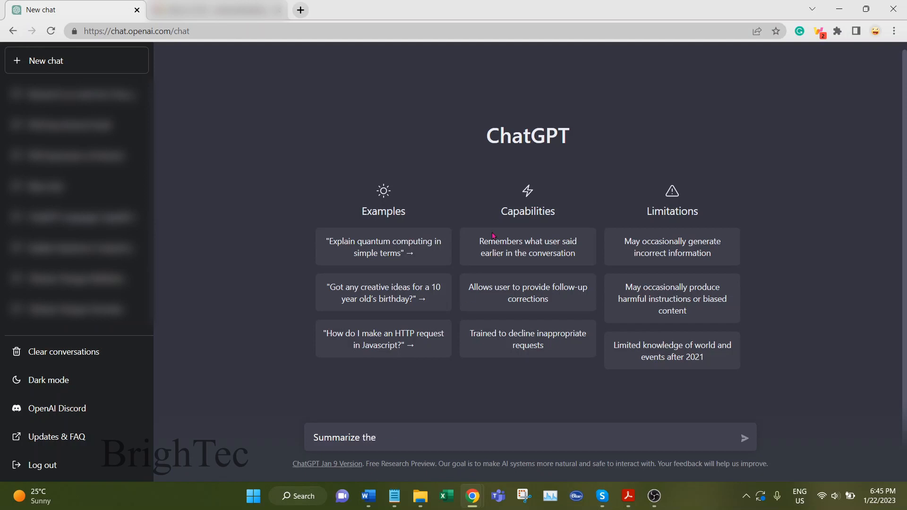
text(followin)
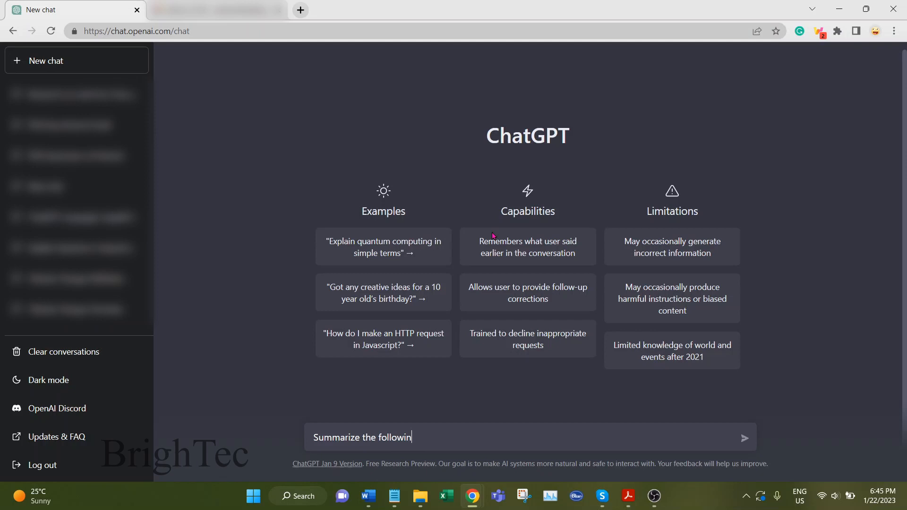
text(g para)
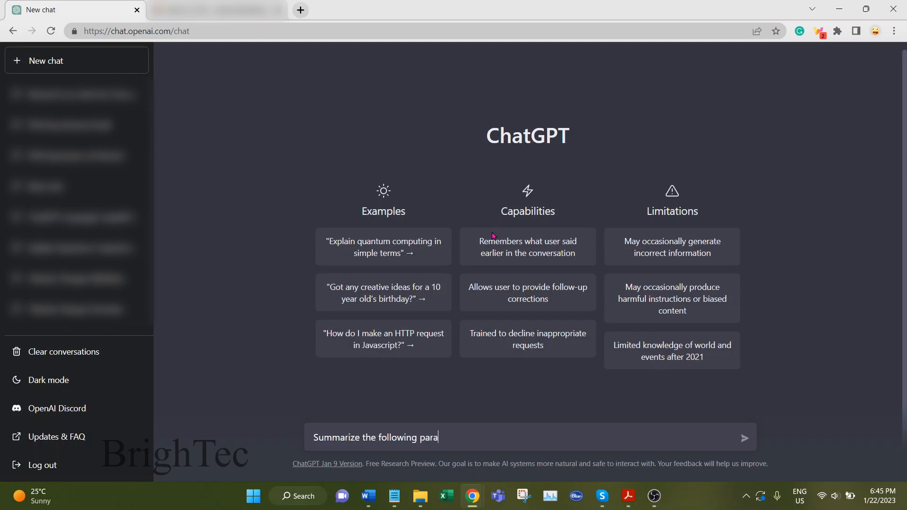
text(graph)
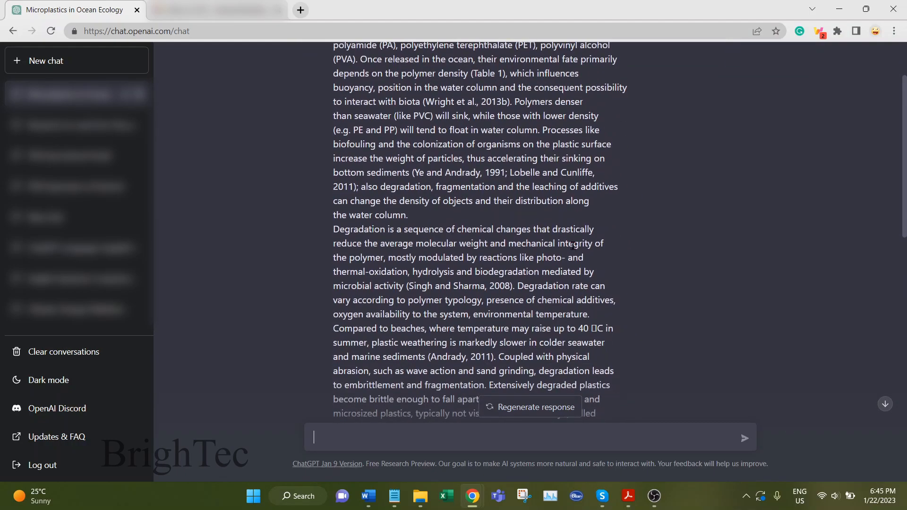
- Read ChatGPT's one-paragraph microplastics summary and ready the message box for the next prompt
scroll(down, 3)
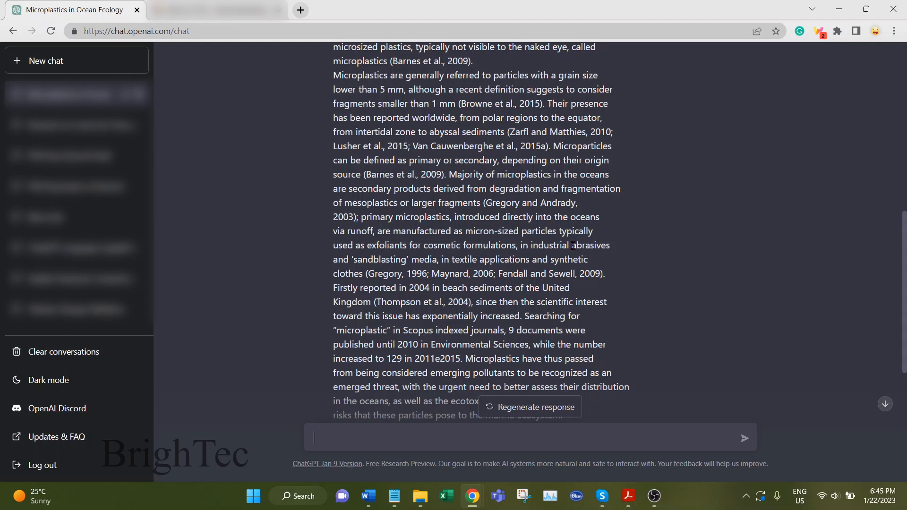
scroll(down, 3)
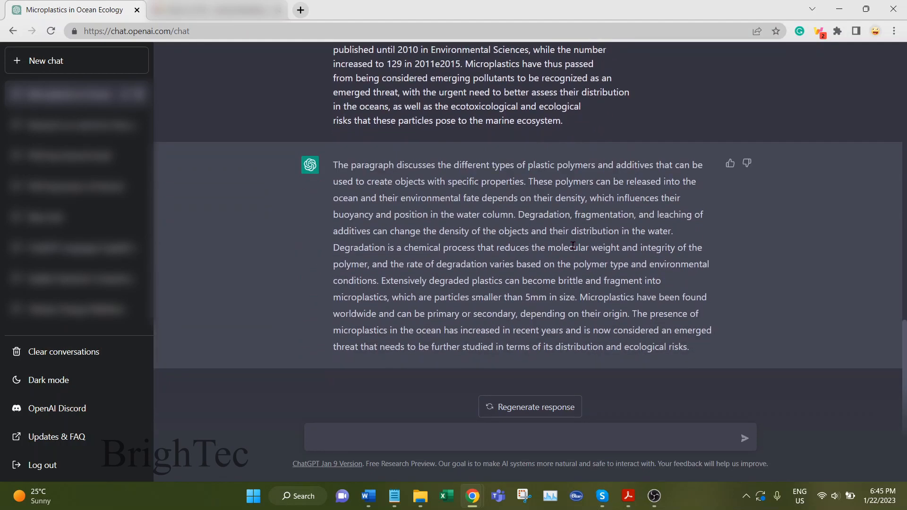
mouse_move(576, 313)
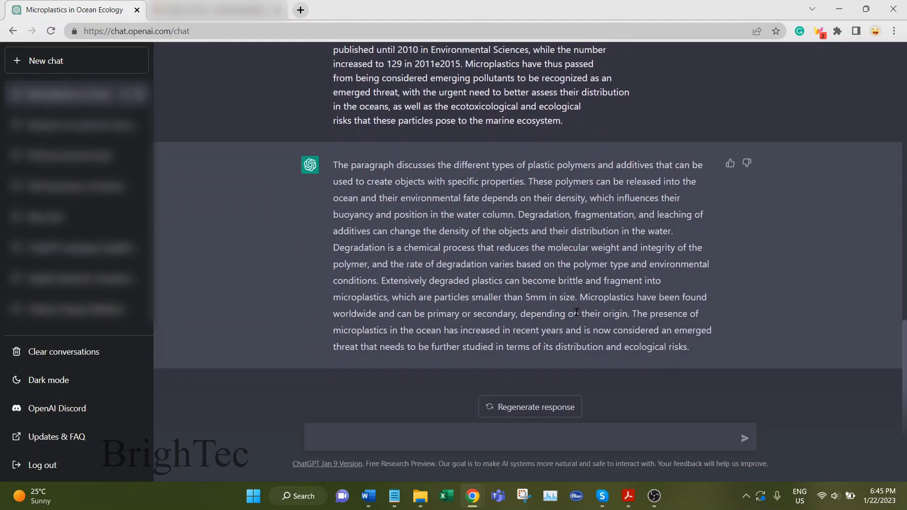
mouse_move(494, 308)
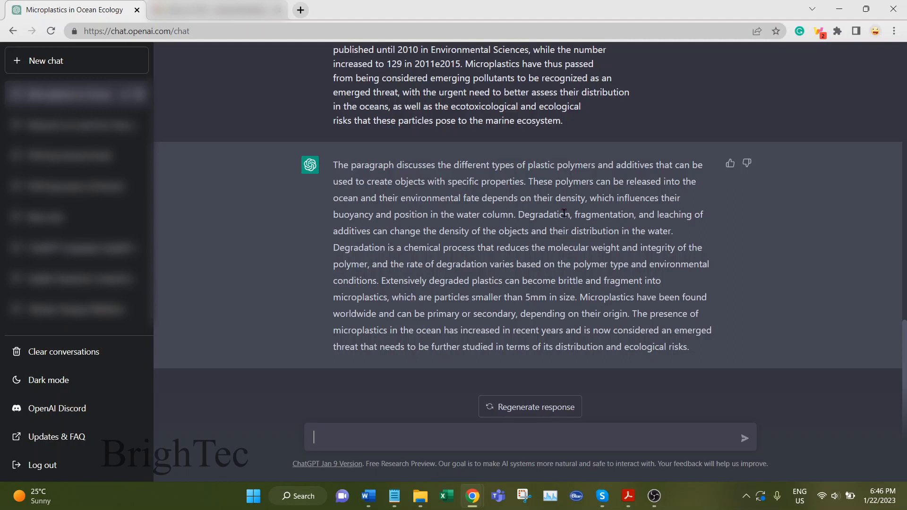
mouse_move(531, 212)
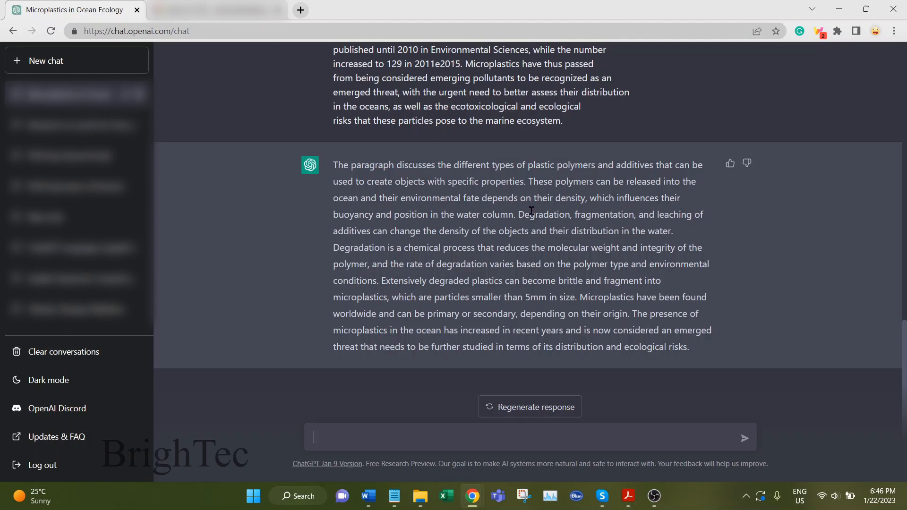
mouse_move(564, 267)
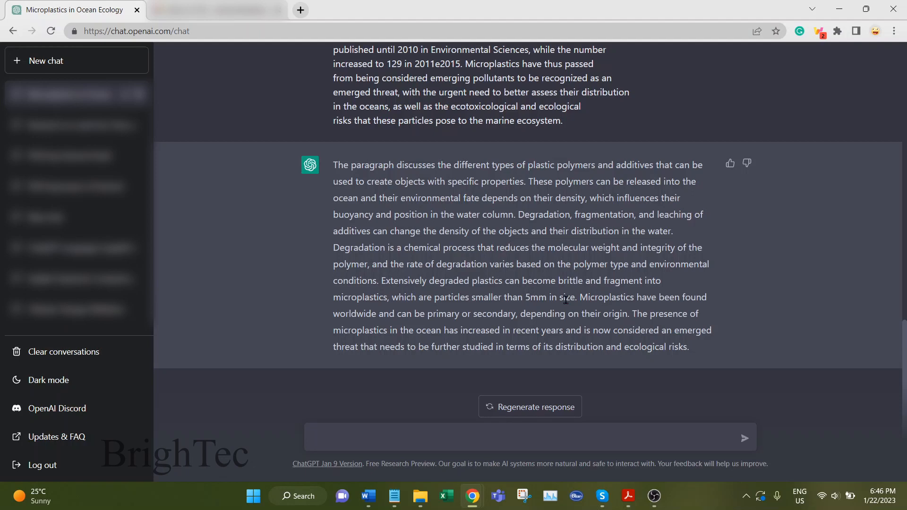
scroll(up, 3)
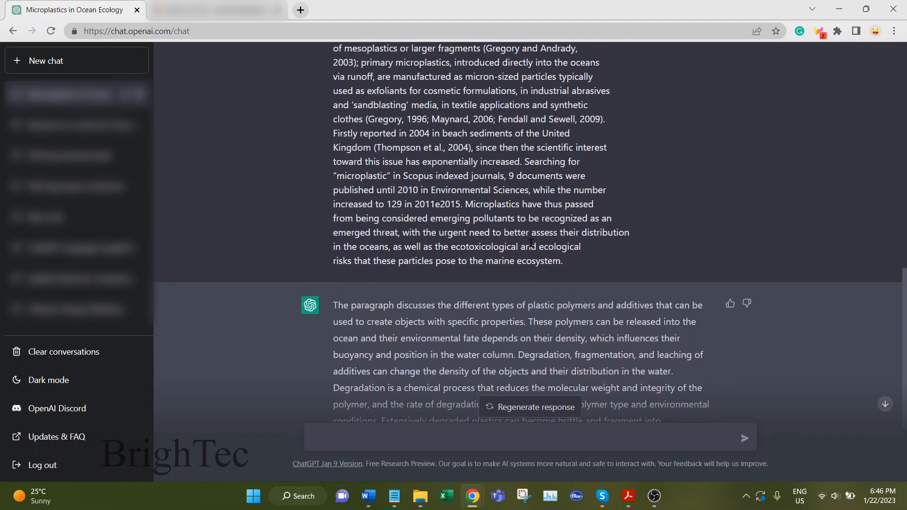
scroll(down, 3)
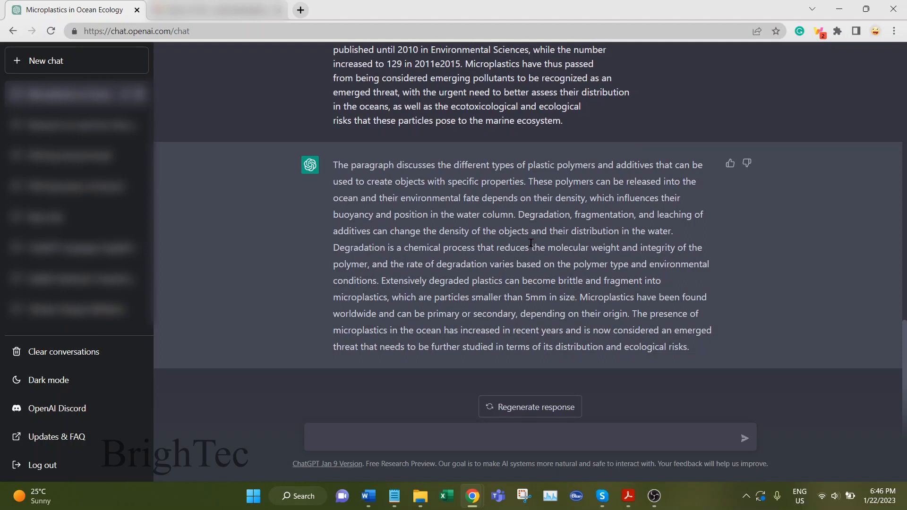
mouse_move(718, 345)
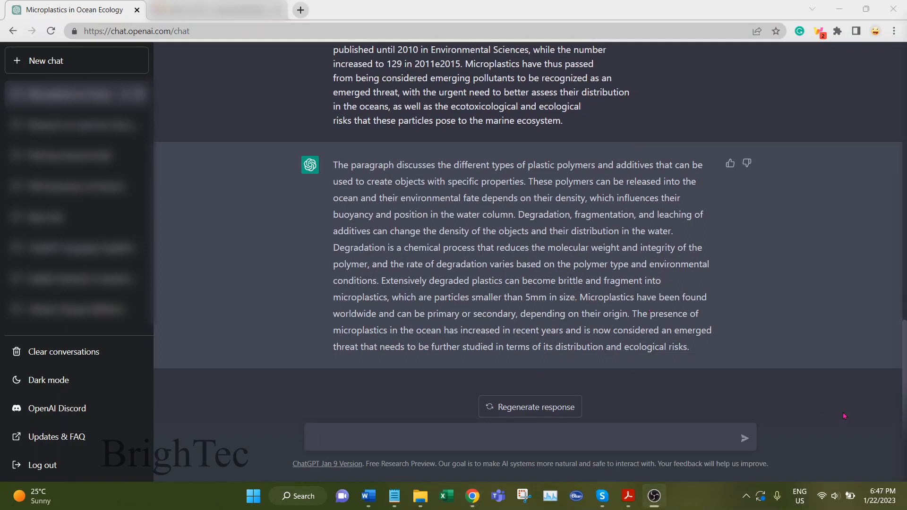
mouse_move(576, 253)
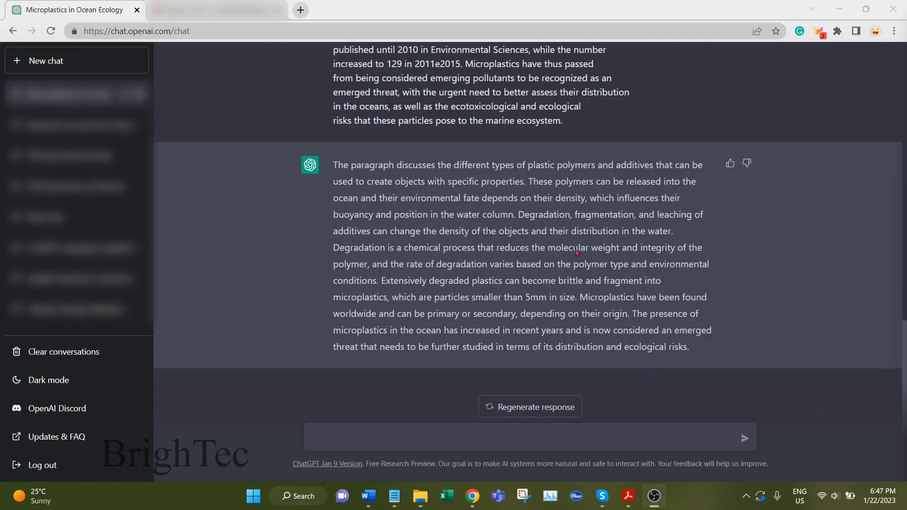
mouse_move(563, 265)
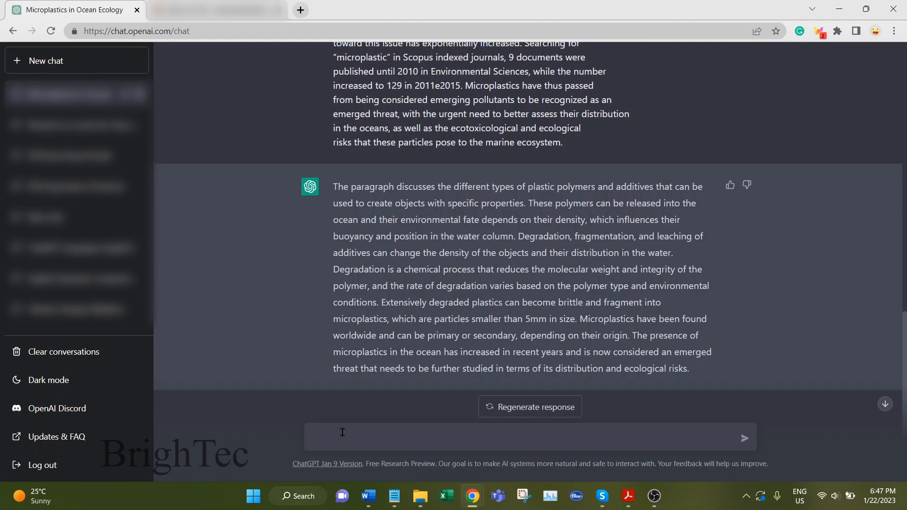
click(342, 432)
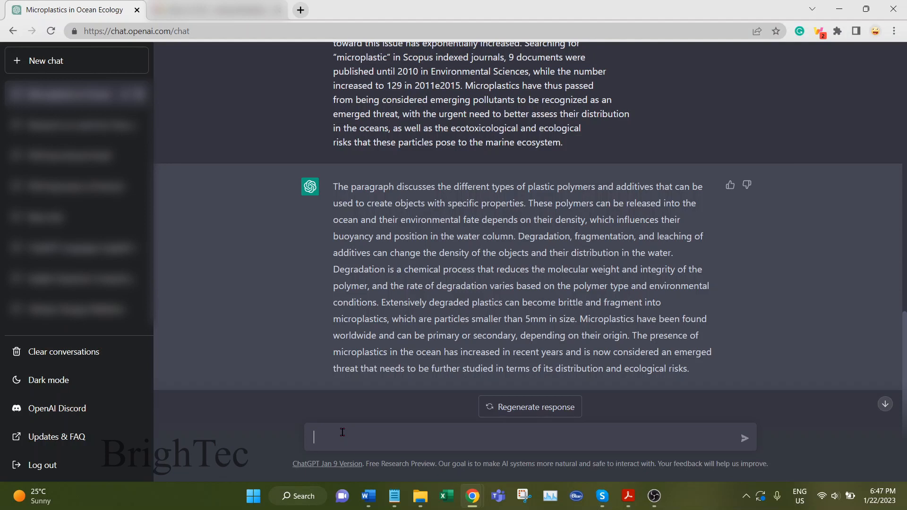
- Send 'Rephrase the following paragraph' with the microplastics passage for a reworded version
text(Rephrase)
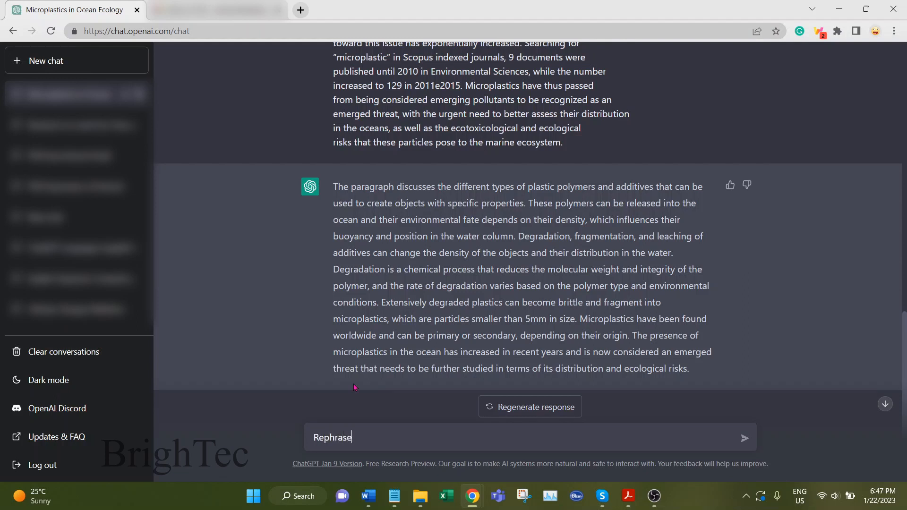
text(the following par)
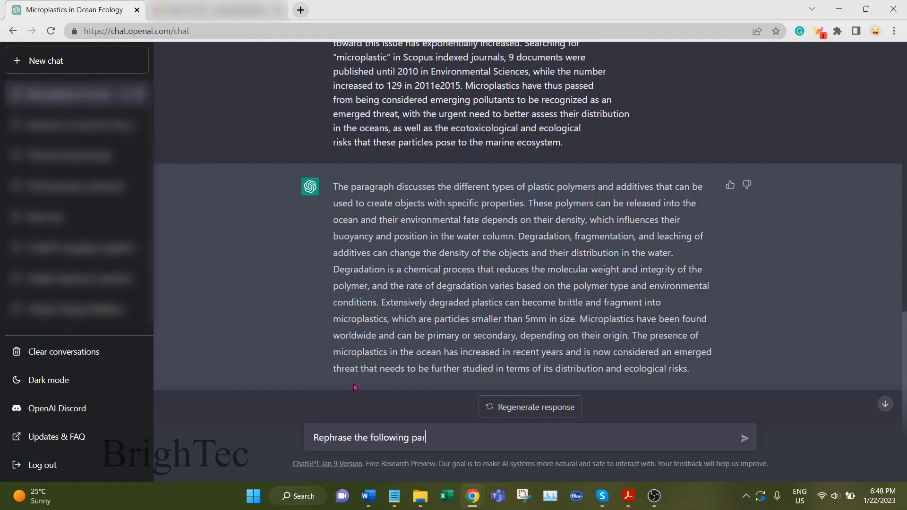
text(agrah)
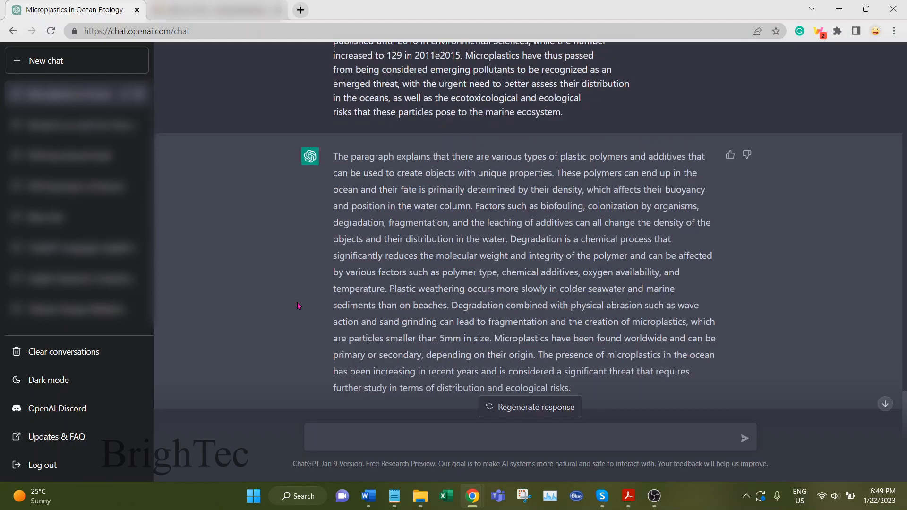
scroll(down, 3)
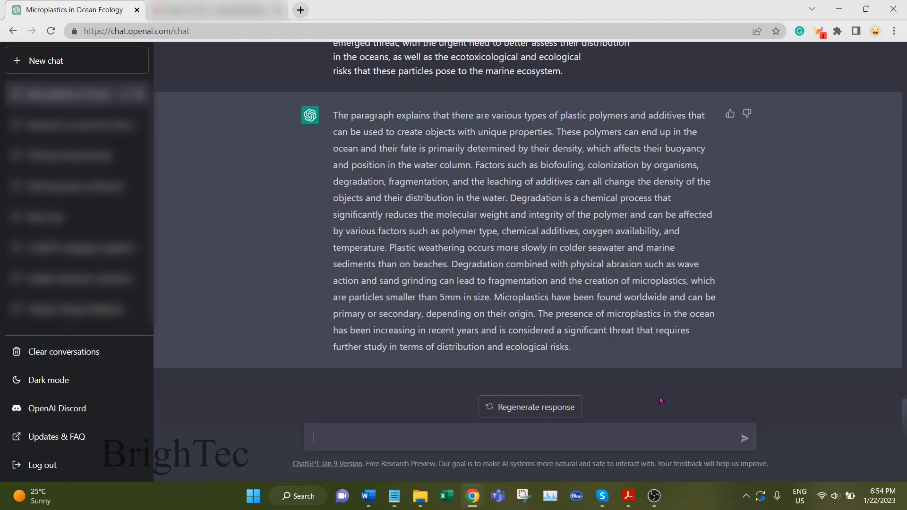
- Request 'Summarize the book Silent spring.', read the reply, then start a new chat
text(Smm)
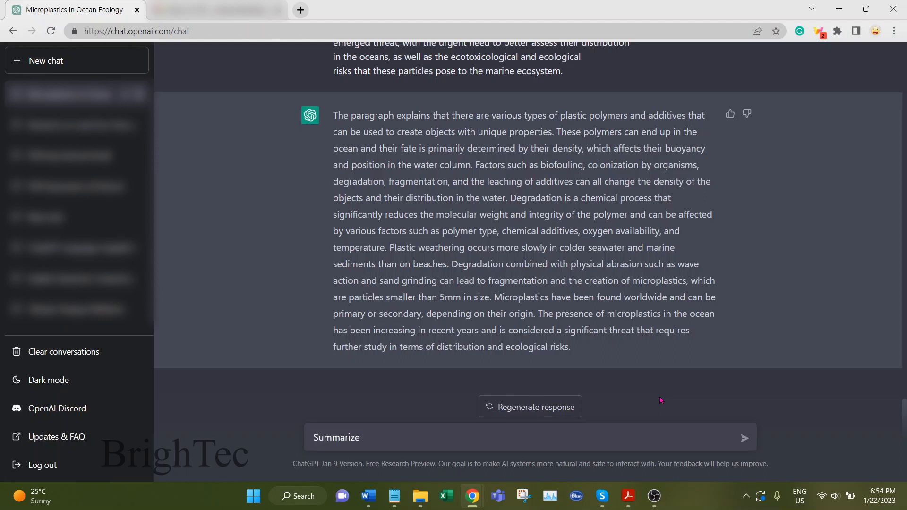
text(the book S)
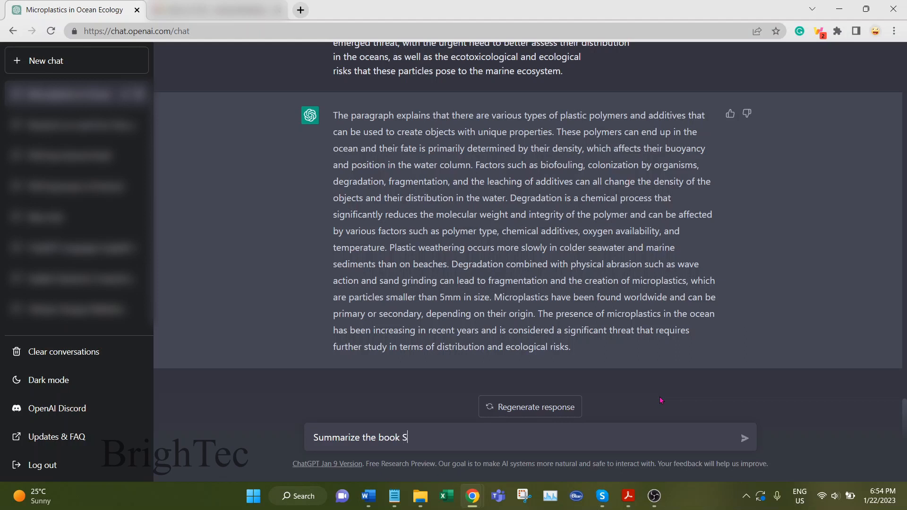
text(ilent spring)
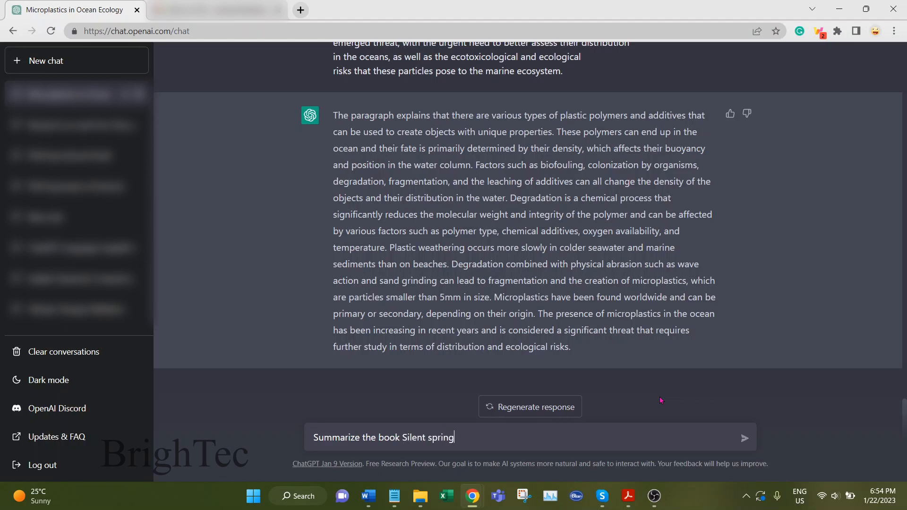
text(.)
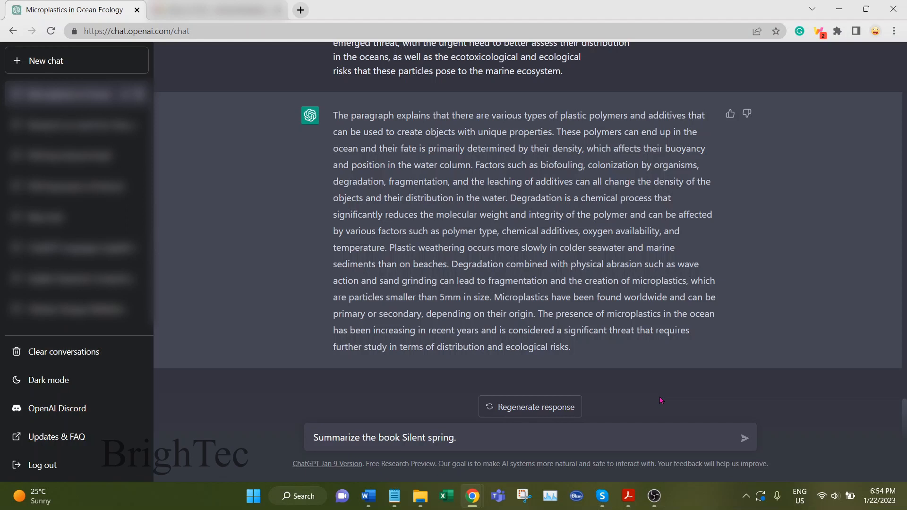
click(744, 438)
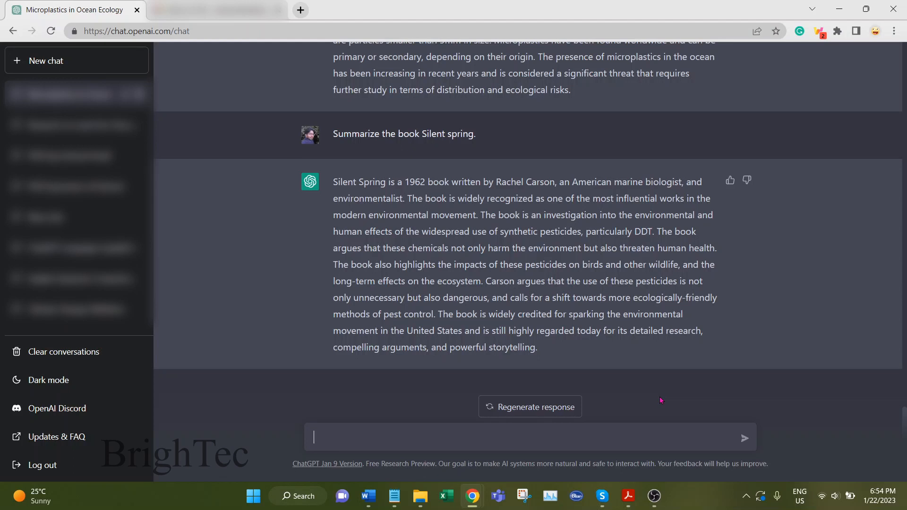
mouse_move(620, 346)
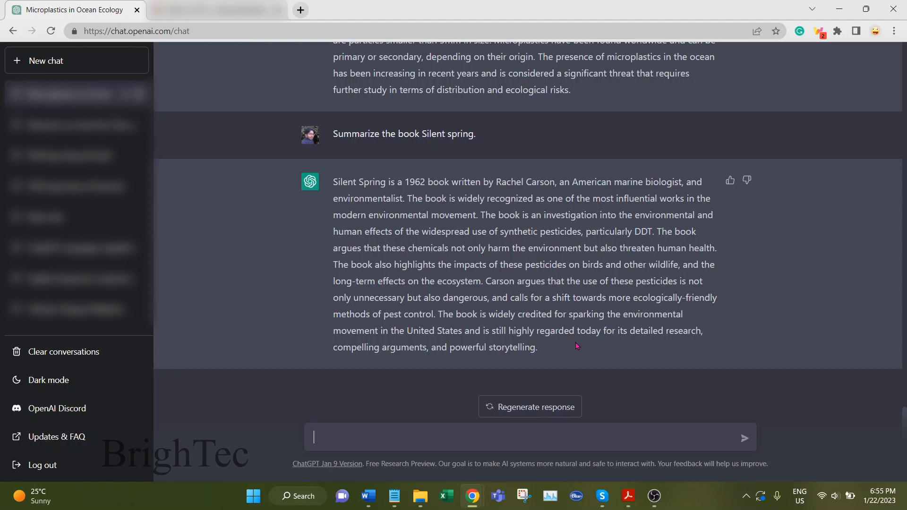
click(77, 60)
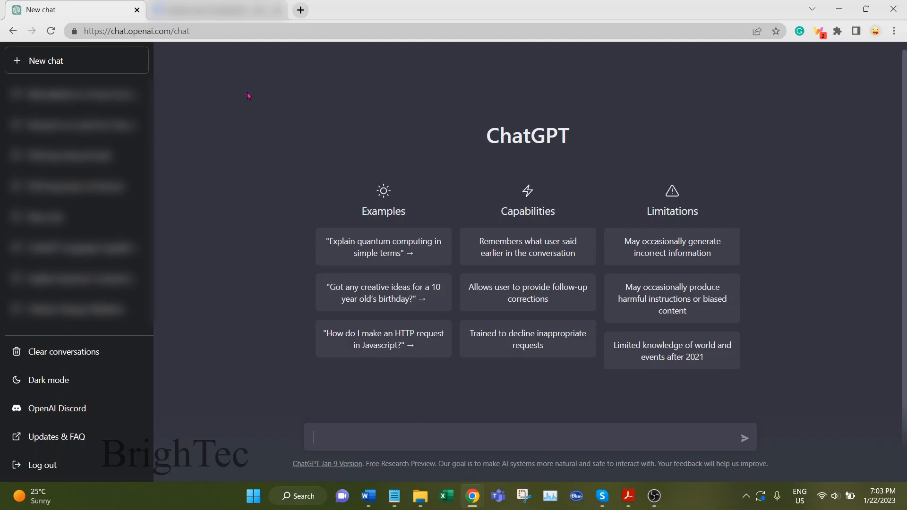
mouse_move(247, 120)
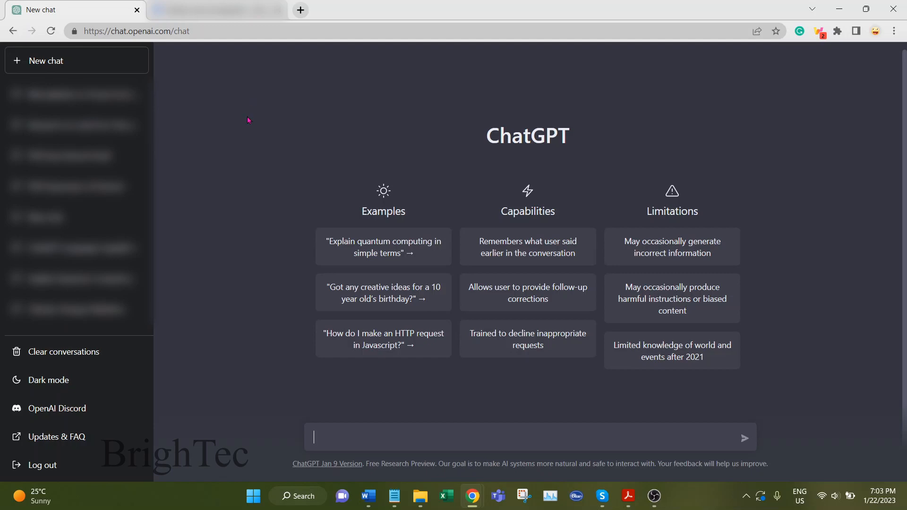
- Copy the 'Plastics and microplastics in the oceans' title from Google Scholar and return to ChatGPT
click(202, 9)
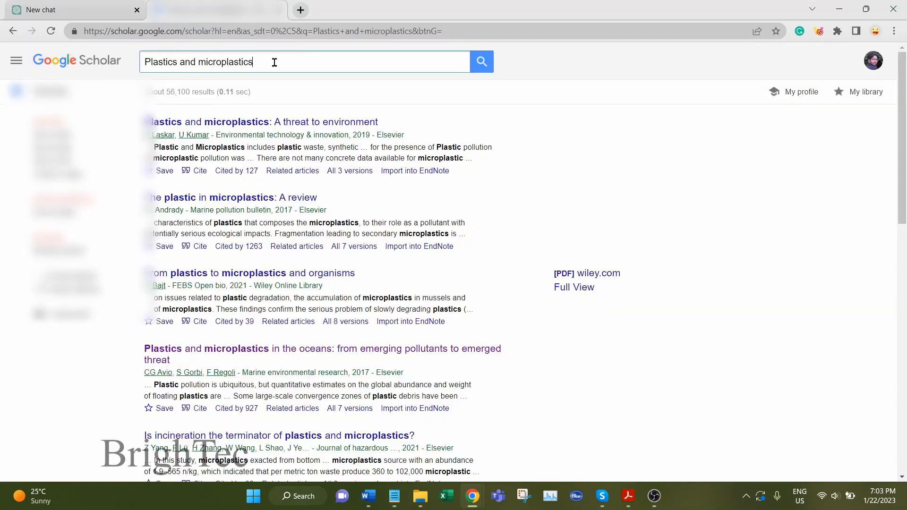
mouse_move(276, 63)
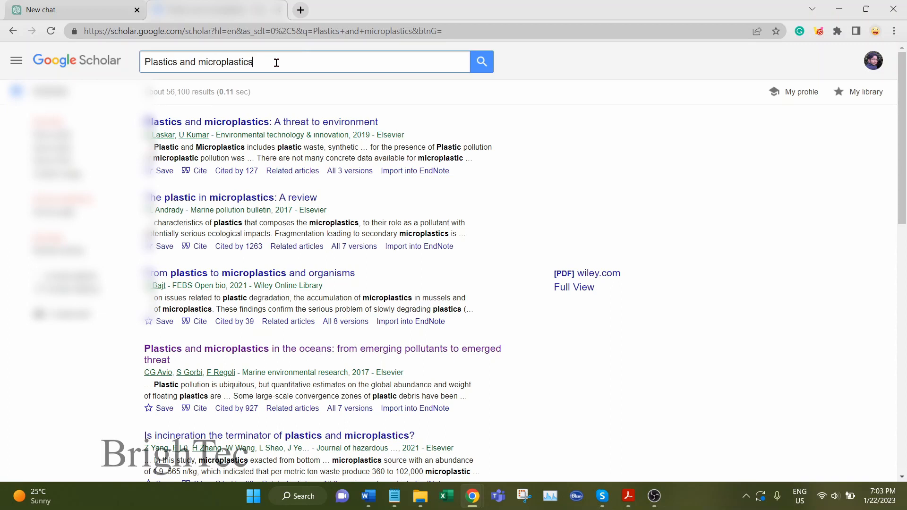
mouse_move(188, 363)
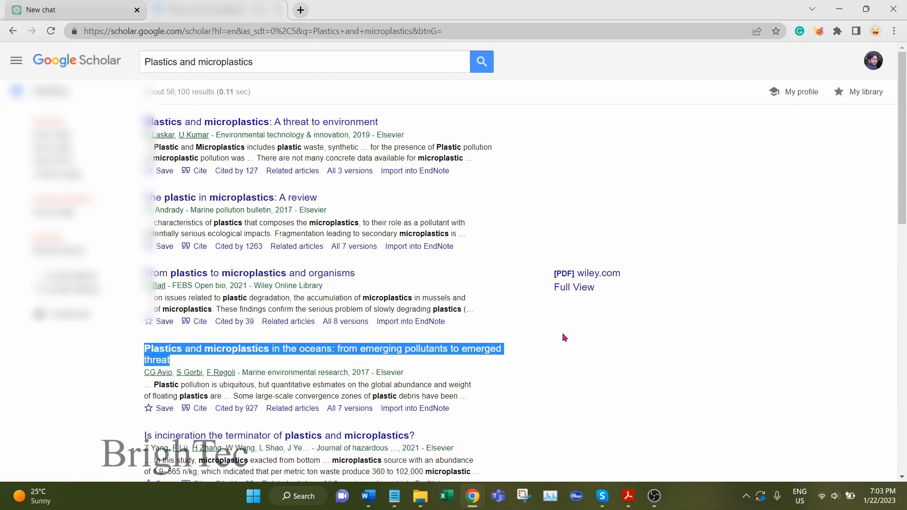
click(61, 10)
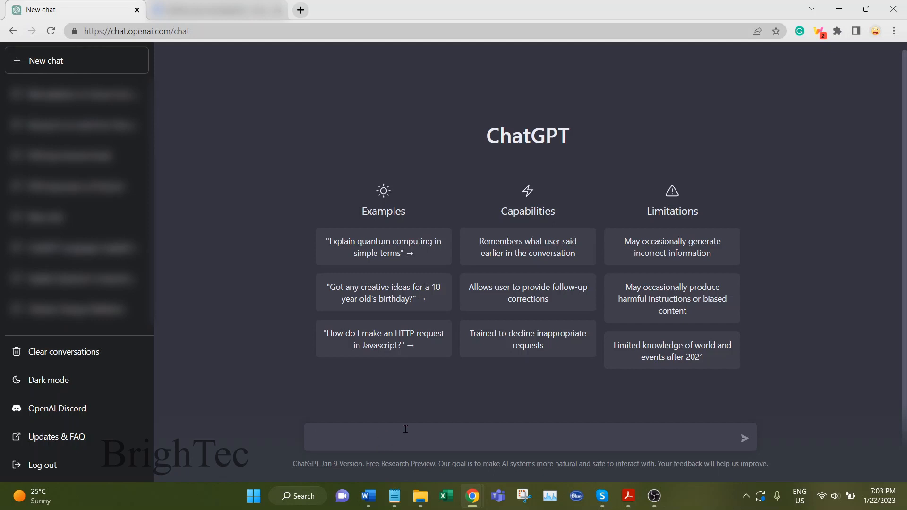
- Send 'Summarize the following research article' with the pasted oceans plastics article title
text(Summa)
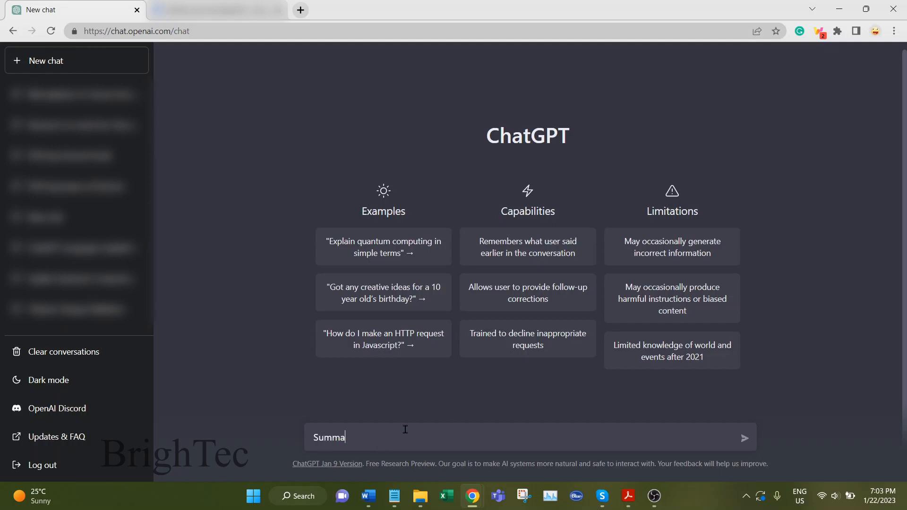
text(rize the fl)
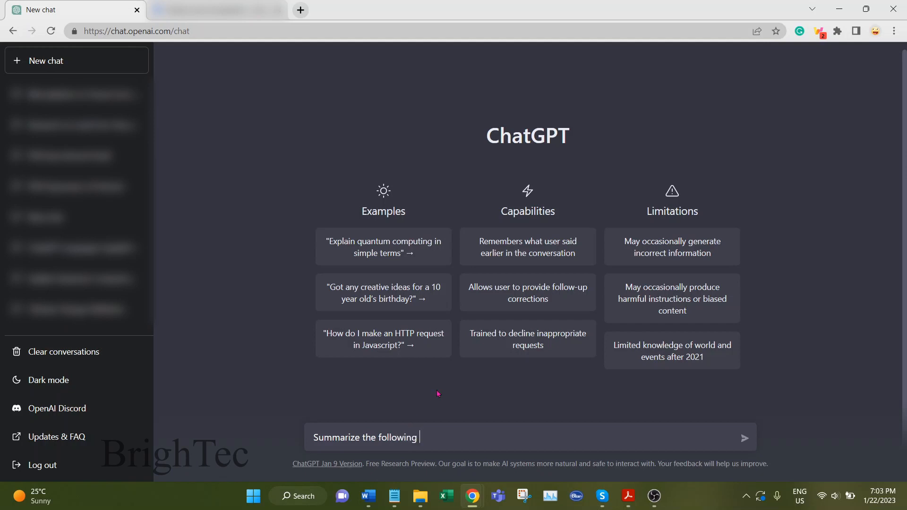
text(research a)
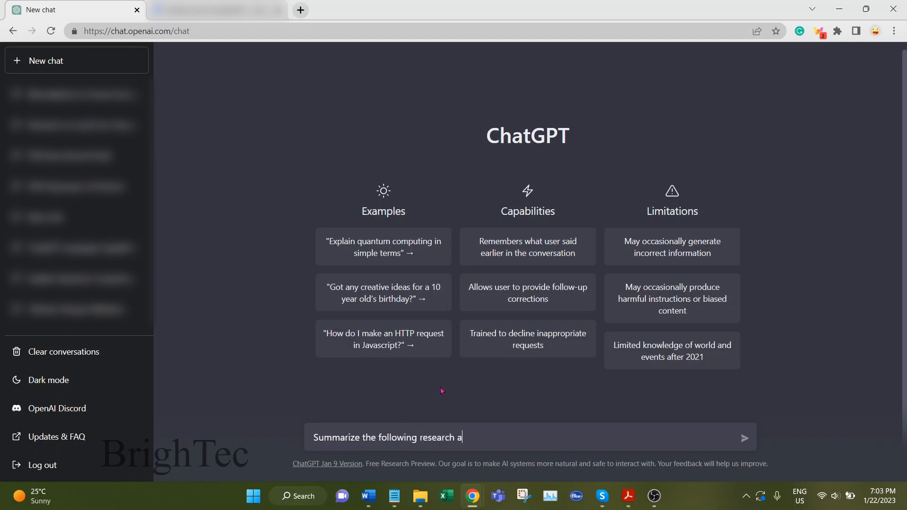
text(rticle)
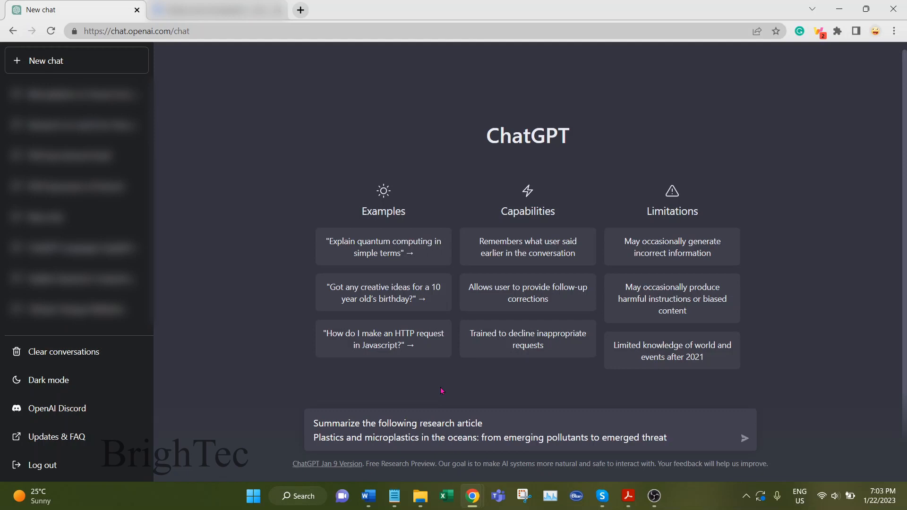
click(744, 438)
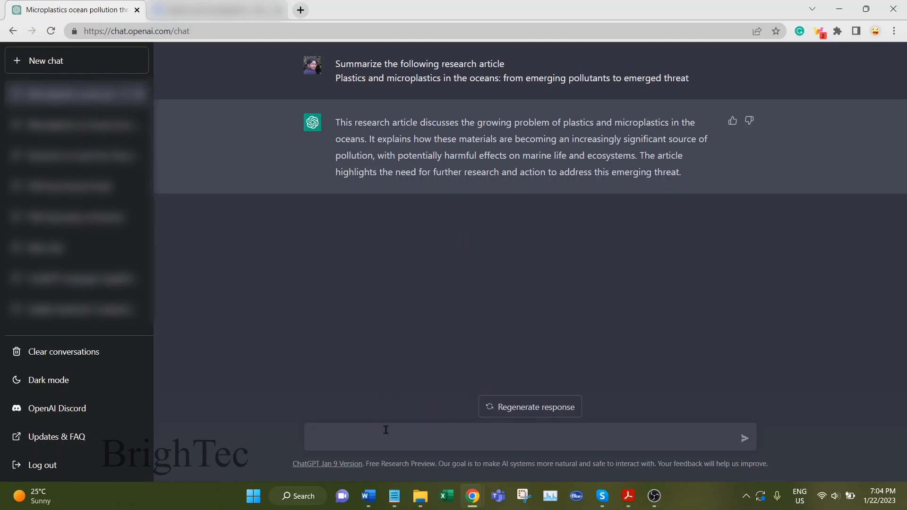
- Send 'Write a longer summary' and read the multi-paragraph reply on sources, cleanup challenges and conclusion
text(W)
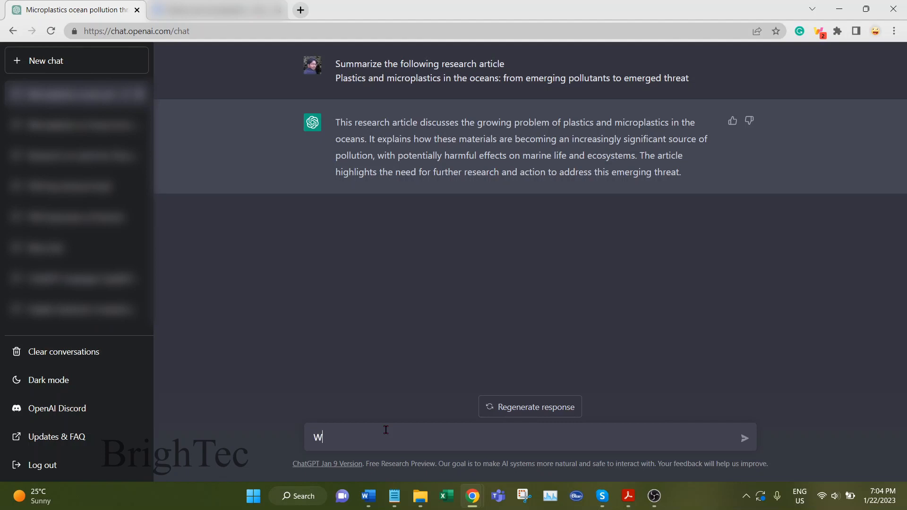
text(rite a longer su)
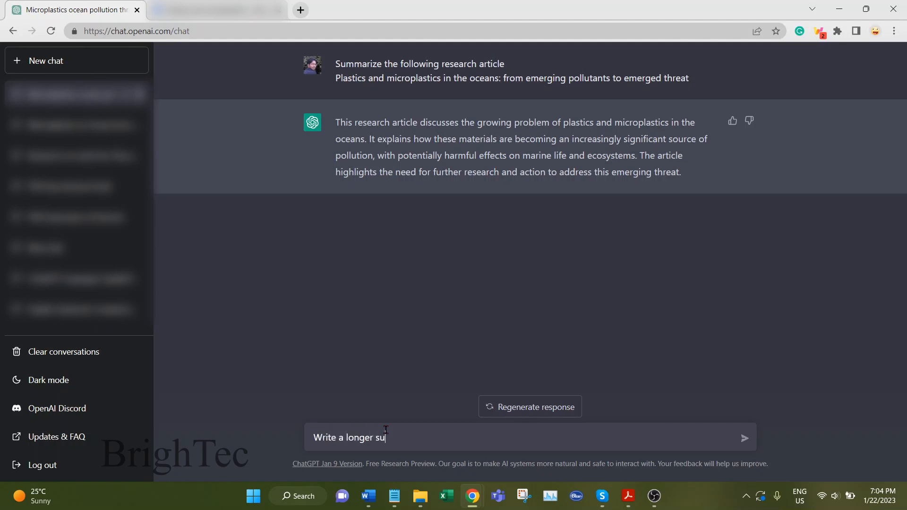
key(Enter)
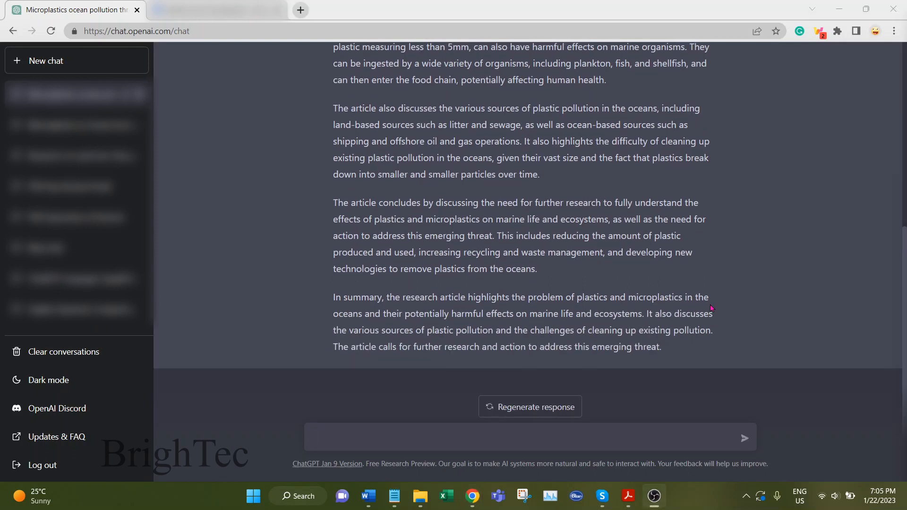
mouse_move(566, 307)
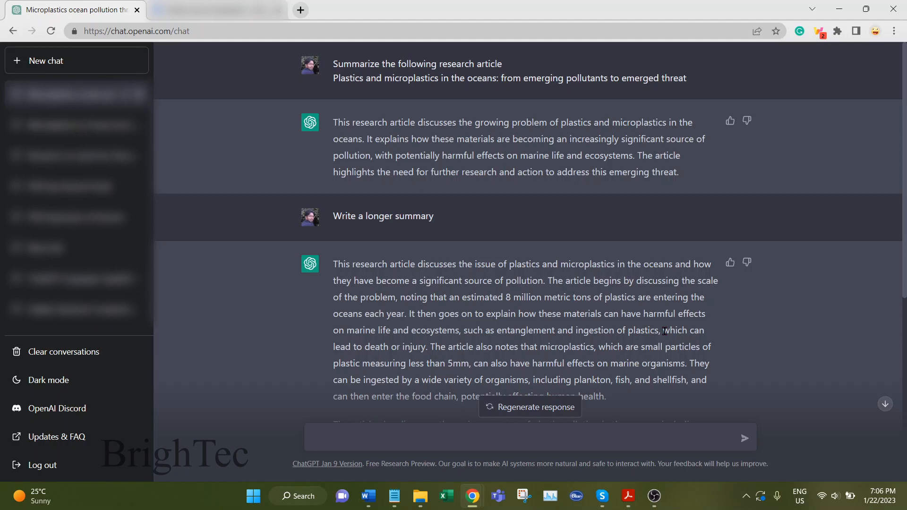
mouse_move(742, 363)
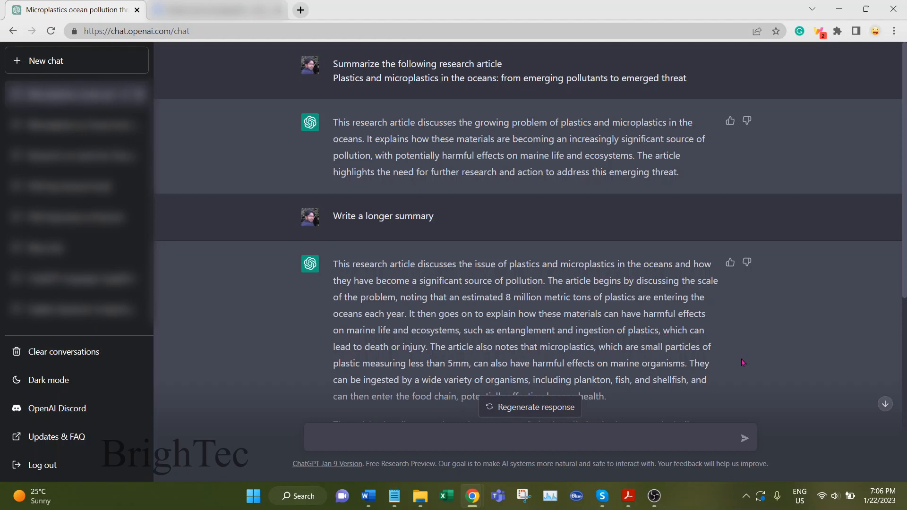
scroll(down, 3)
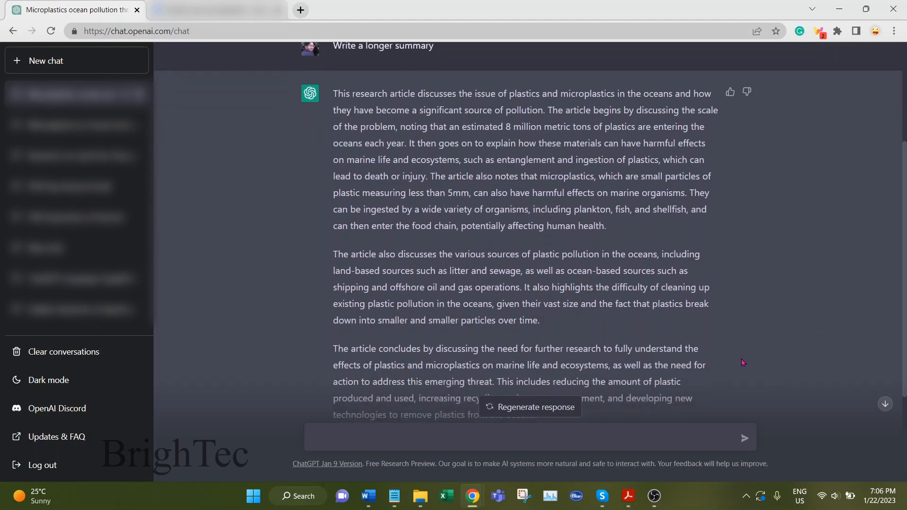
scroll(down, 3)
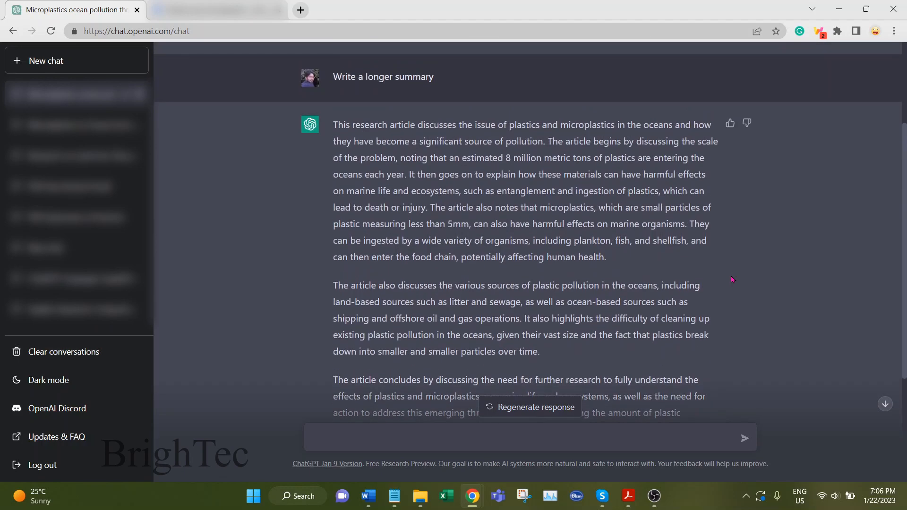
scroll(up, 3)
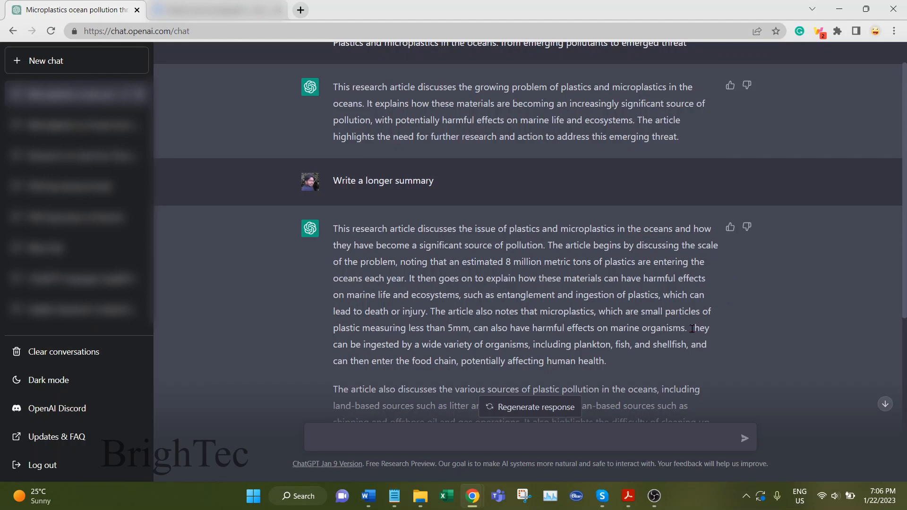
scroll(down, 3)
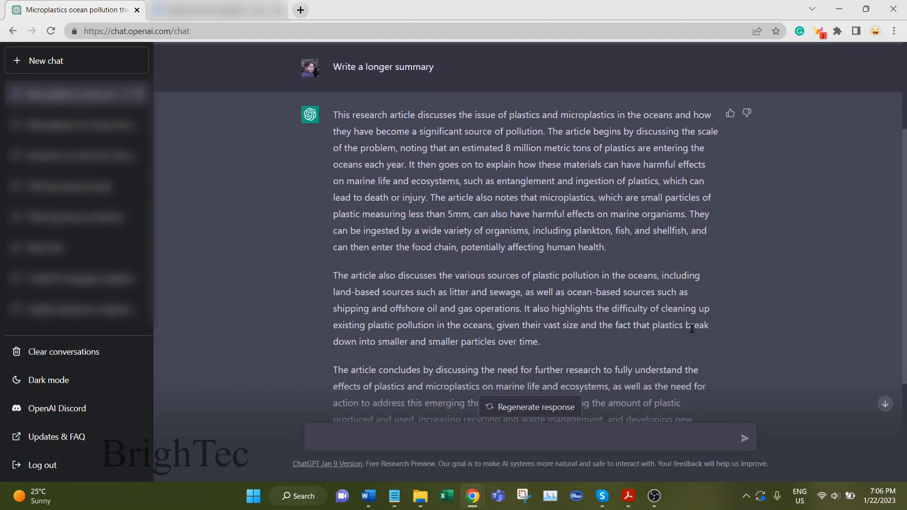
scroll(down, 3)
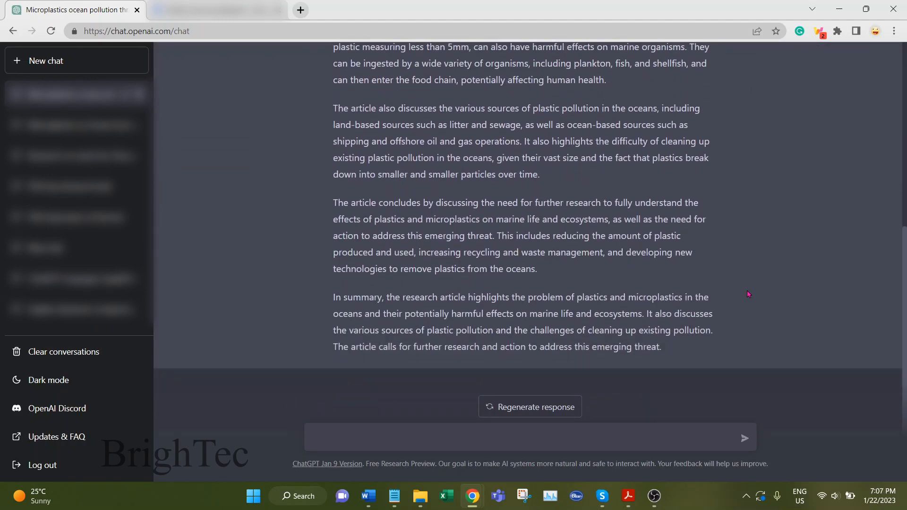
mouse_move(595, 421)
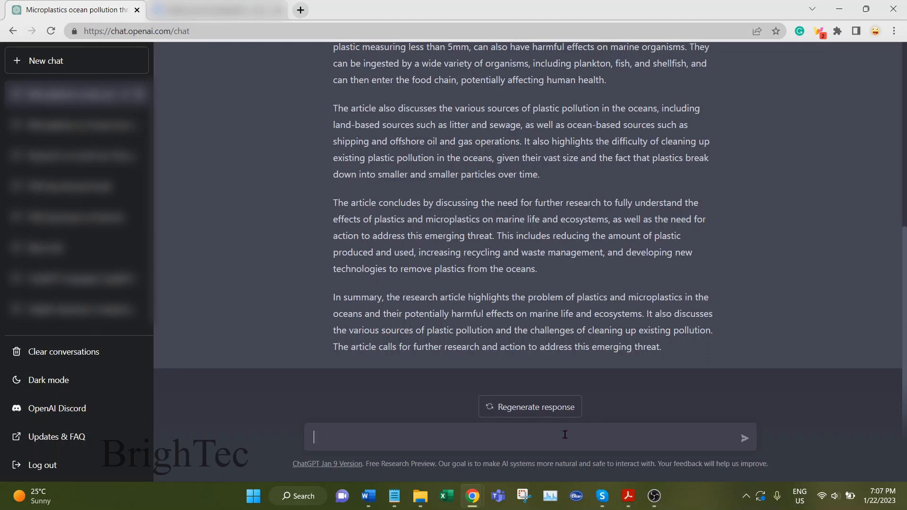
- Send 'Write a literature review on microplastics' and read the review on ecosystem and human health effects
text(Write a literature review on)
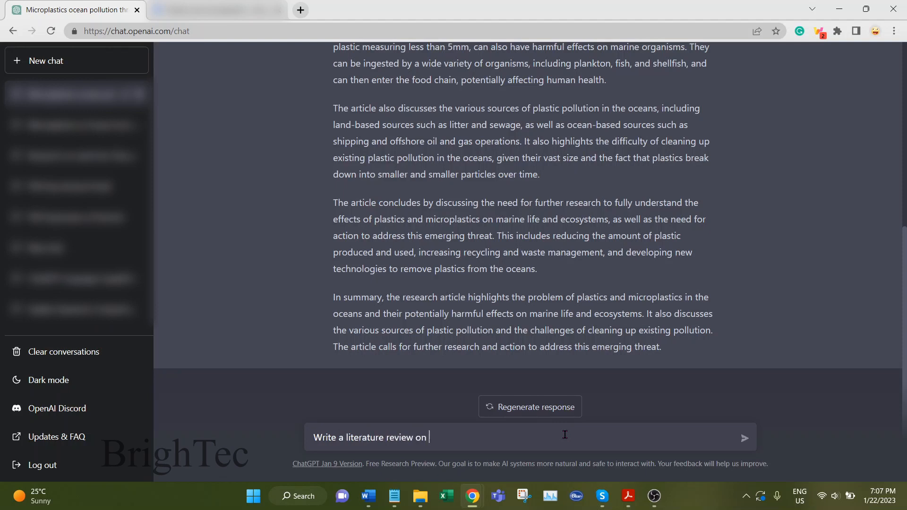
text(microplasti)
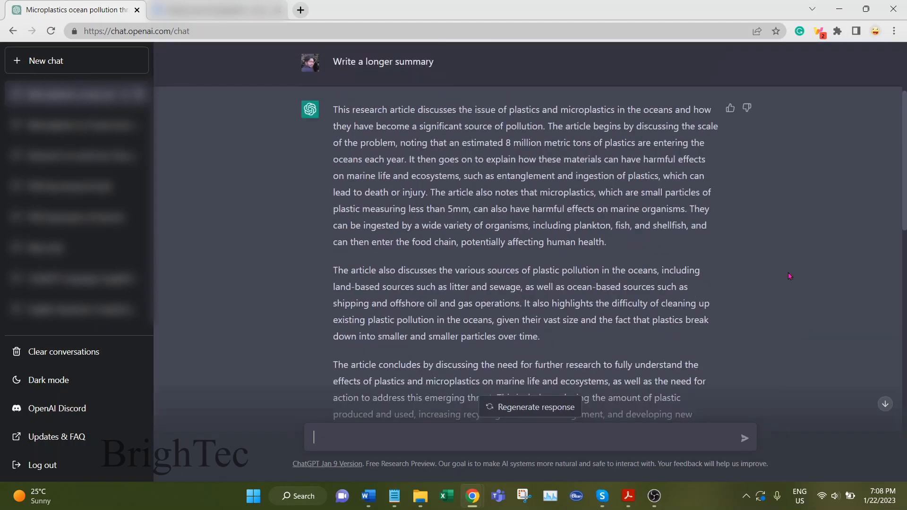
scroll(down, 3)
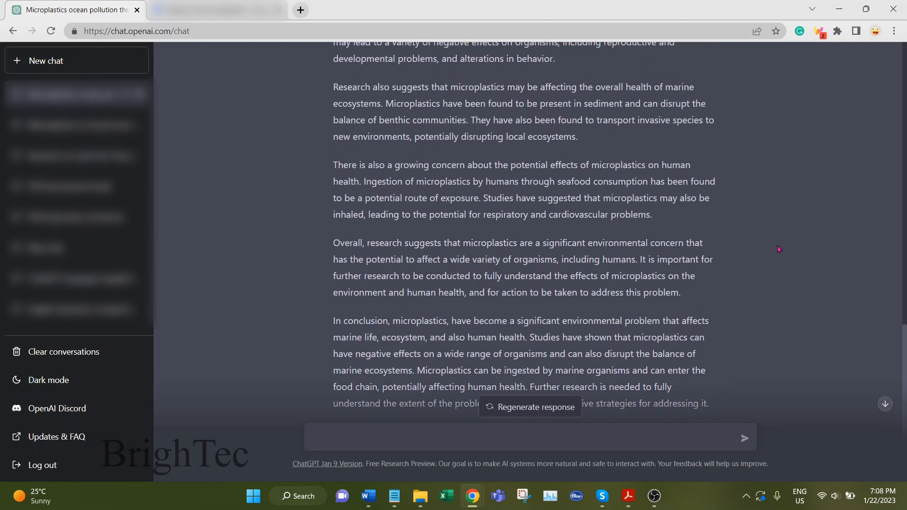
scroll(down, 3)
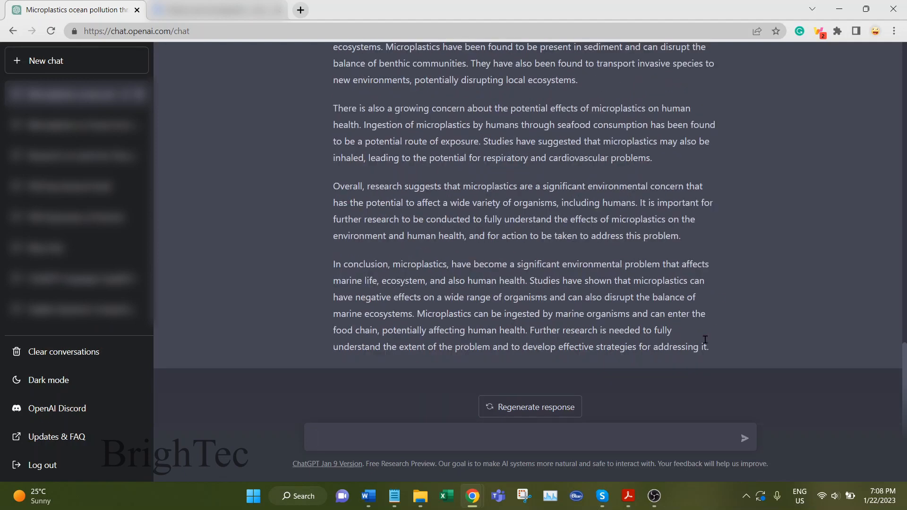
mouse_move(760, 320)
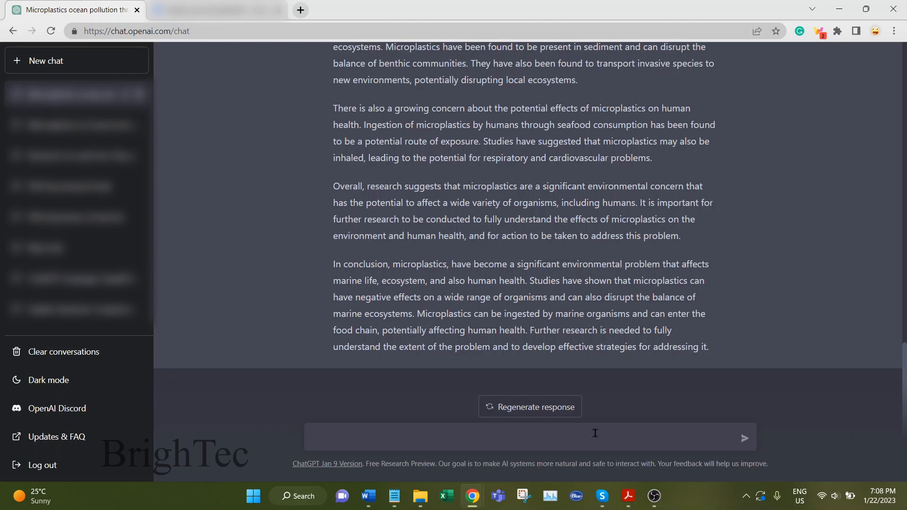
- Send 'Write a literature review on microplastics with citations.' to get in-text citations and a References list
text(W)
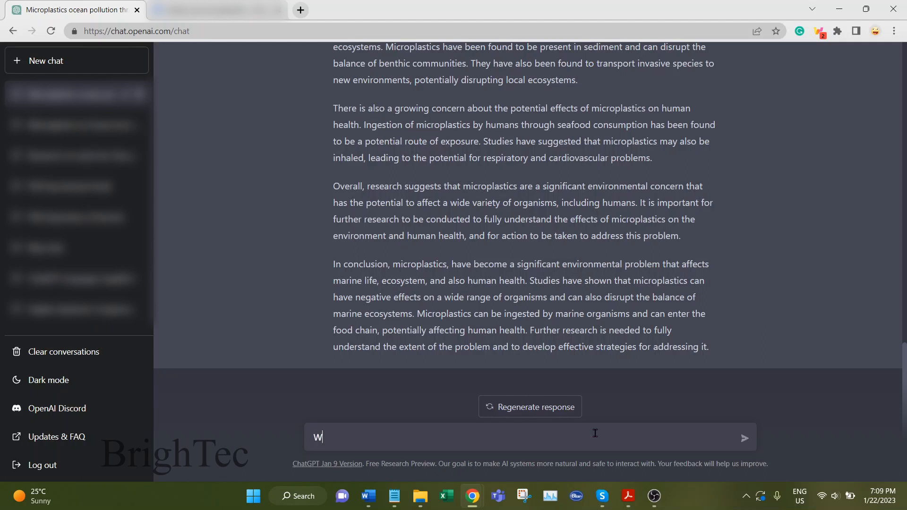
text(rite a)
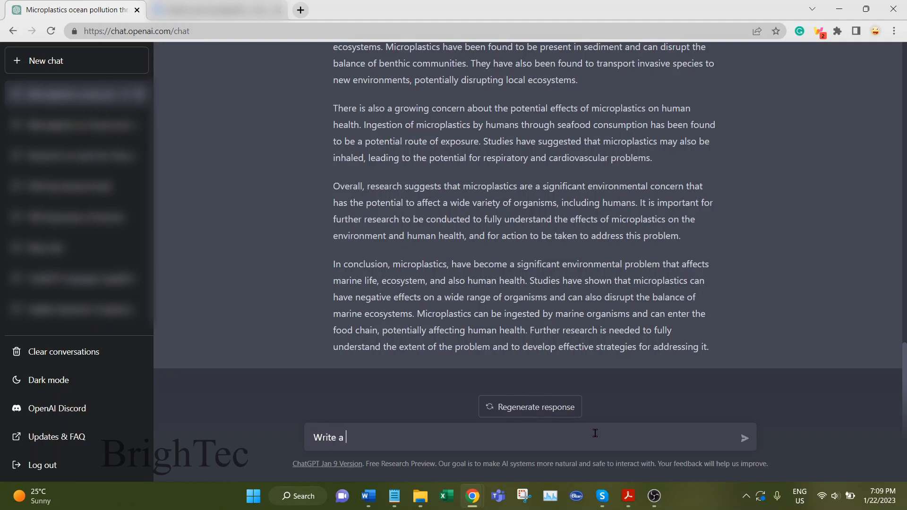
text(literat)
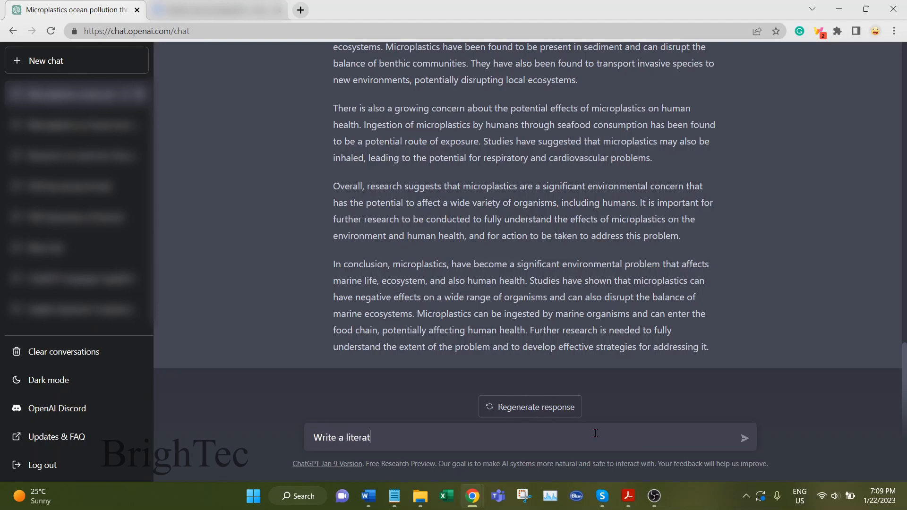
text(ure review on microp)
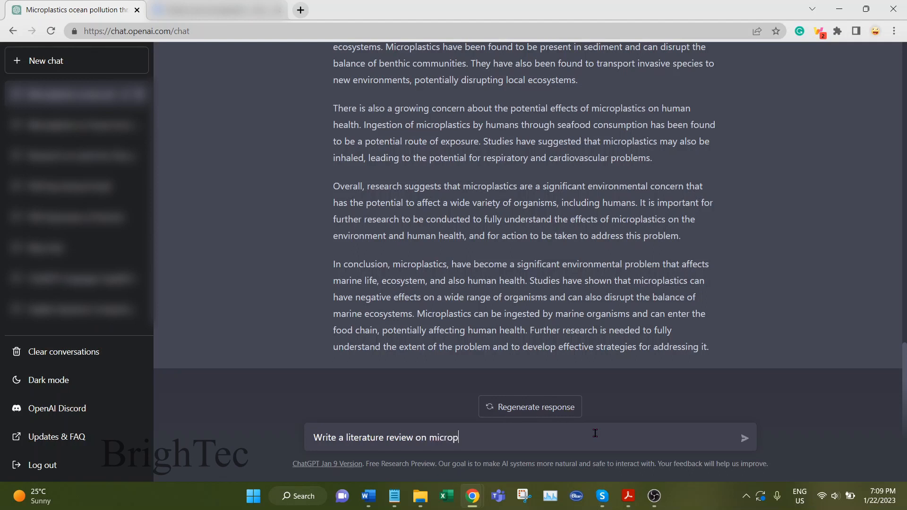
text(lastics with)
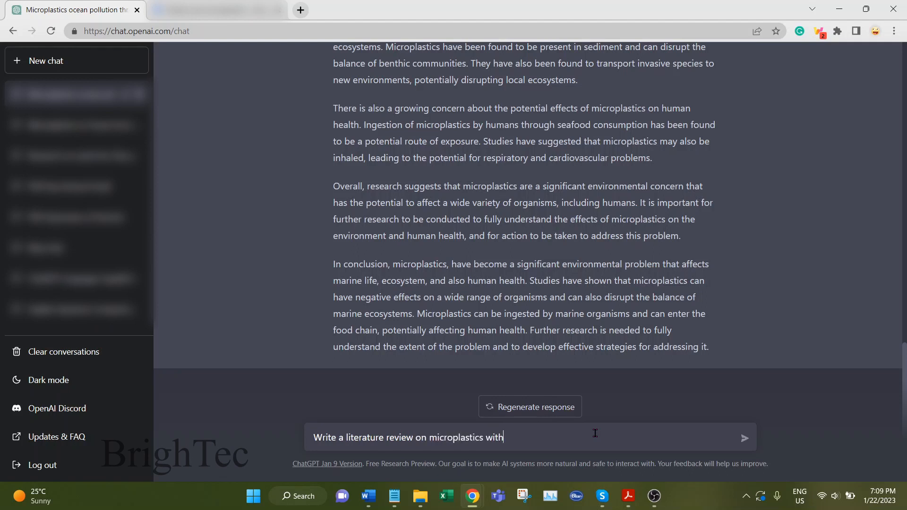
text(cita)
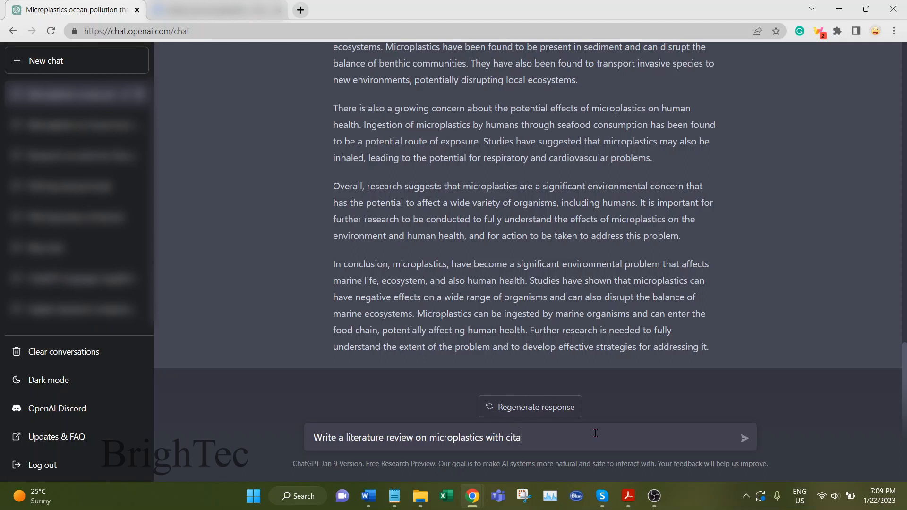
text(tions)
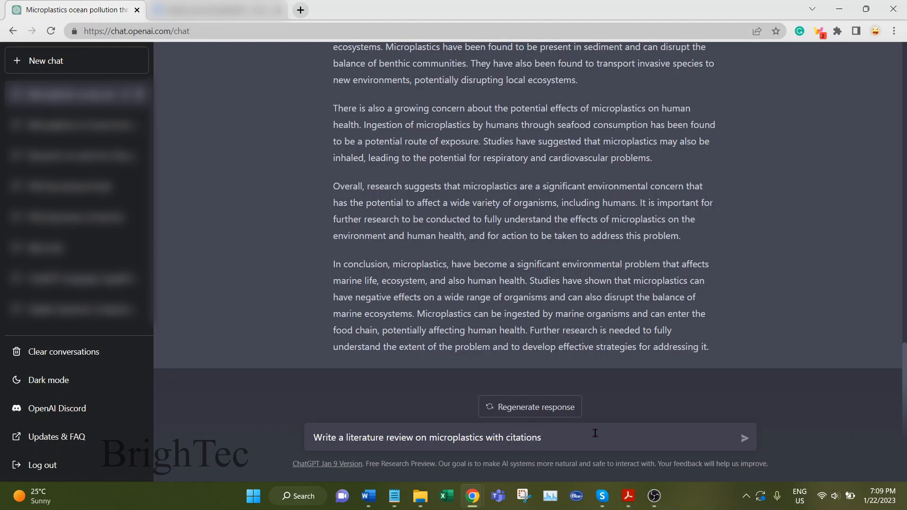
text(.)
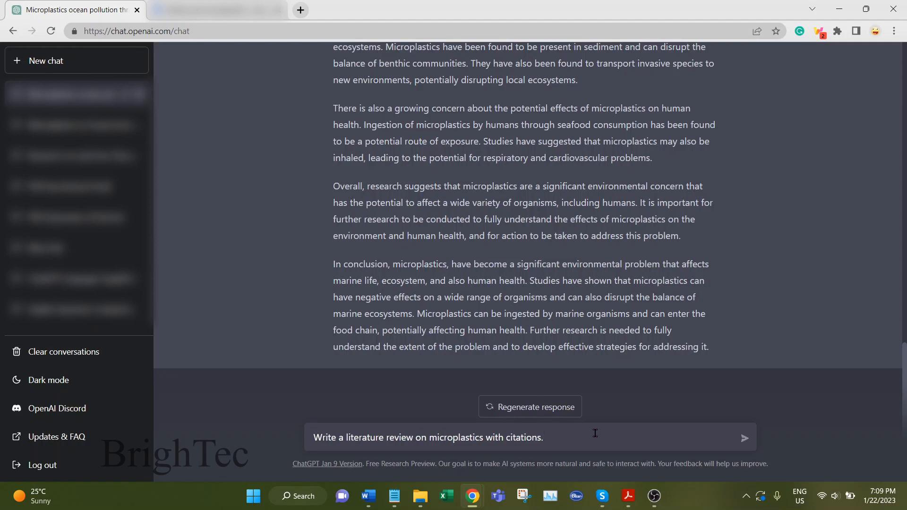
click(744, 439)
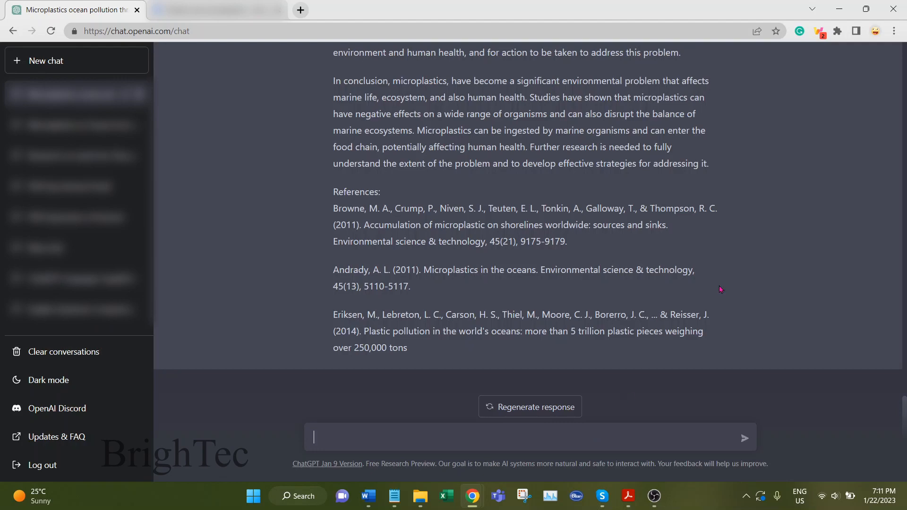
scroll(up, 3)
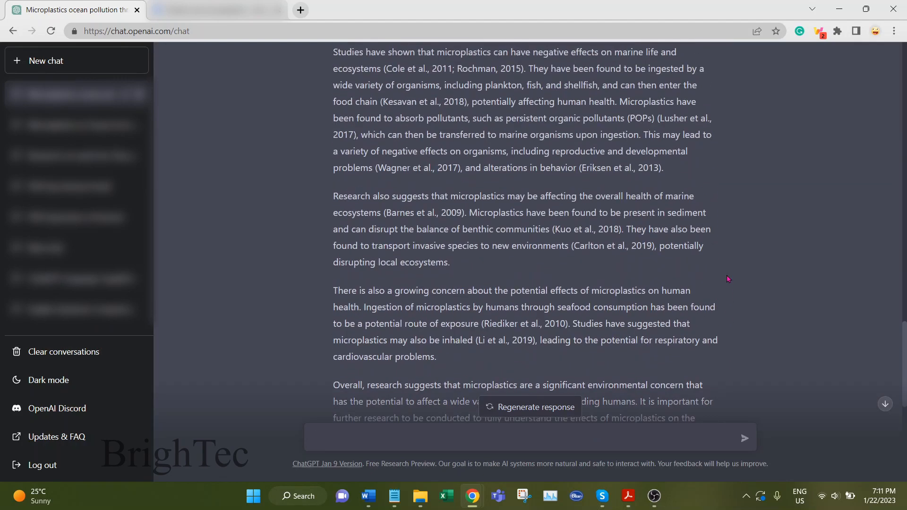
scroll(down, 3)
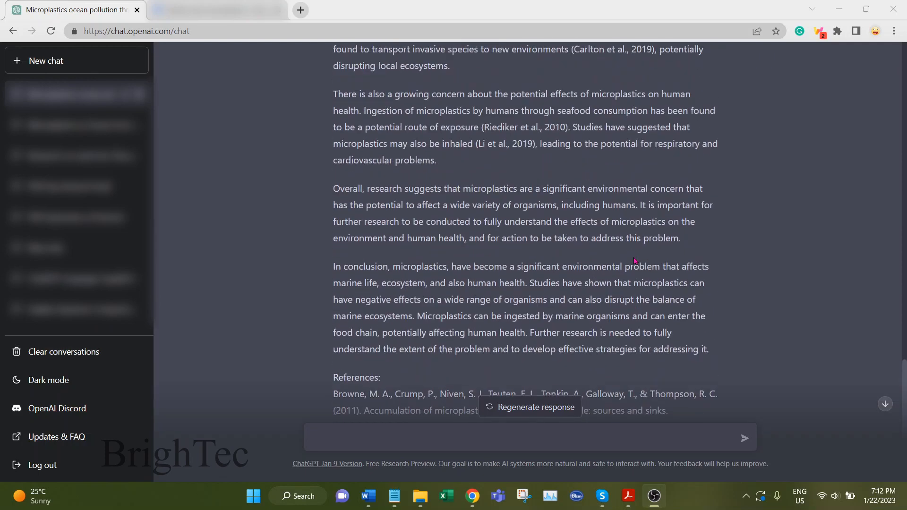
scroll(up, 3)
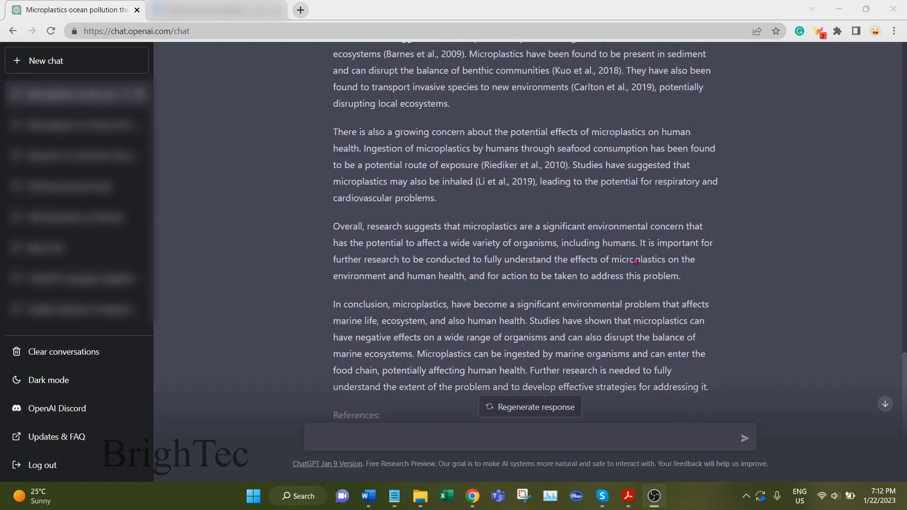
scroll(down, 3)
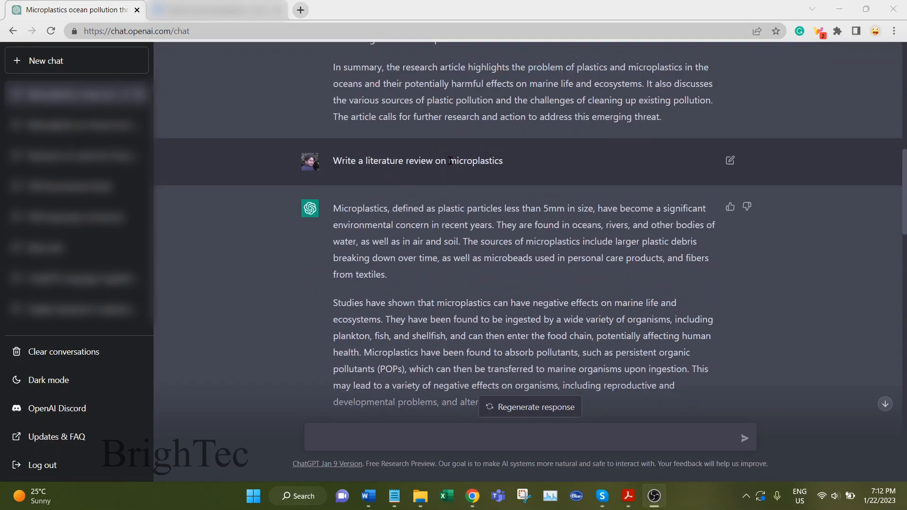
scroll(down, 3)
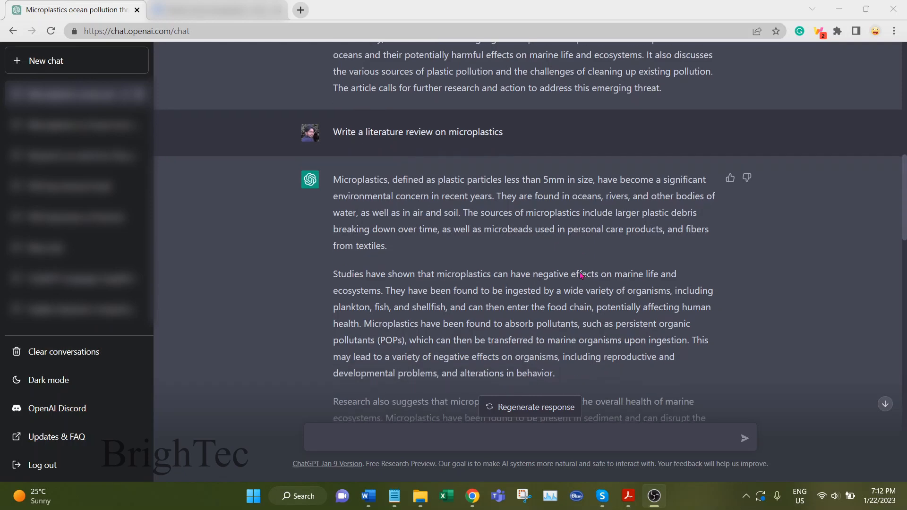
scroll(down, 3)
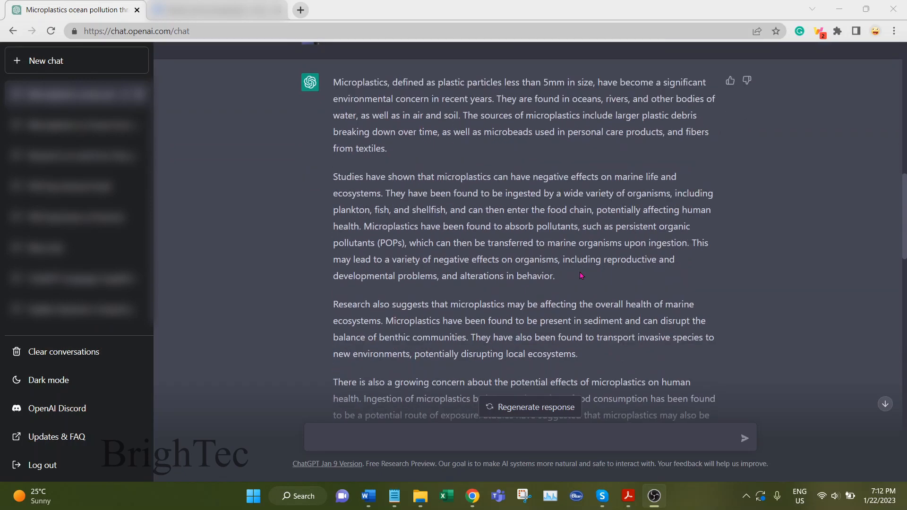
scroll(down, 3)
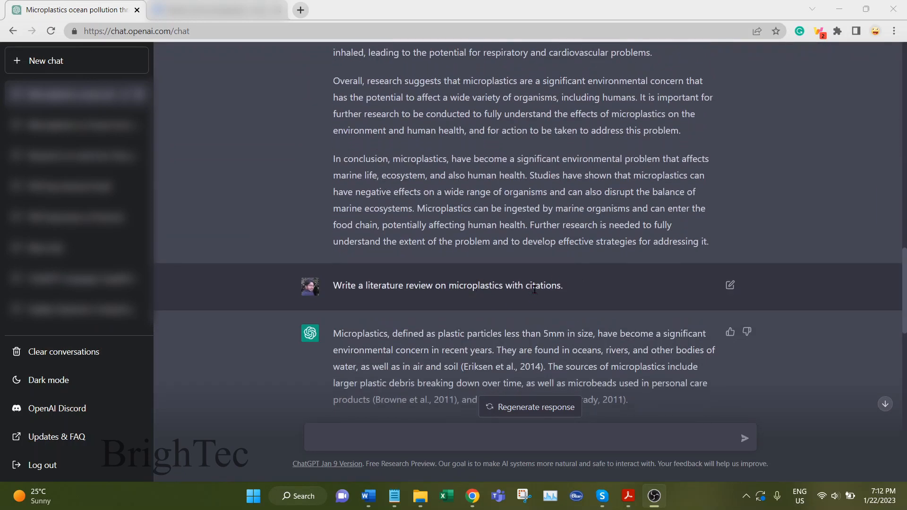
mouse_move(552, 296)
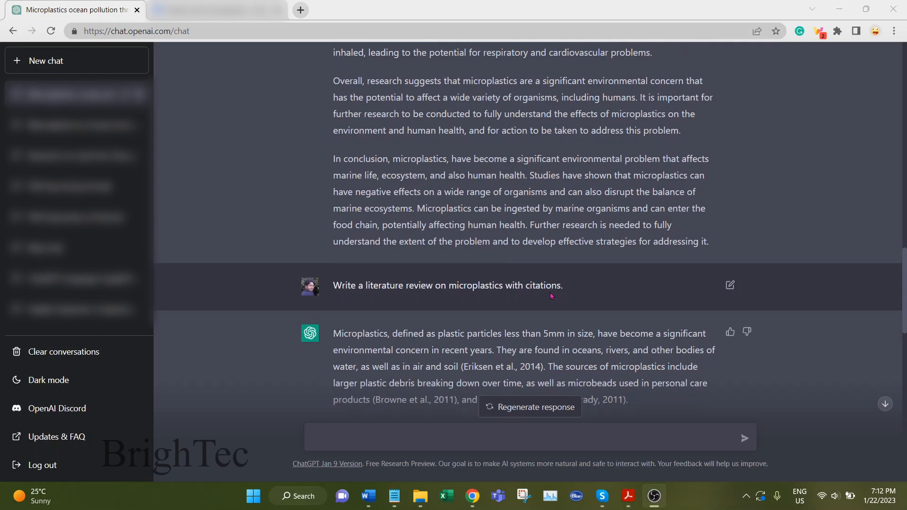
scroll(down, 3)
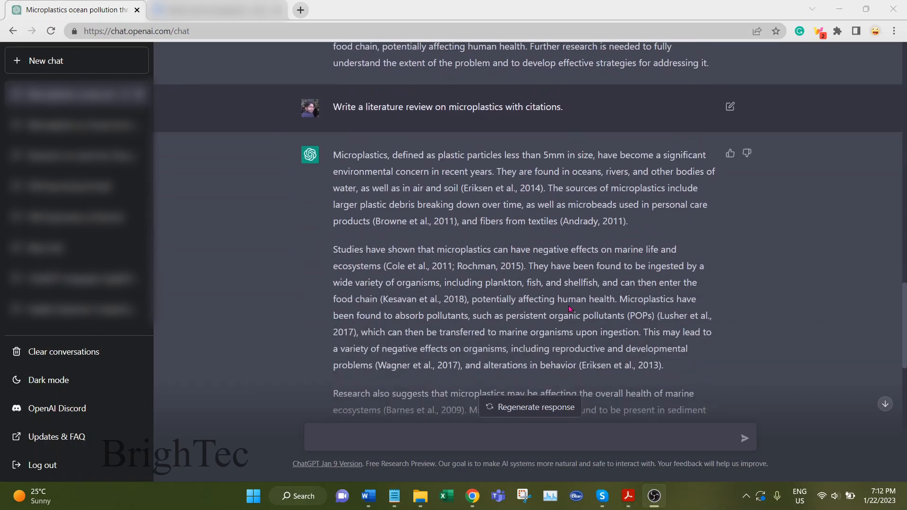
scroll(down, 3)
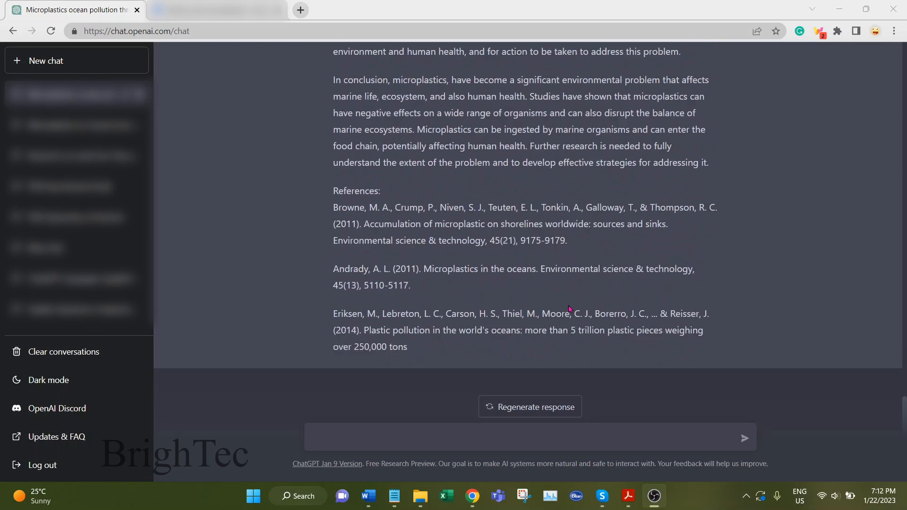
mouse_move(755, 313)
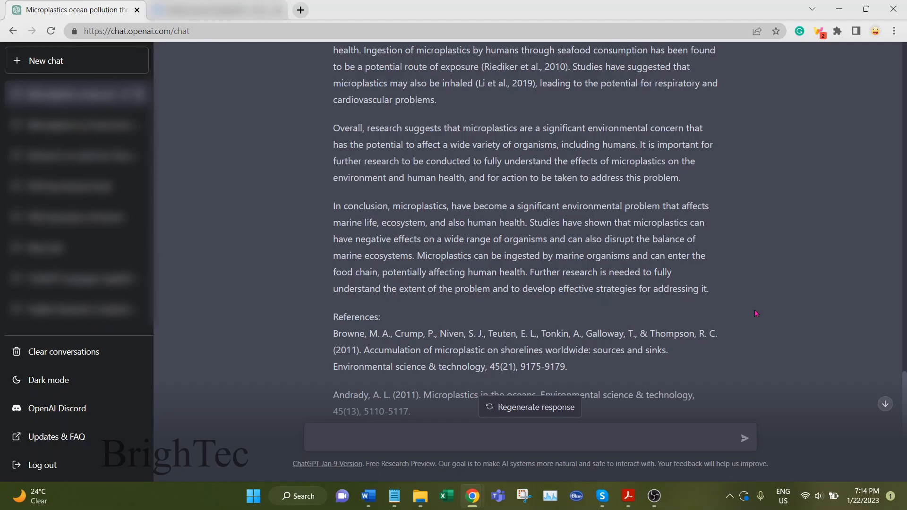
scroll(up, 3)
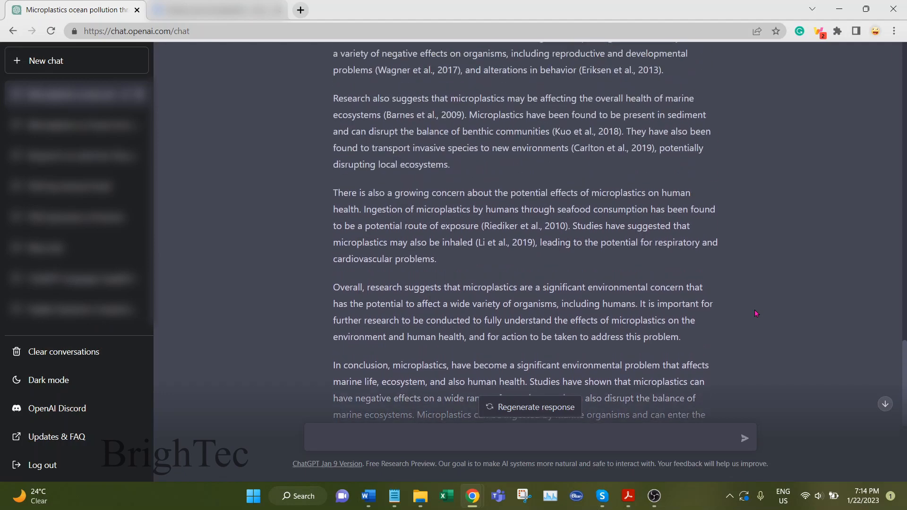
scroll(up, 3)
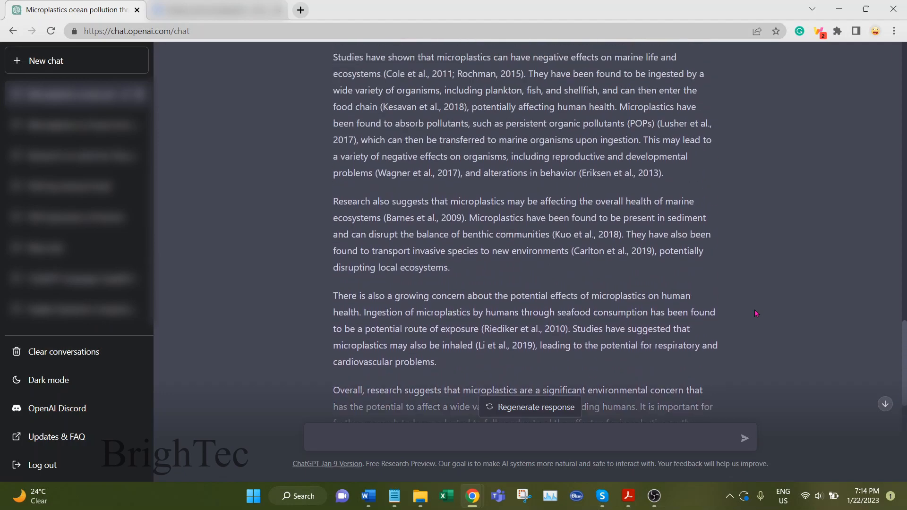
scroll(up, 3)
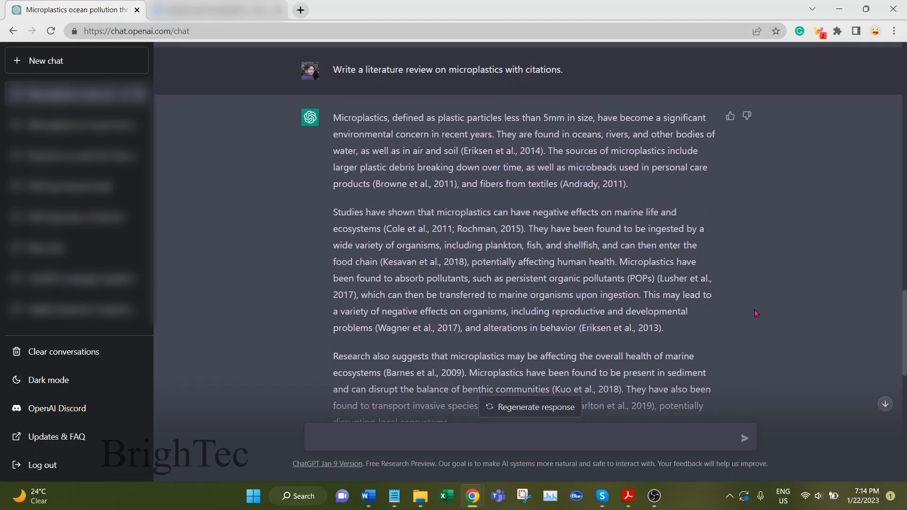
mouse_move(731, 329)
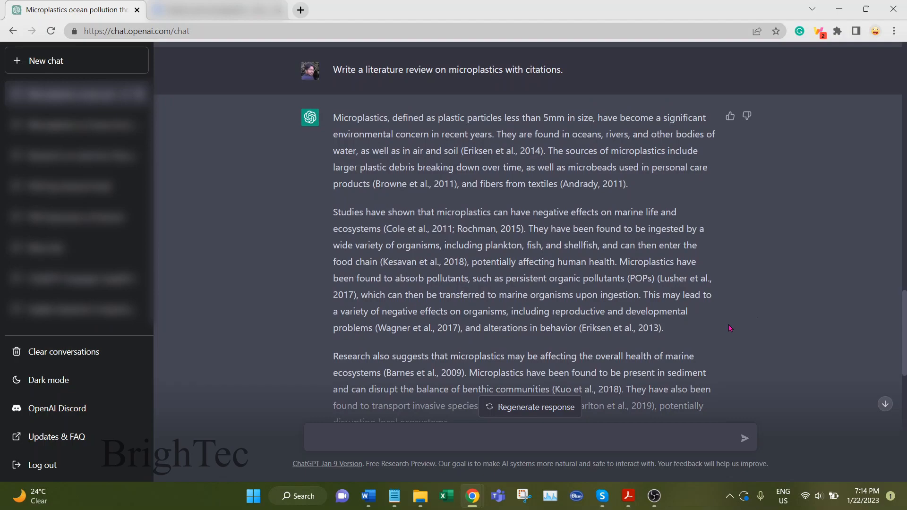